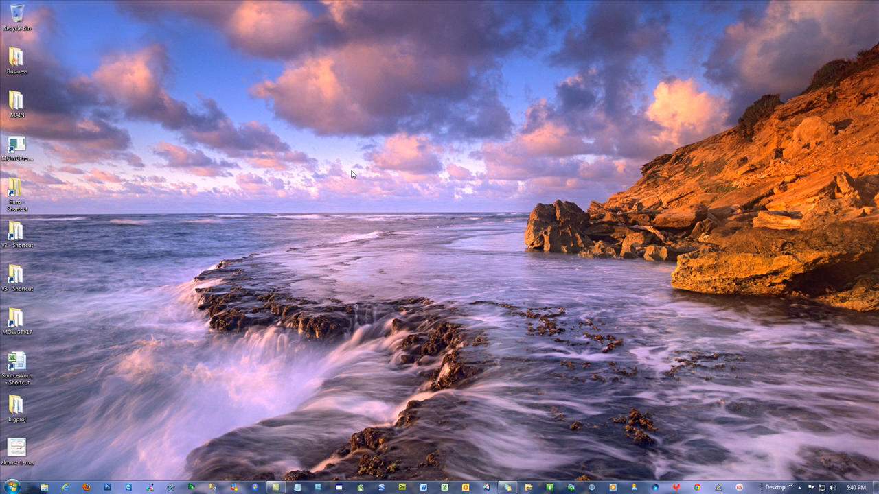
mouse_move(177, 278)
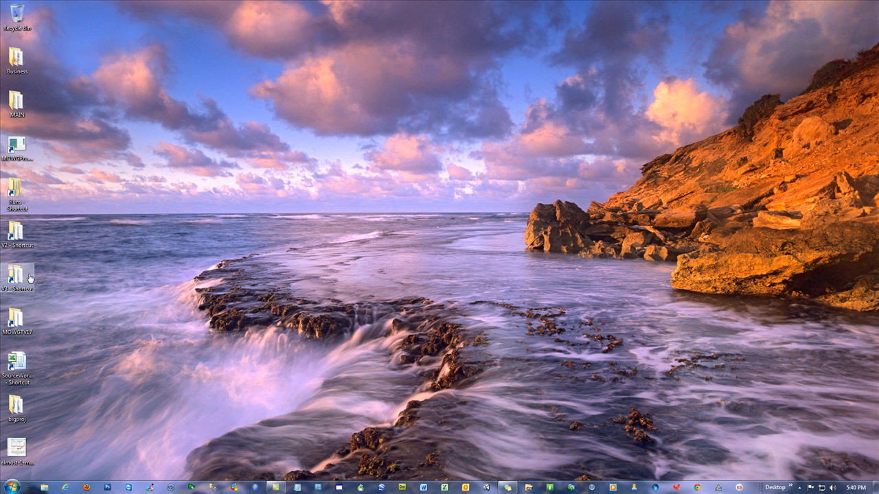
mouse_move(16, 277)
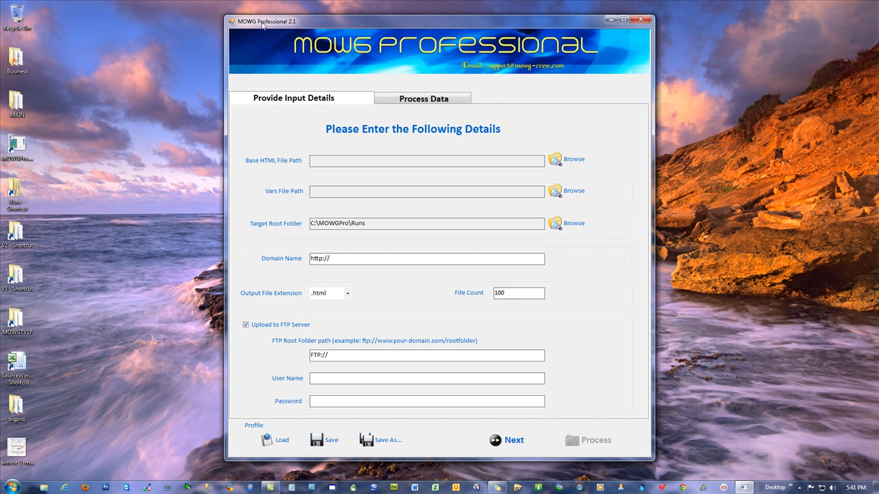
mouse_move(306, 32)
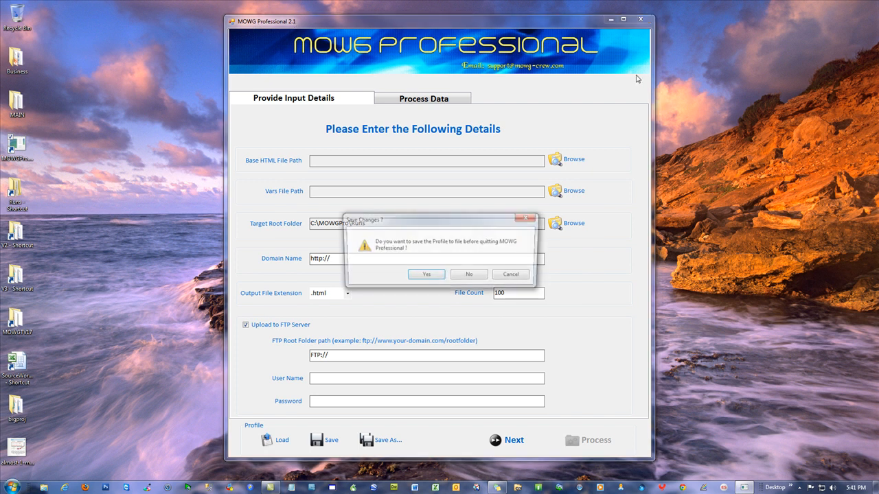
Quit the generator unsaved and select index-with-project-tokens.html in the MOWG demo folder
click(470, 274)
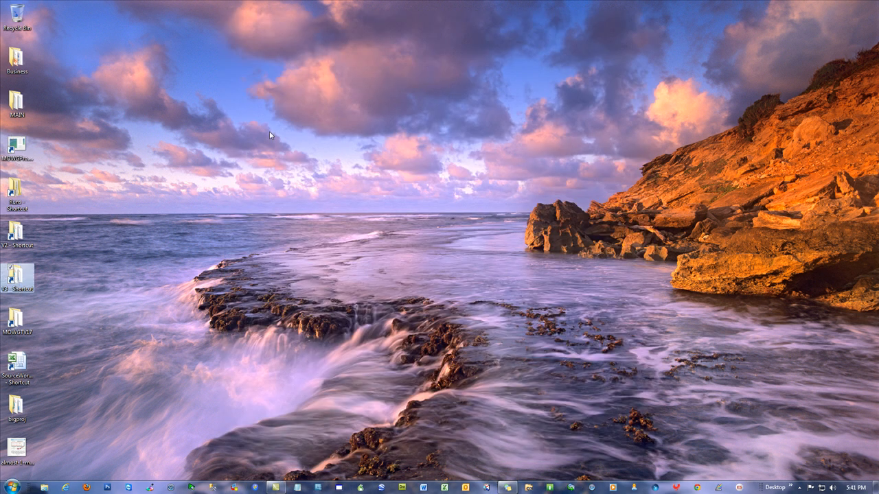
double_click(10, 280)
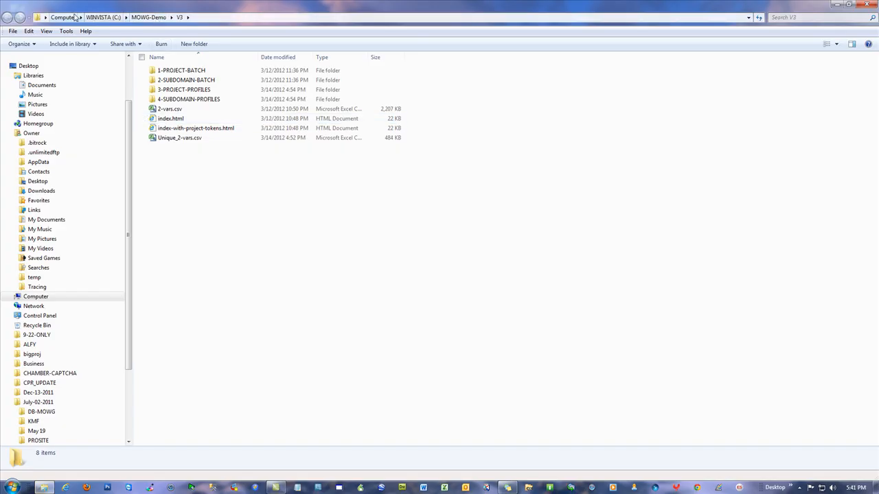
mouse_move(148, 16)
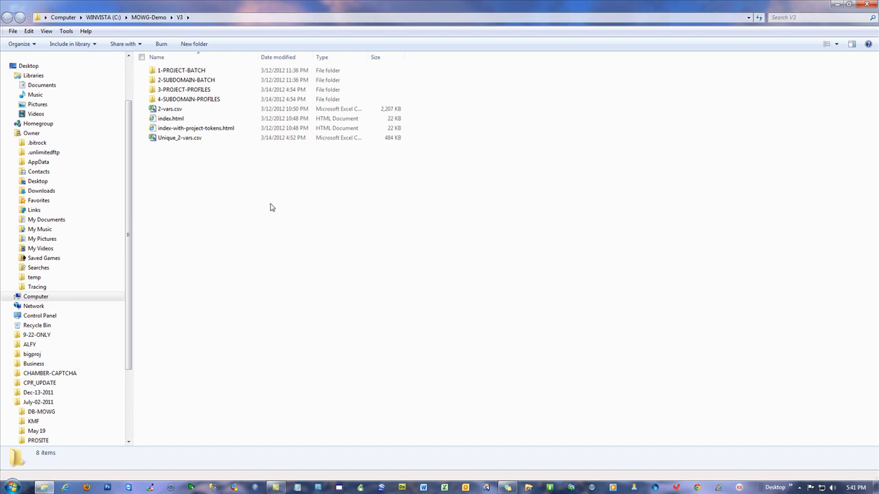
mouse_move(172, 147)
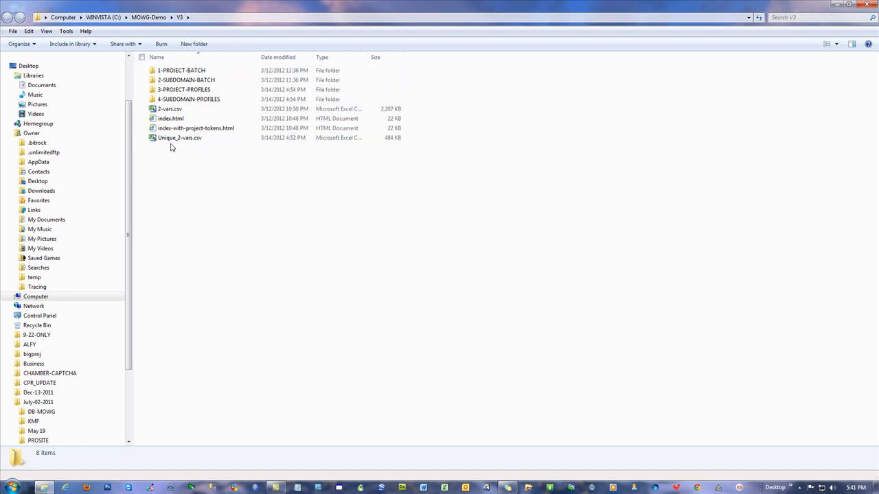
mouse_move(174, 162)
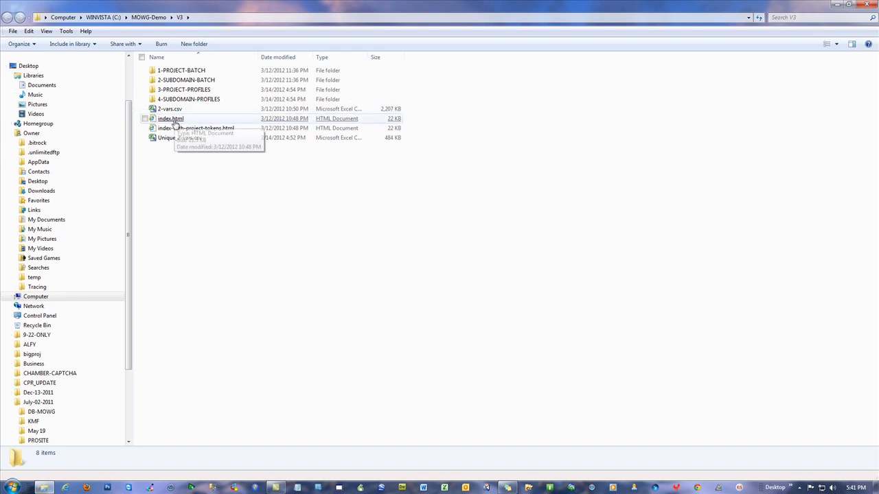
click(195, 128)
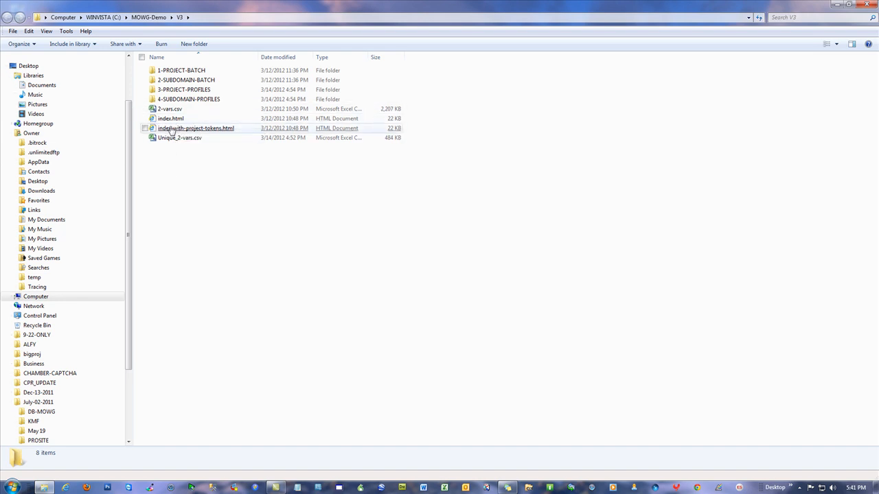
mouse_move(196, 129)
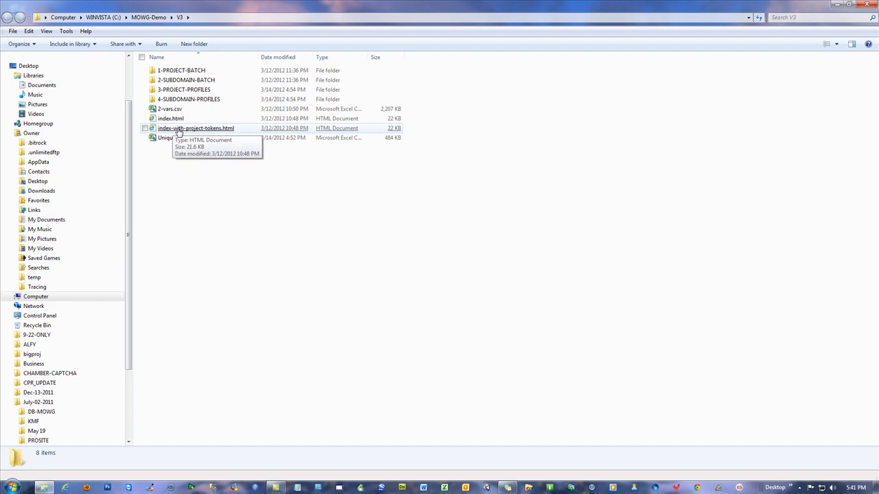
click(196, 129)
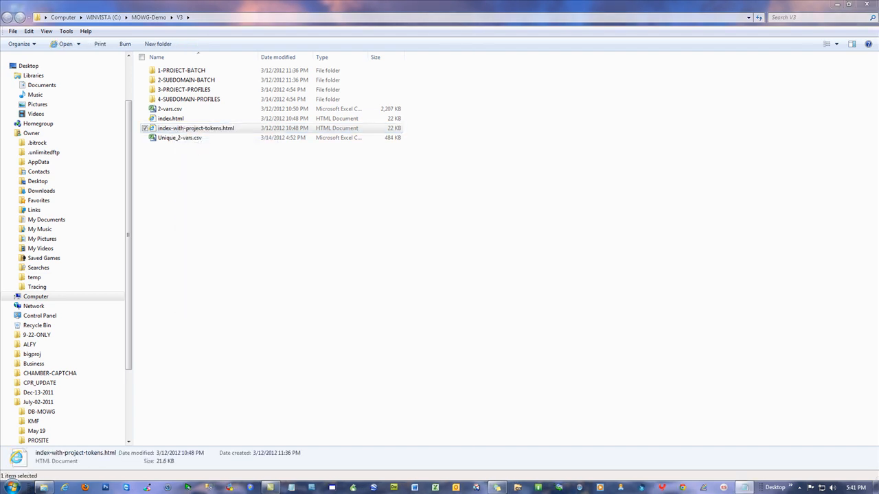
double_click(195, 128)
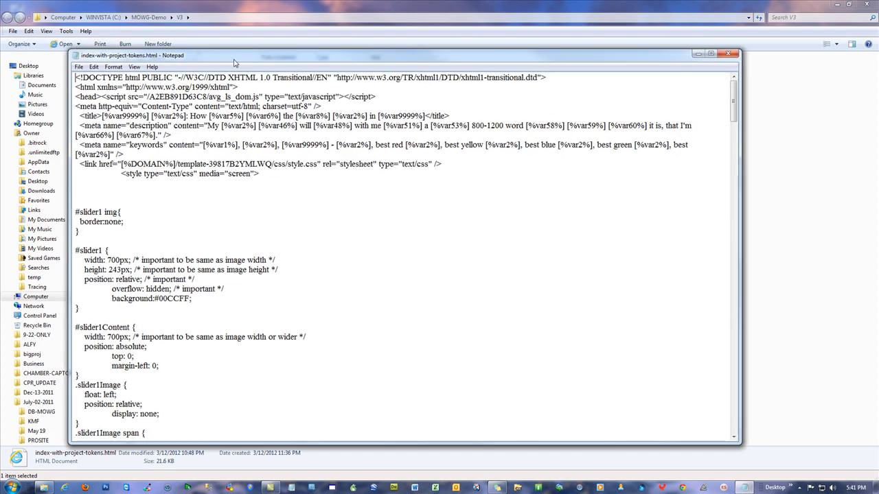
scroll(down, 3)
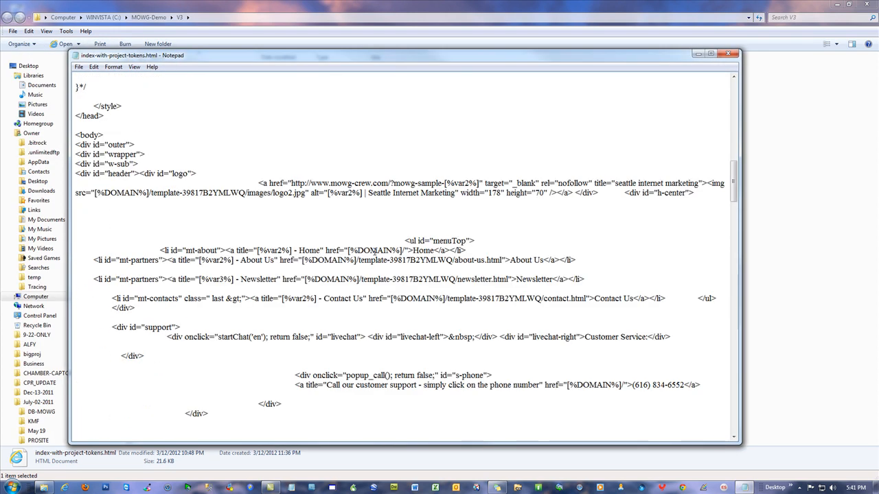
scroll(down, 3)
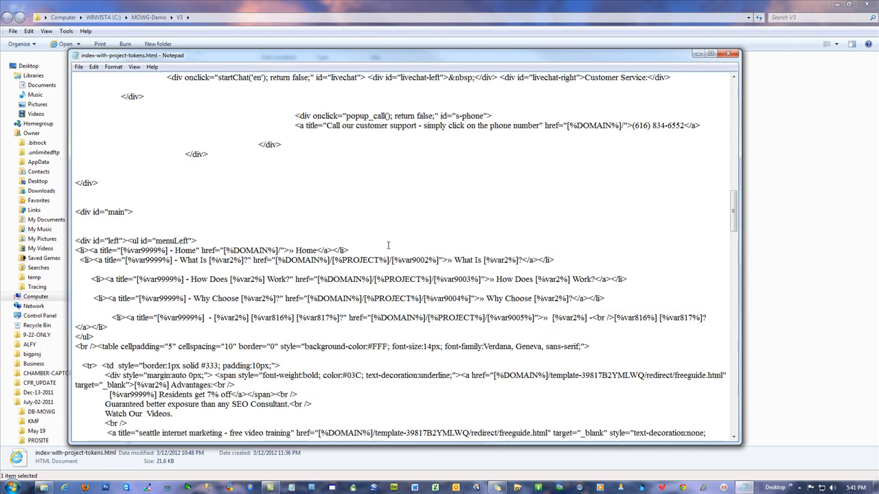
double_click(404, 192)
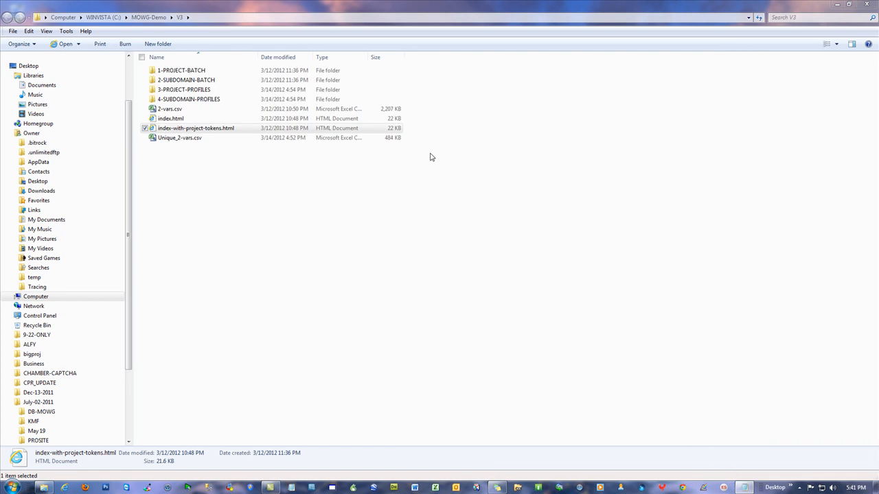
Enter 3-PROJECT-PROFILES and select MOWGPRO-main.pfl beside MOWG-PRO-sub.pfl
click(186, 79)
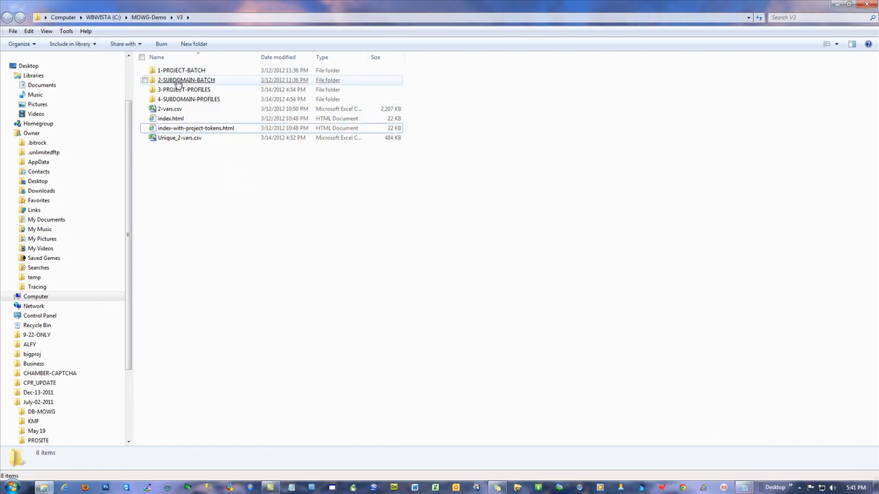
mouse_move(184, 90)
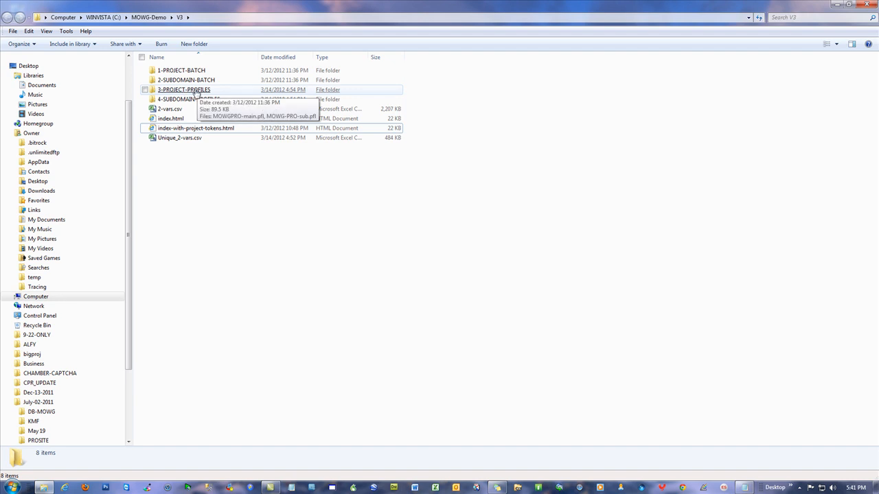
mouse_move(182, 70)
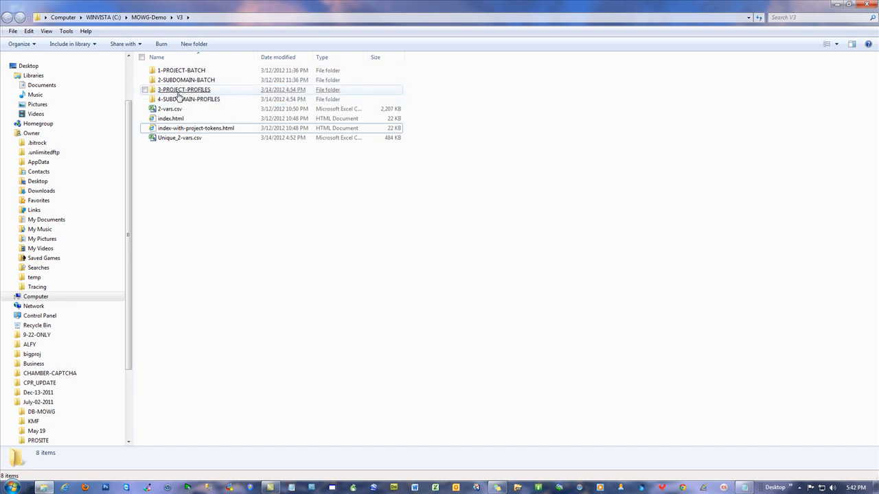
mouse_move(195, 127)
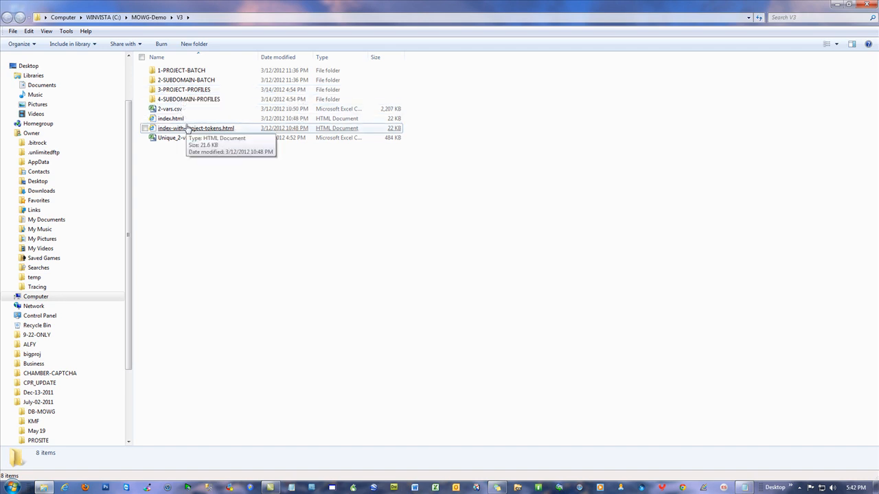
mouse_move(217, 136)
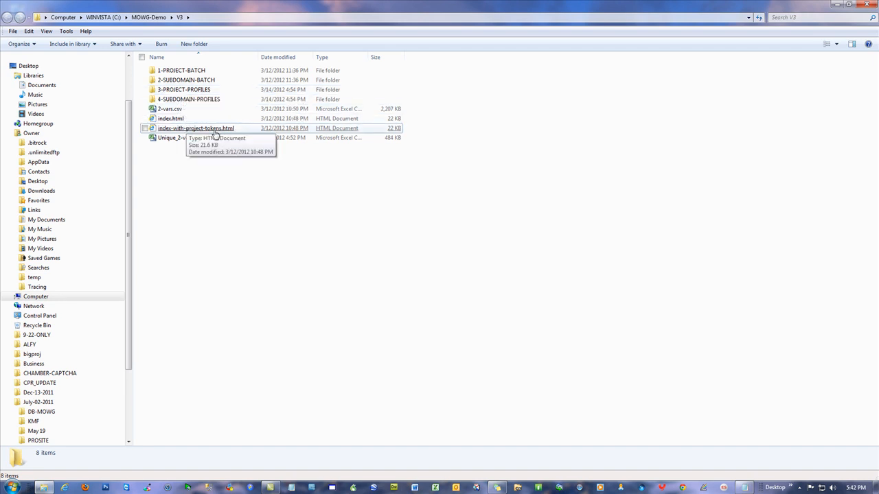
mouse_move(190, 132)
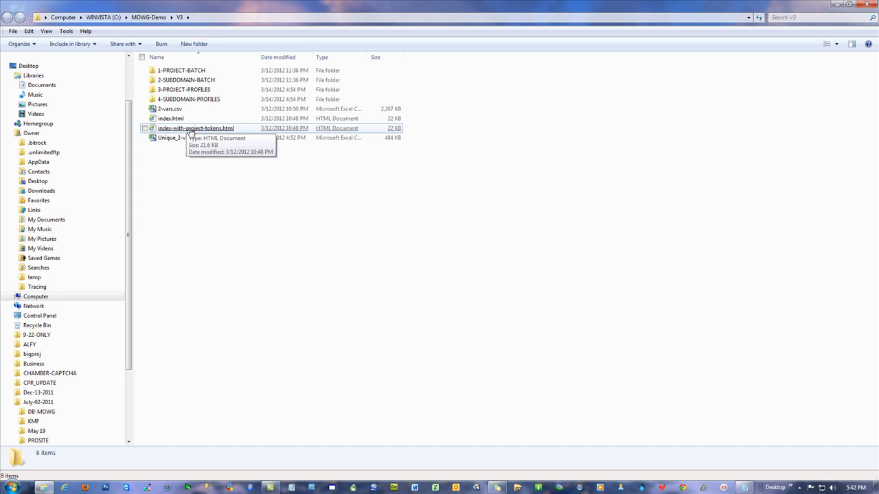
mouse_move(184, 89)
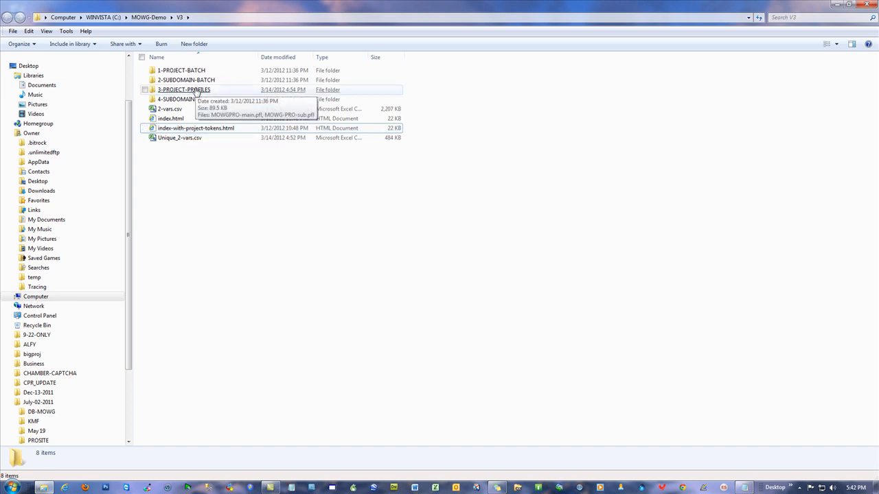
double_click(184, 89)
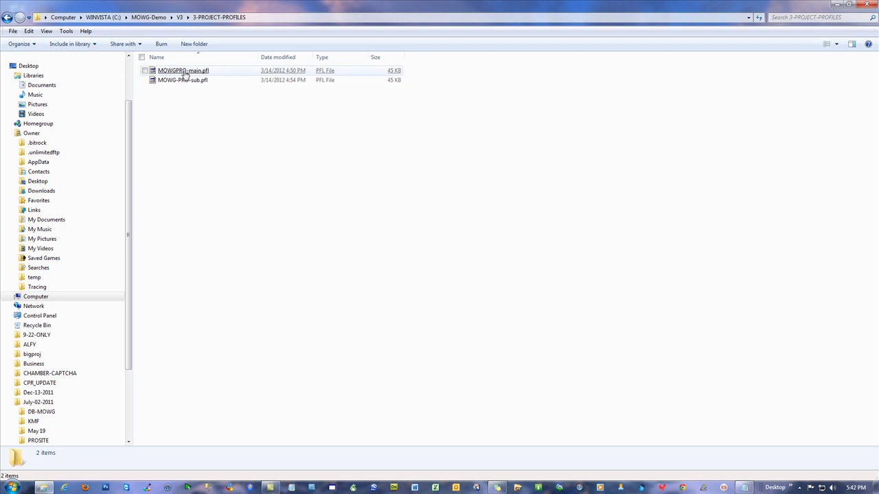
click(181, 80)
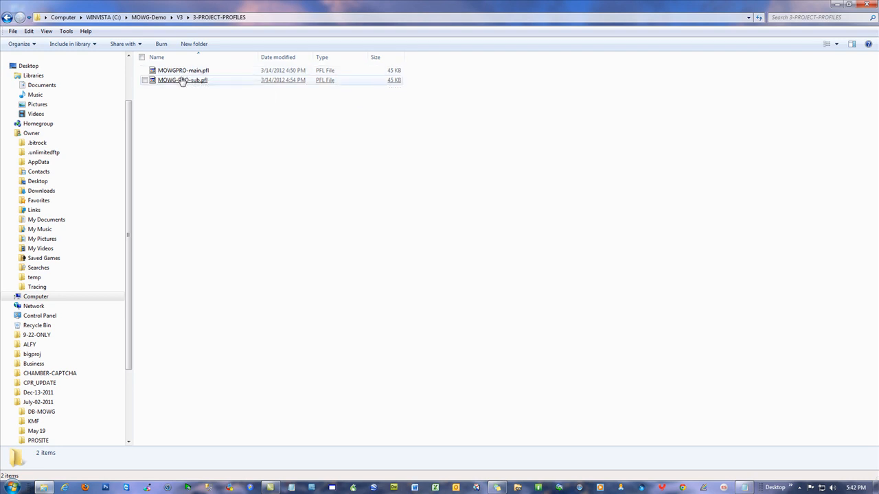
click(184, 70)
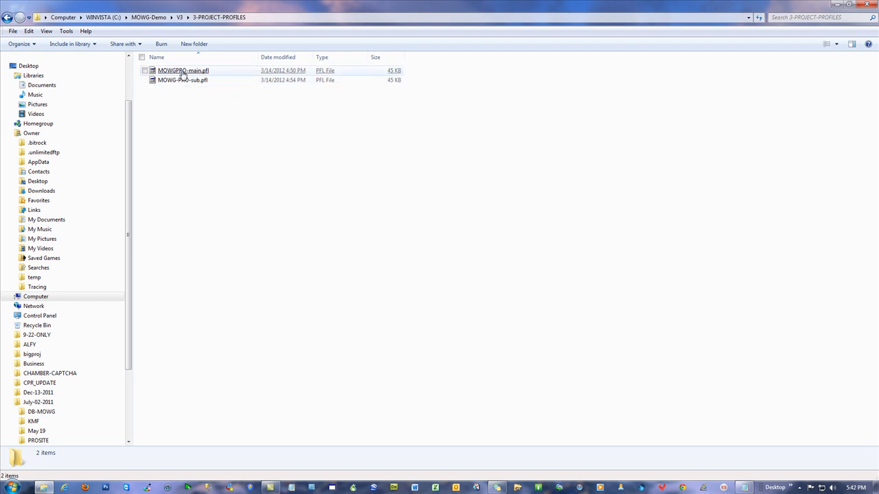
click(183, 70)
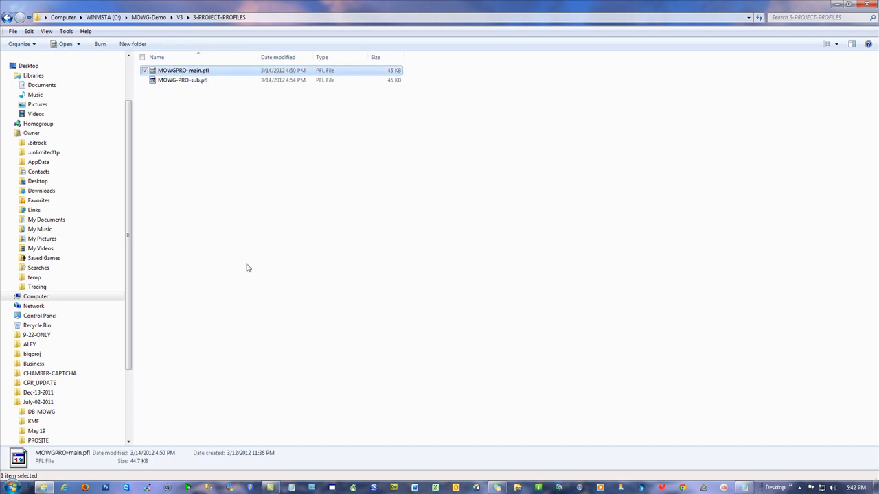
Launch the generator from MOWGPRO-main.pfl, load that profile and highlight the domain's path portion
double_click(184, 70)
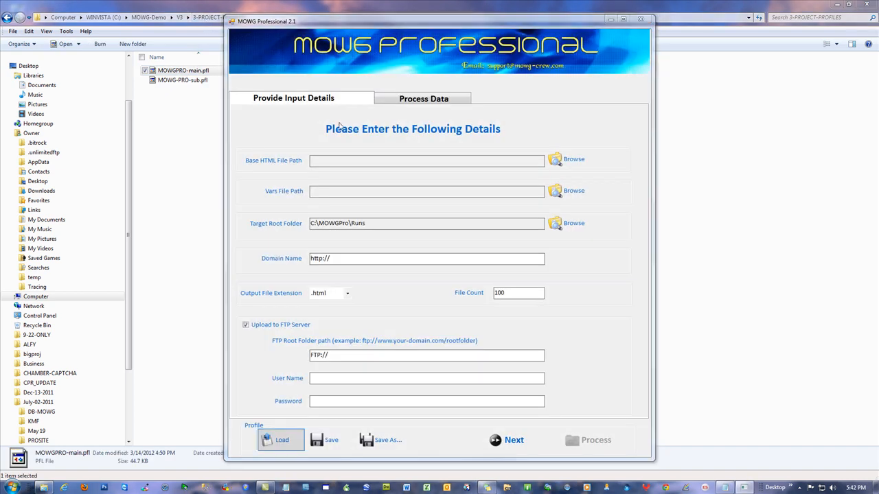
click(281, 439)
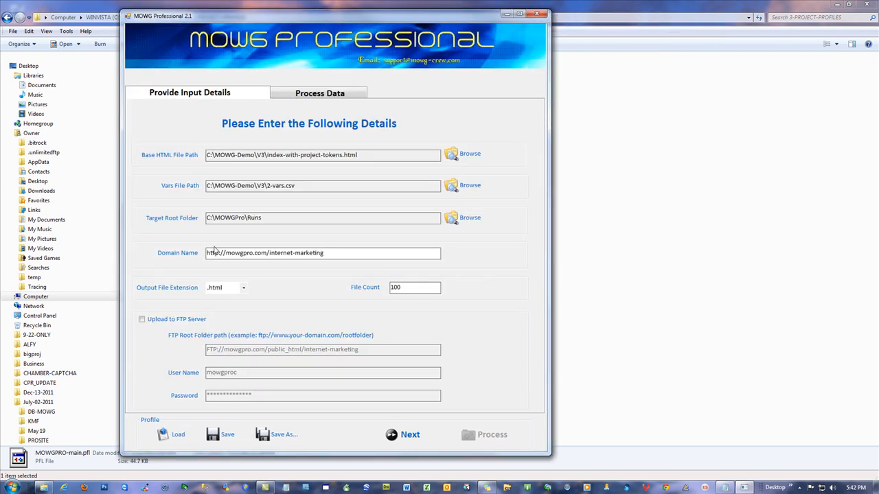
double_click(248, 253)
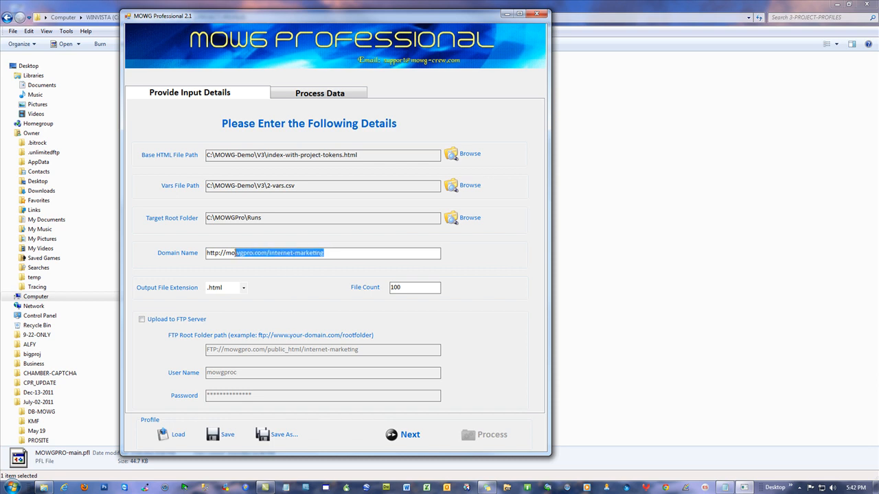
click(365, 253)
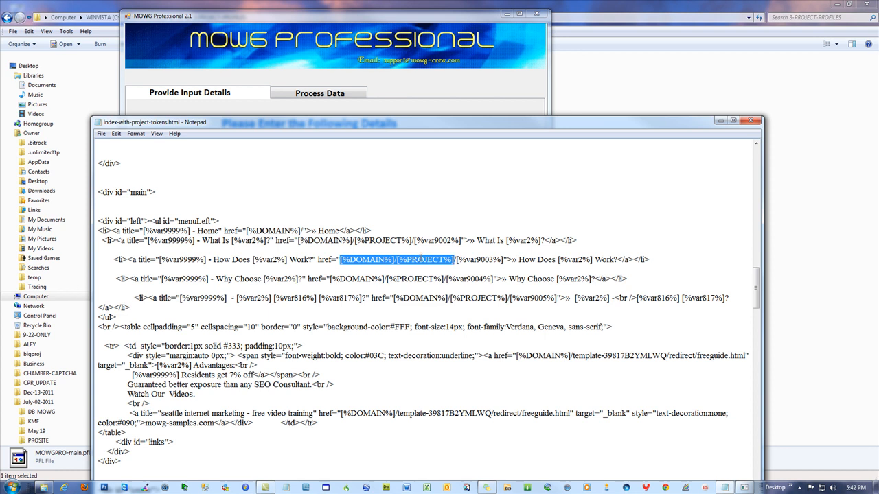
mouse_move(354, 124)
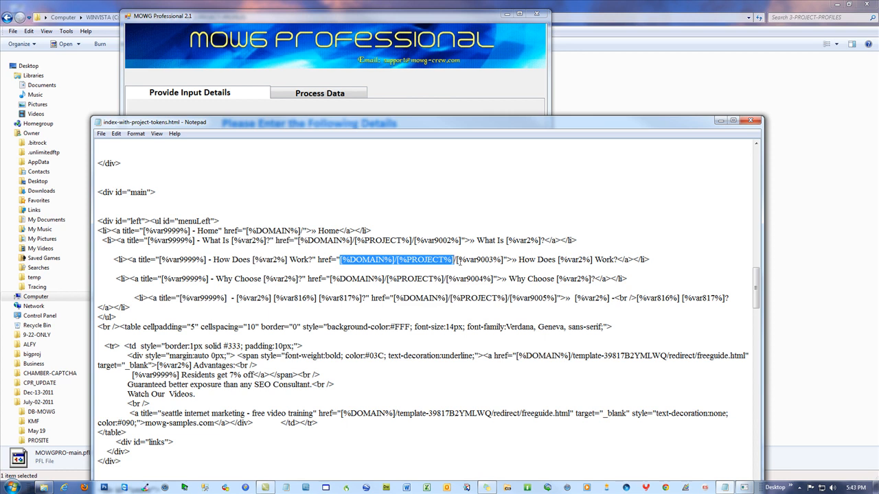
Inspect the [%DOMAIN%][%PROJECT%] menu links in the tokenized index page, then close it
click(449, 200)
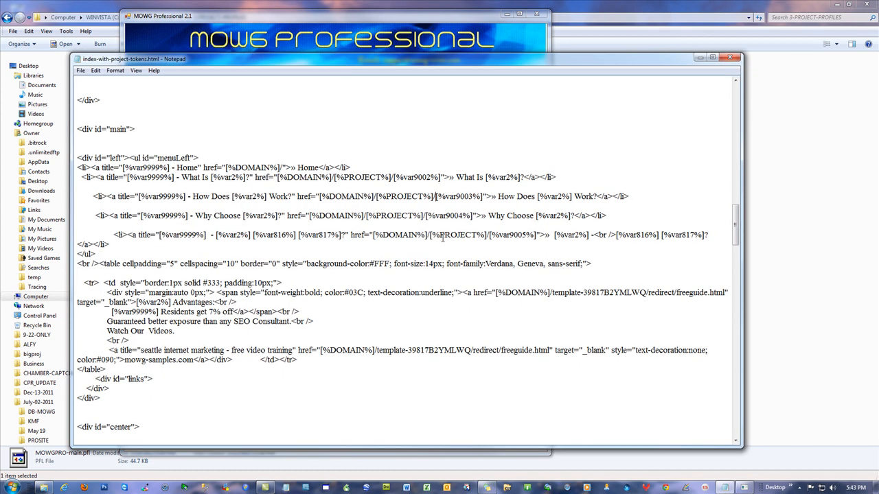
double_click(401, 216)
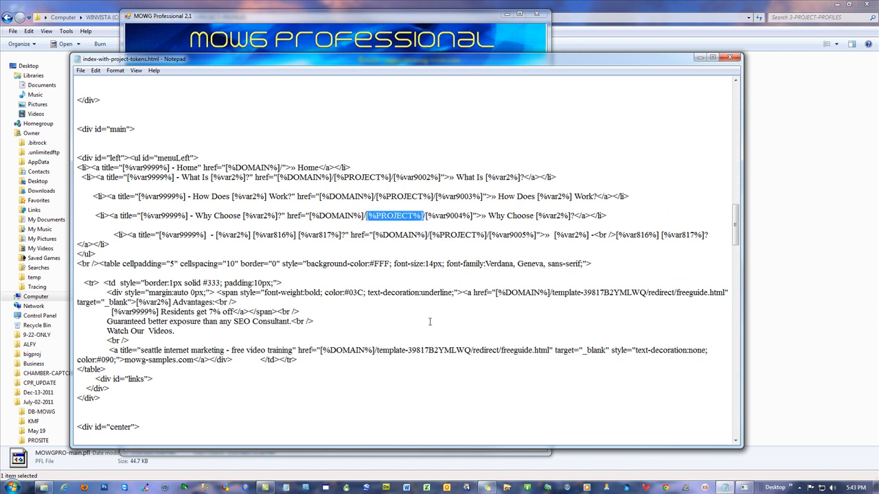
click(445, 322)
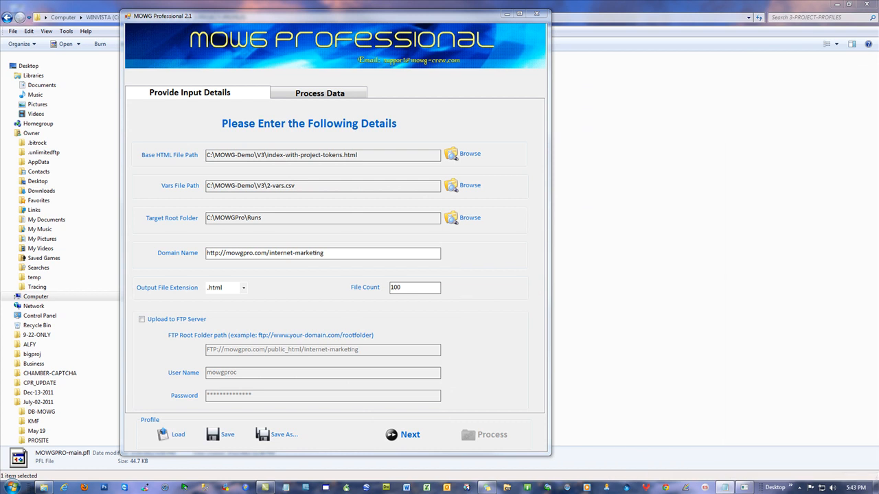
mouse_move(354, 287)
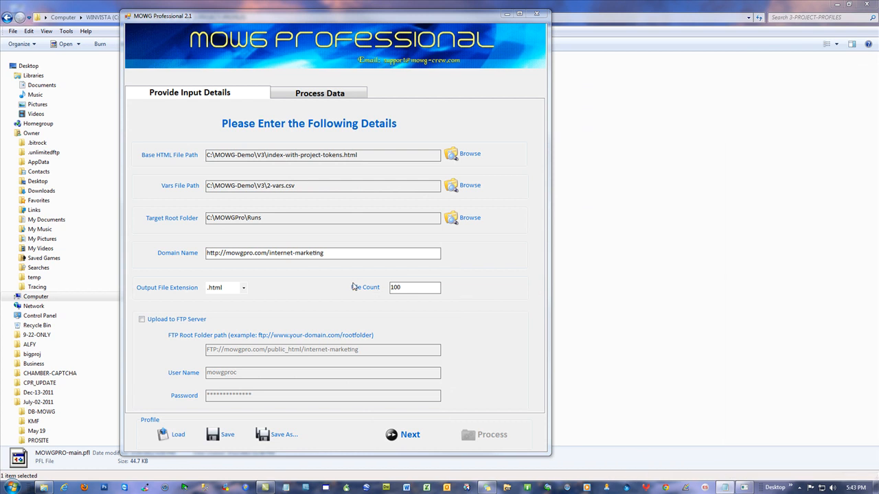
mouse_move(140, 321)
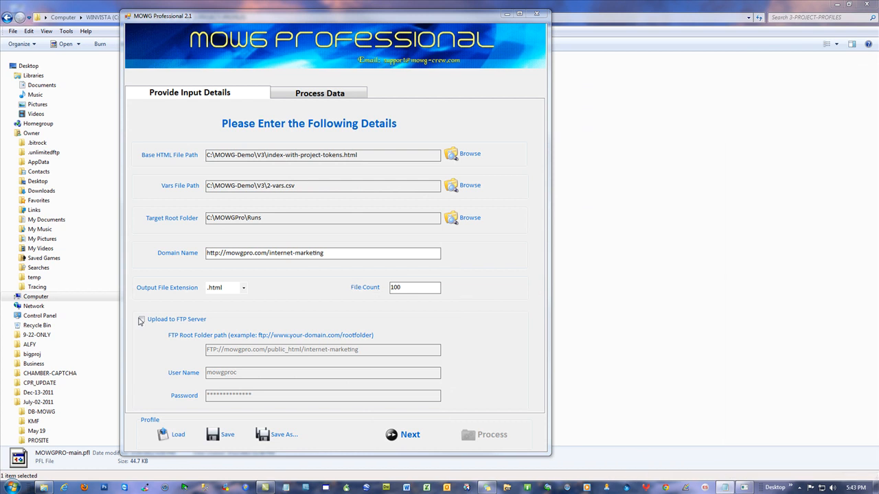
Switch on 'Upload to FTP Server' and check internet-marketing in the FTP path and domain name
click(142, 318)
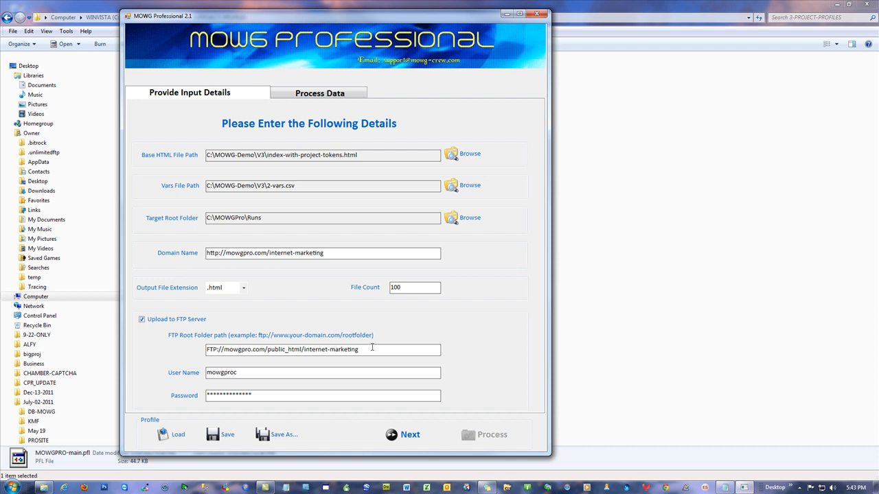
double_click(331, 350)
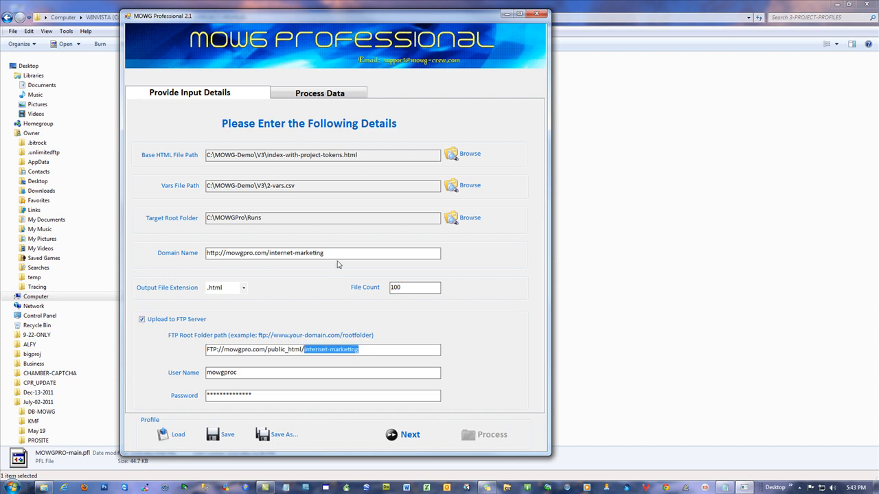
double_click(310, 252)
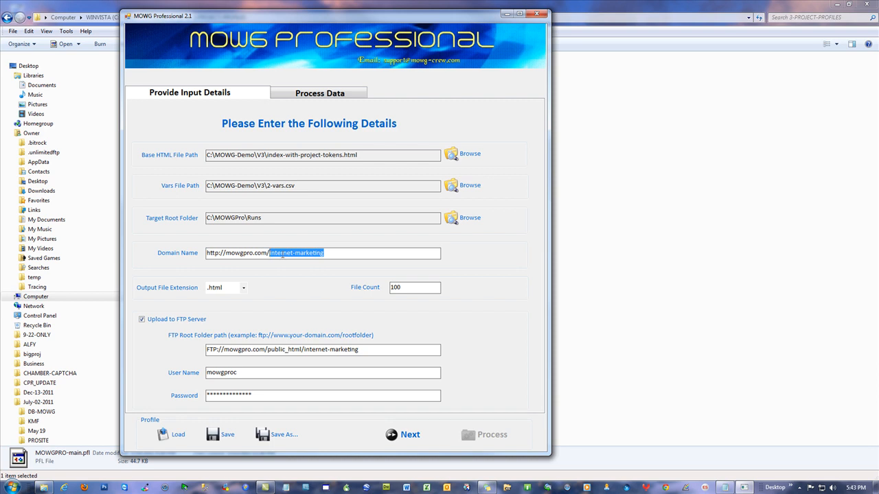
click(351, 253)
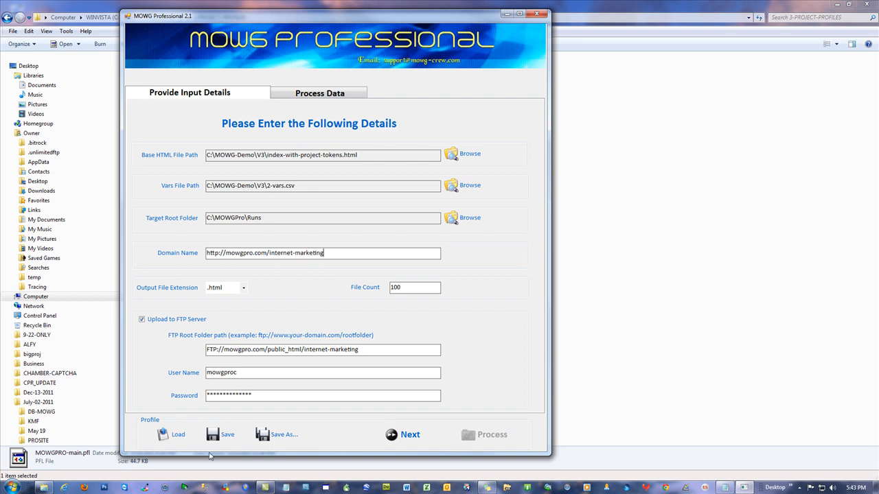
Load MOWG-PRO-sub.pfl and review the domain name and public_html in the FTP path
click(178, 434)
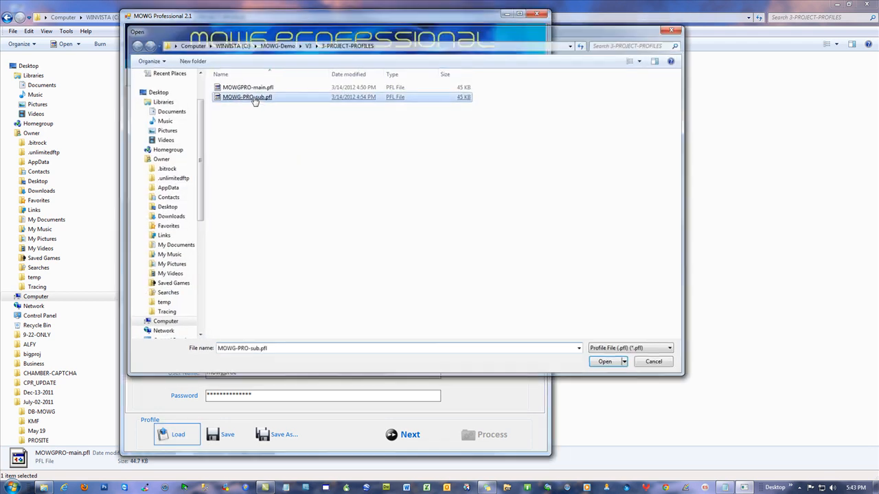
click(604, 363)
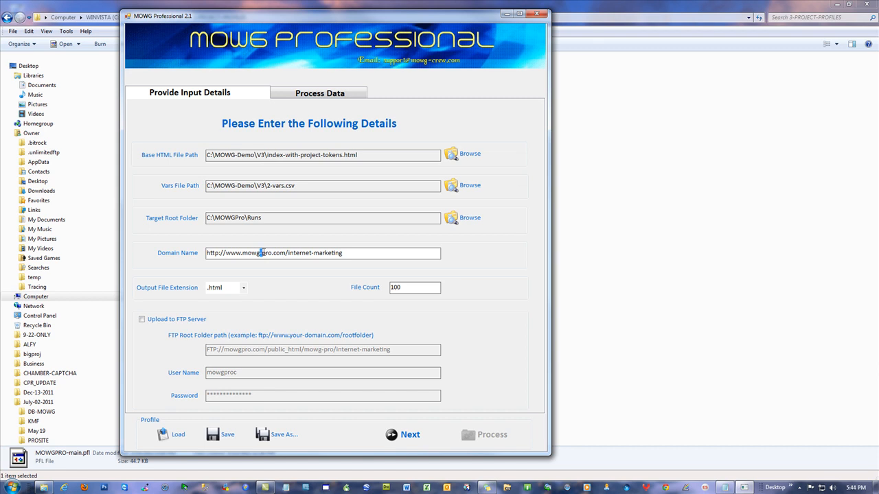
mouse_move(279, 289)
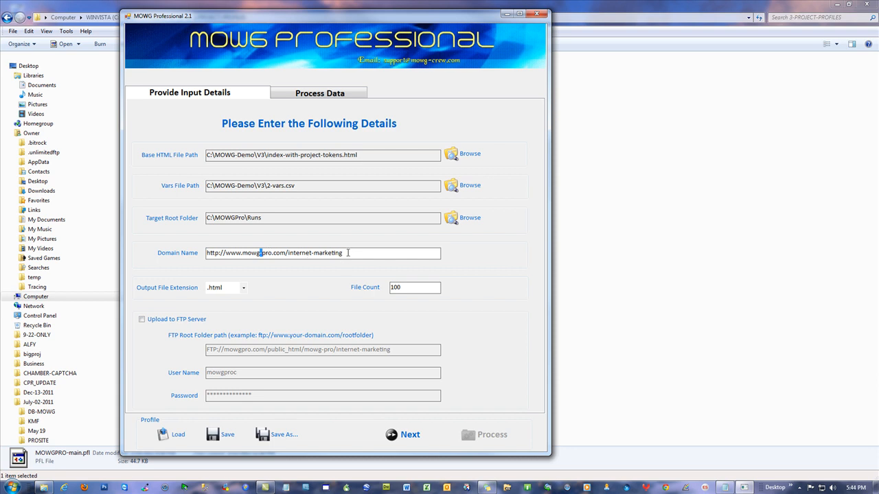
click(143, 318)
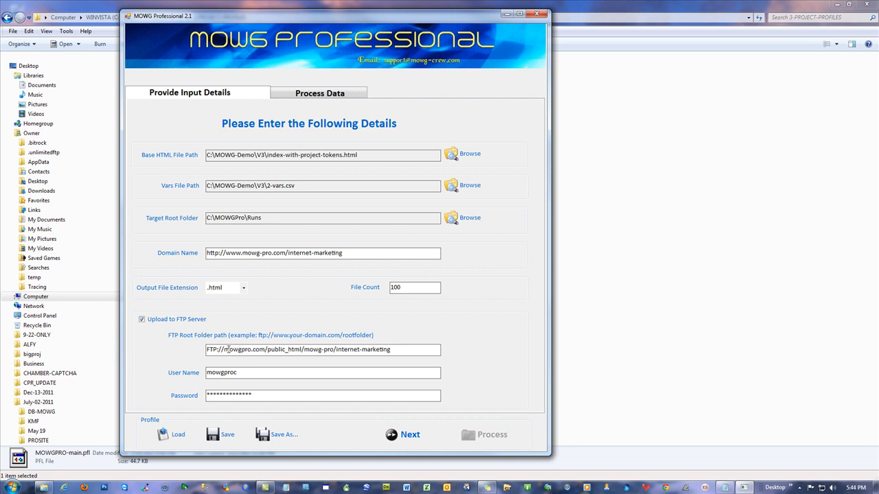
double_click(244, 350)
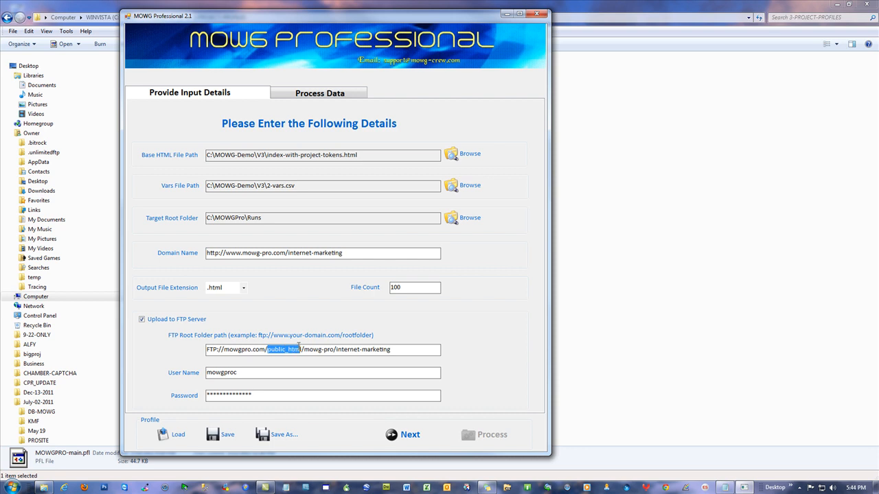
click(308, 350)
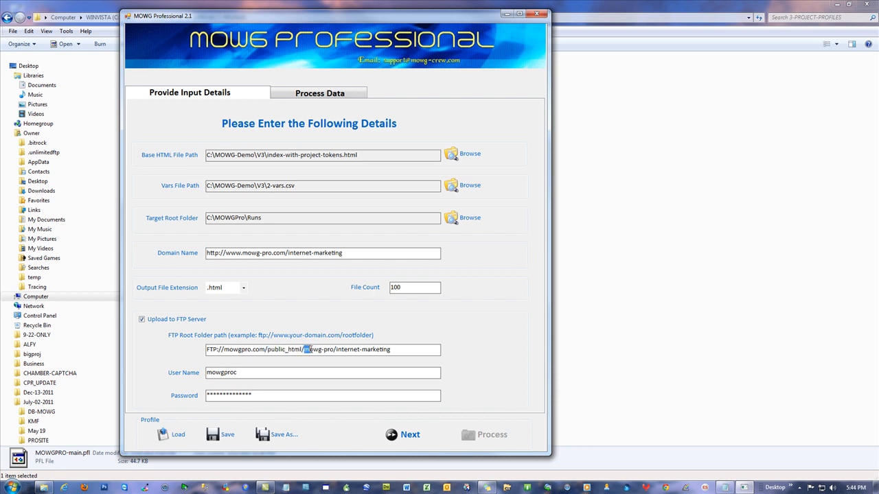
Check the mowg-pro folder and internet-marketing domain, then switch off 'Upload to FTP Server'
double_click(318, 350)
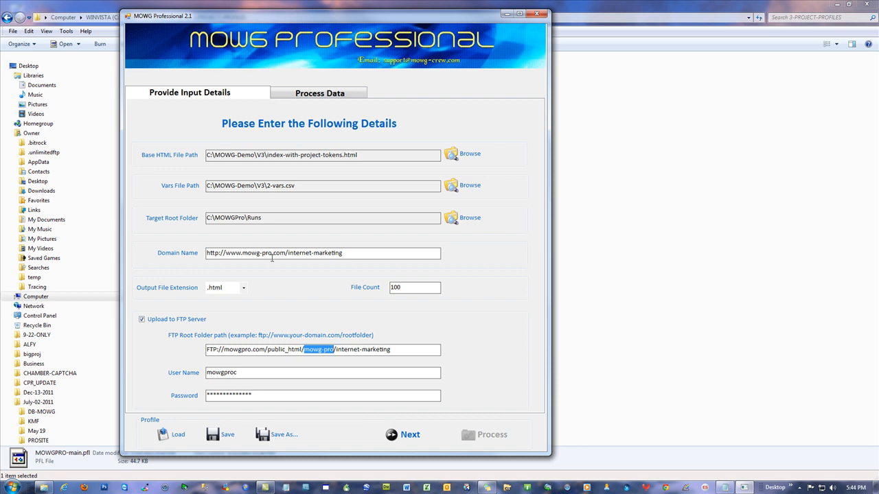
click(397, 350)
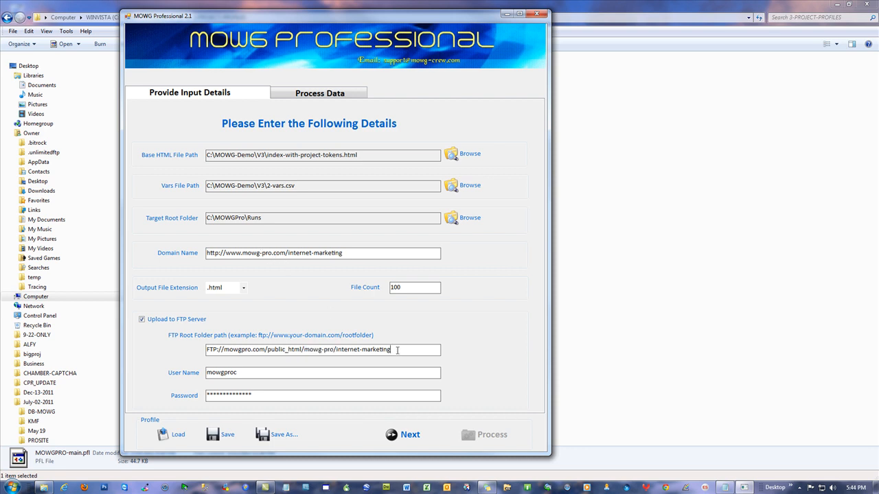
double_click(318, 252)
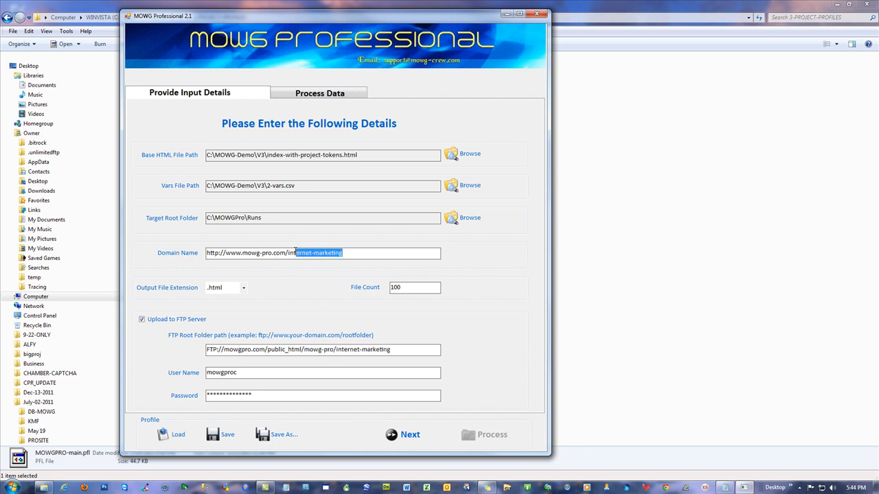
click(366, 253)
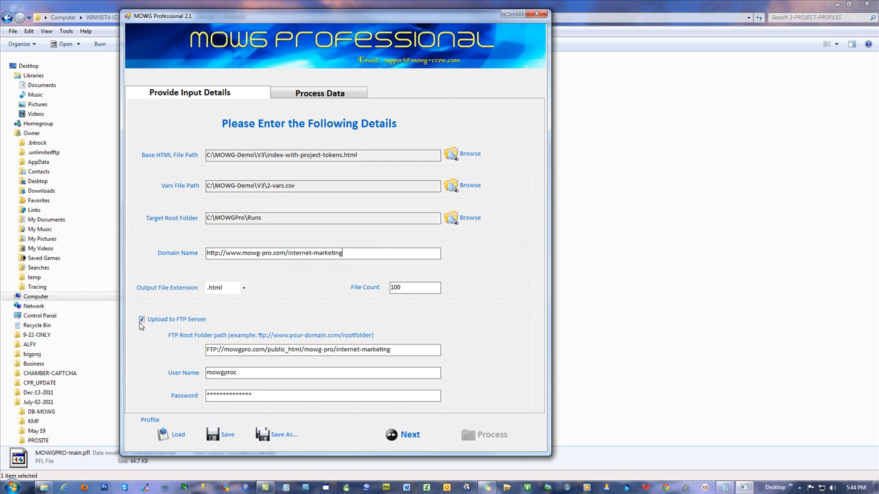
click(141, 319)
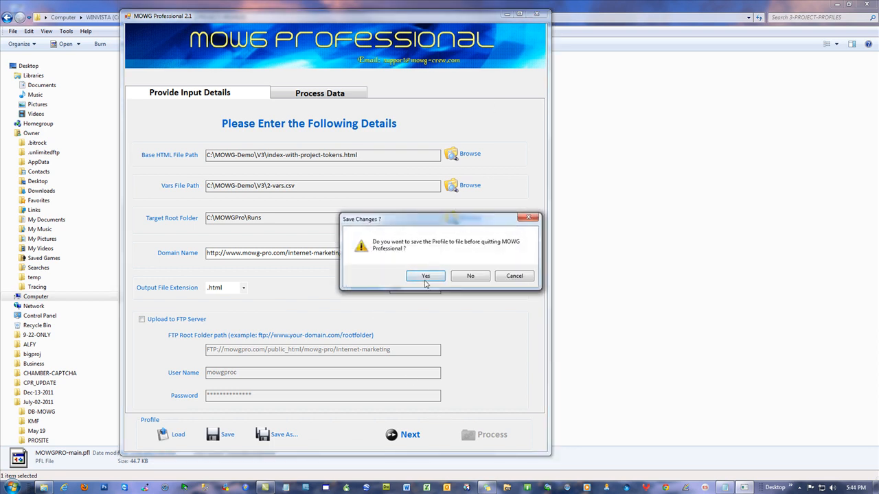
Answer Yes to save the profile as the generator quits
click(425, 274)
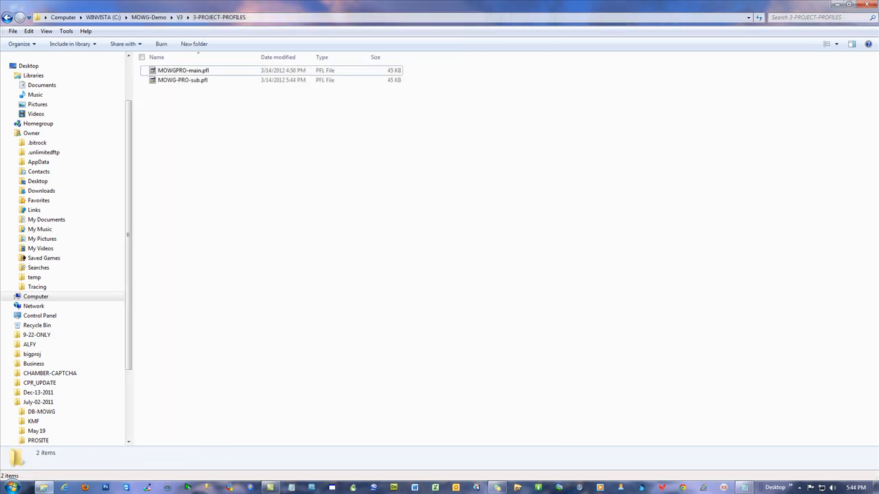
mouse_move(450, 252)
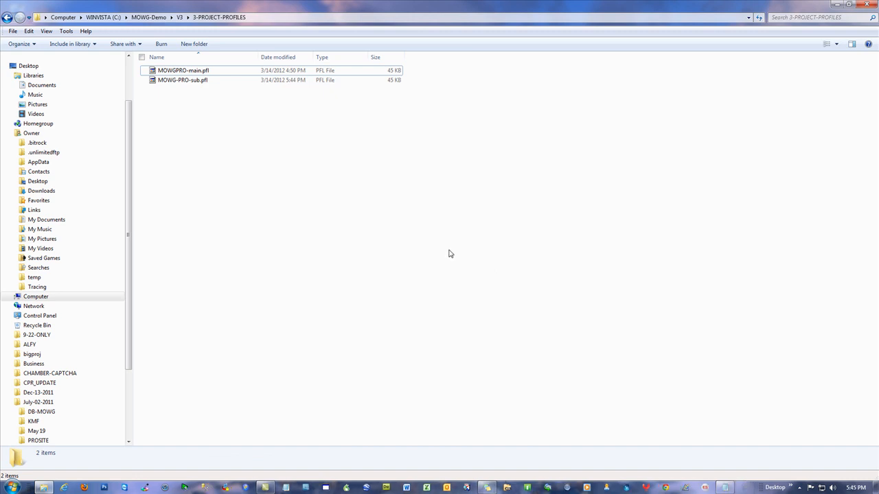
mouse_move(204, 123)
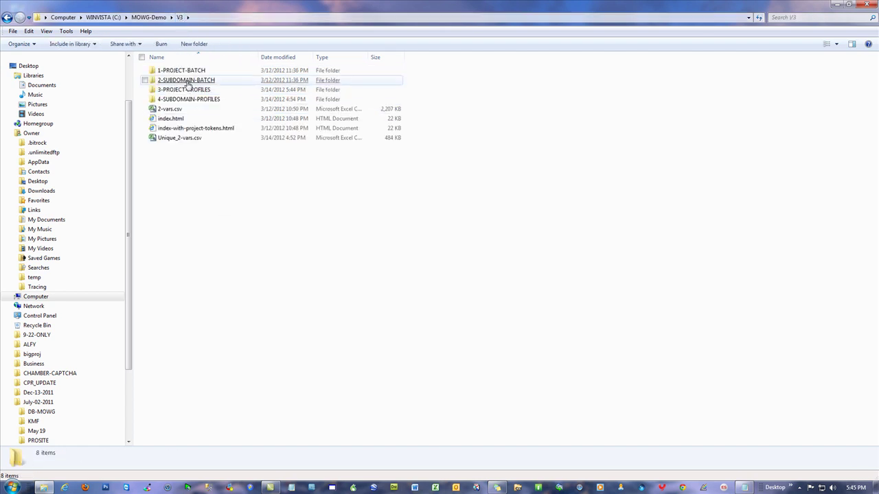
mouse_move(185, 80)
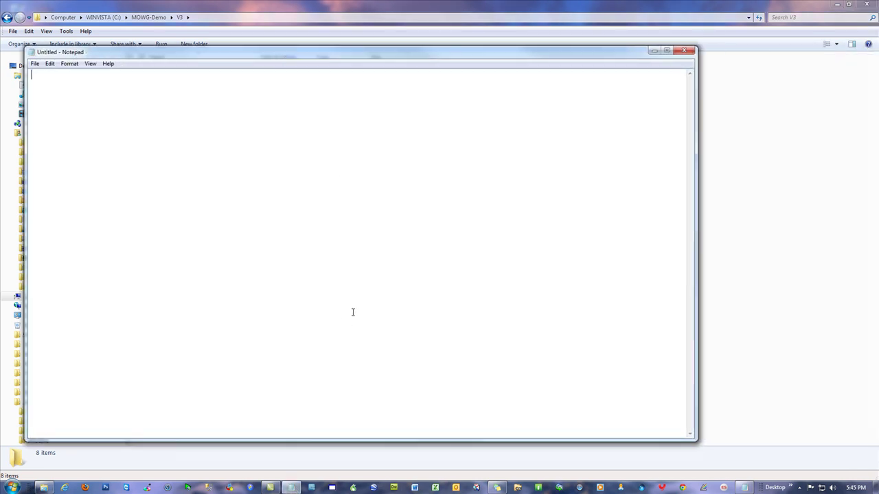
text(www.do)
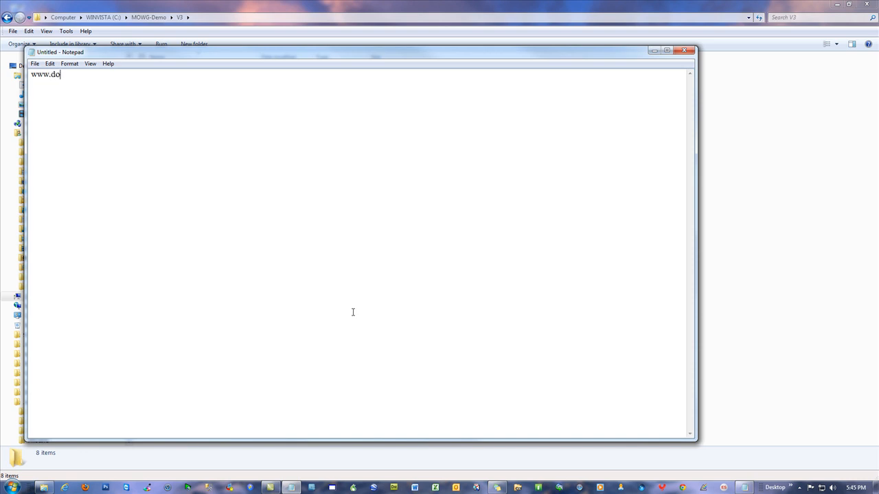
text(main.com)
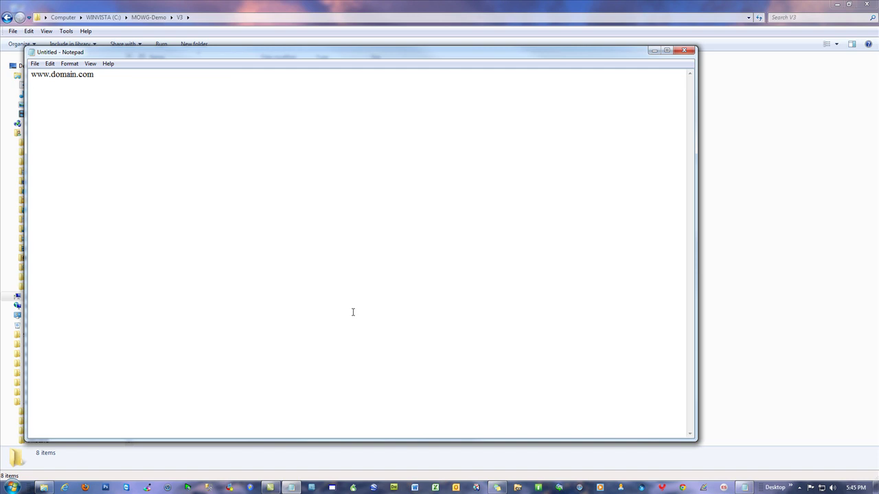
text(fork)
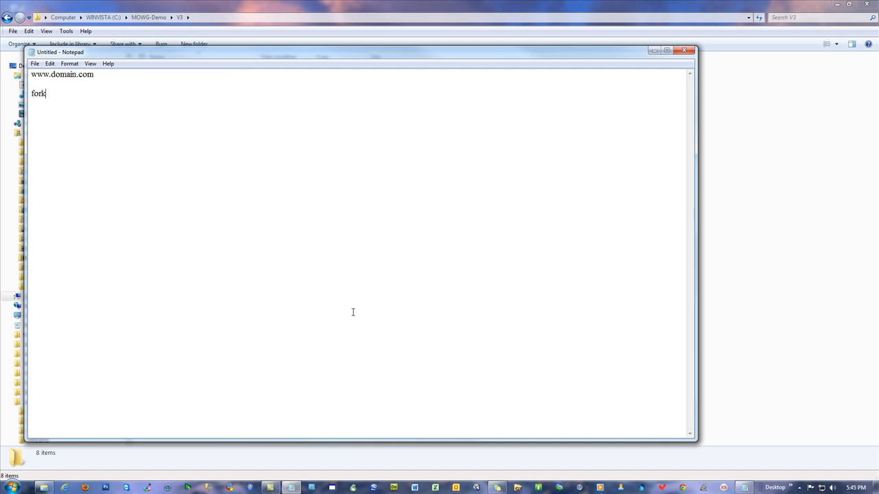
text(lifts.dom)
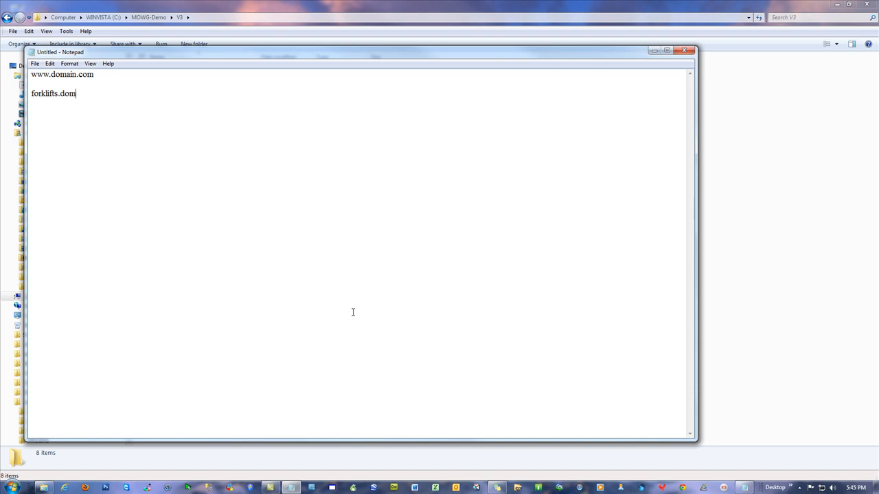
right_click(363, 258)
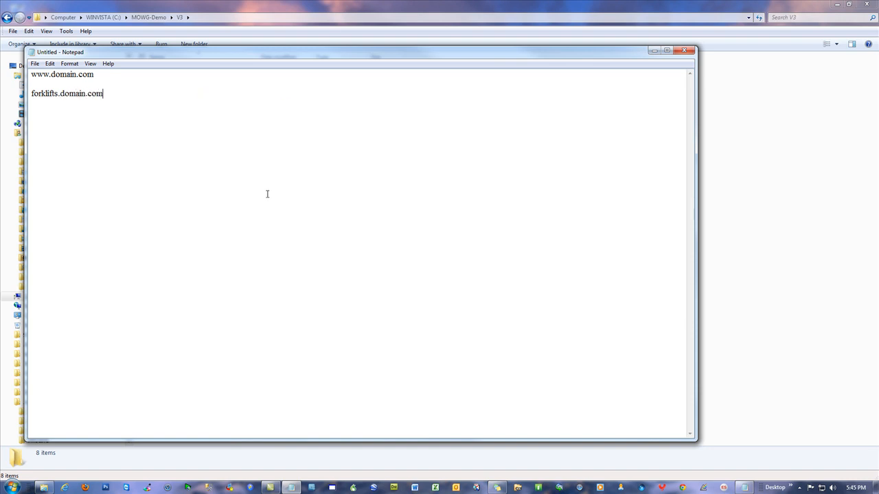
double_click(44, 93)
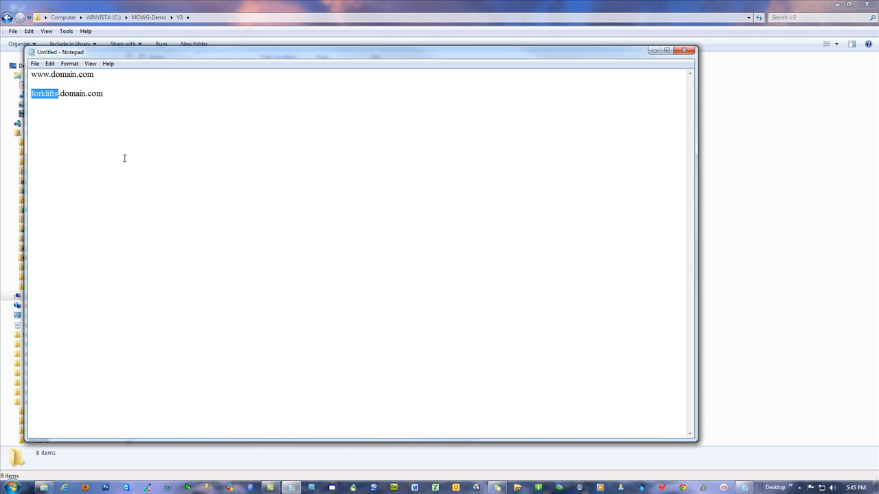
mouse_move(112, 154)
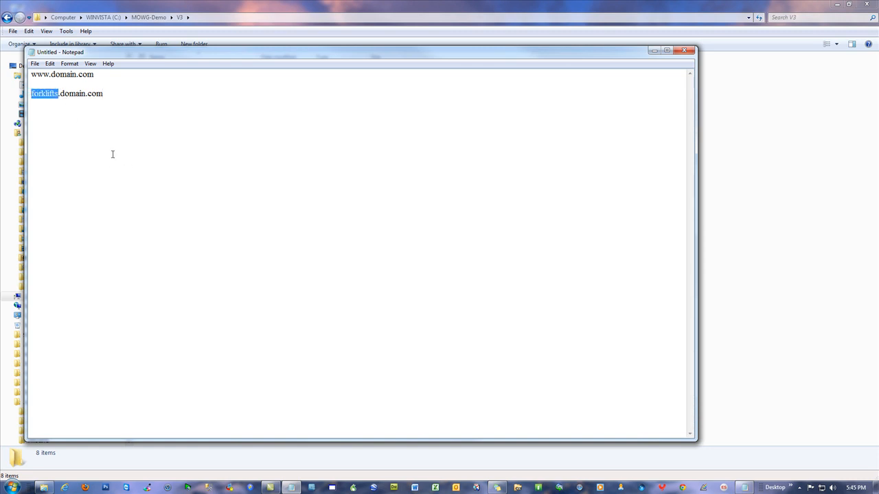
mouse_move(93, 91)
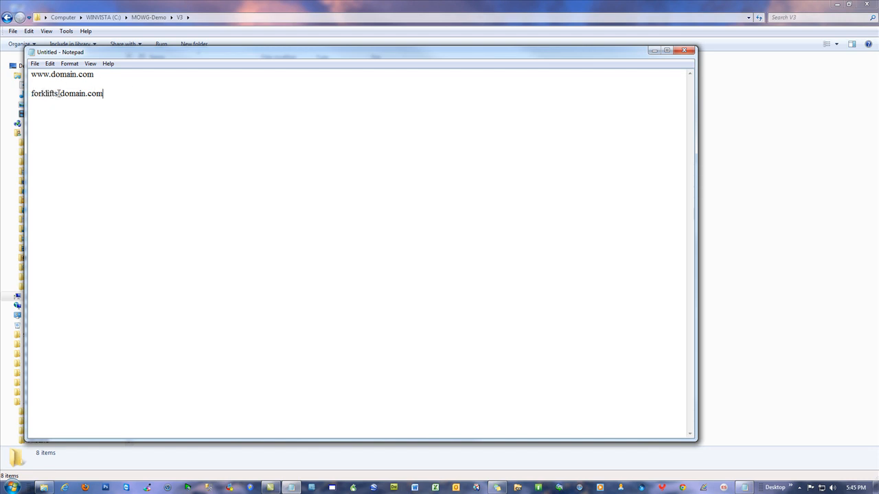
Highlight the subdomain forklifts, then the full forklifts.domain.com address, and deselect
double_click(44, 93)
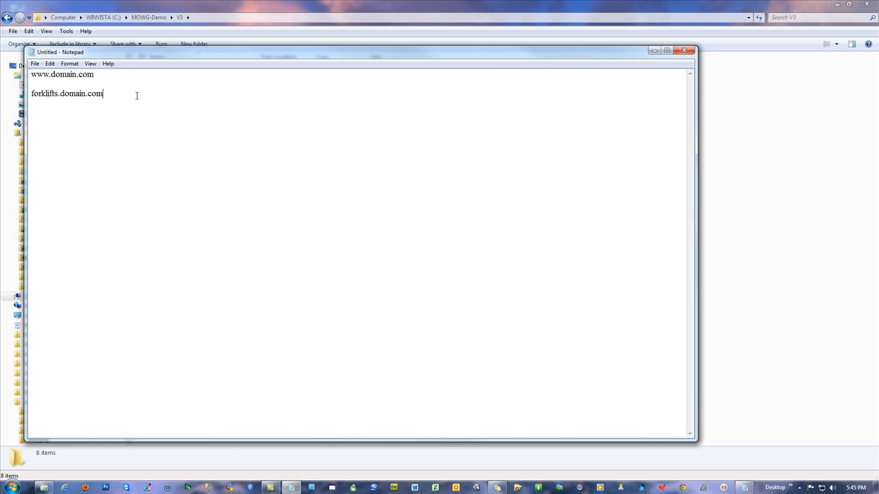
text([)
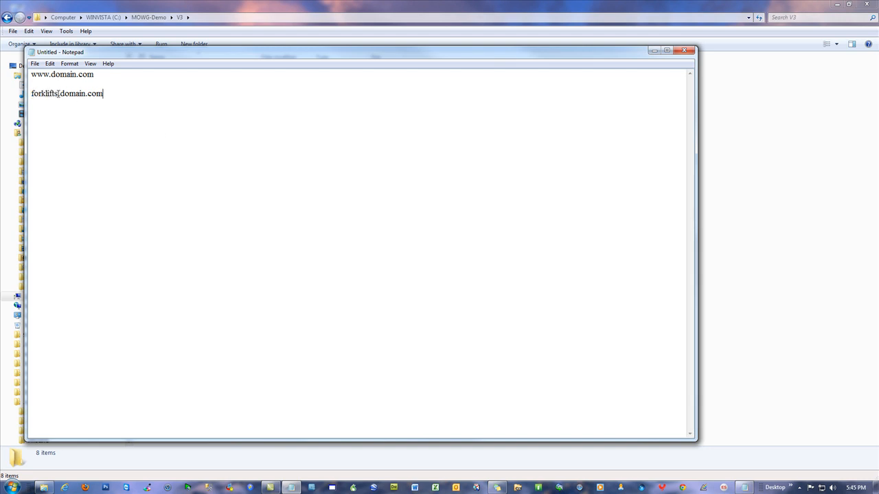
double_click(44, 94)
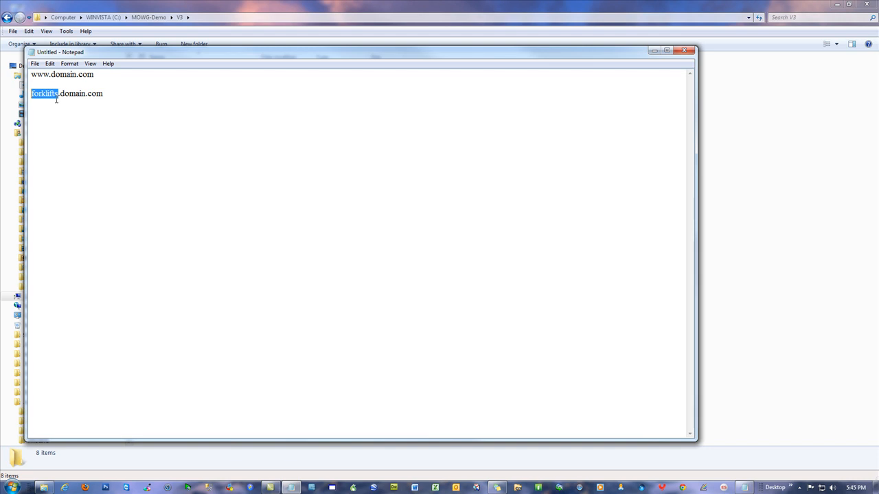
click(105, 94)
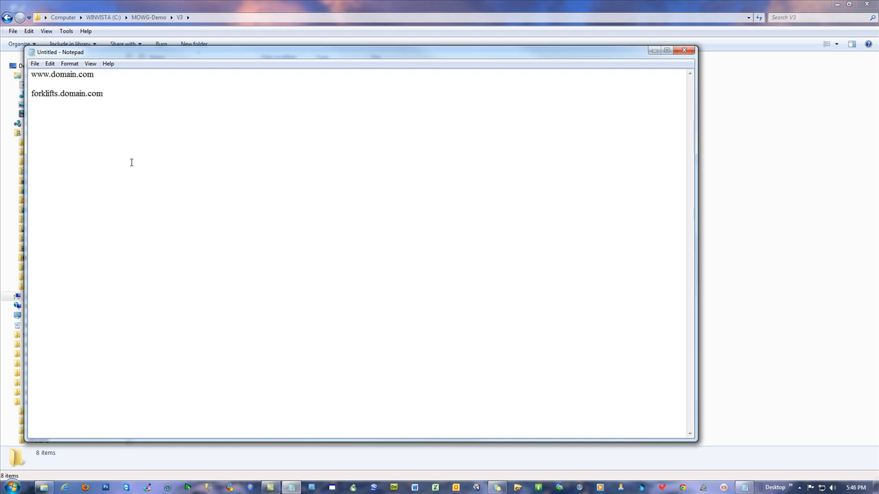
double_click(81, 93)
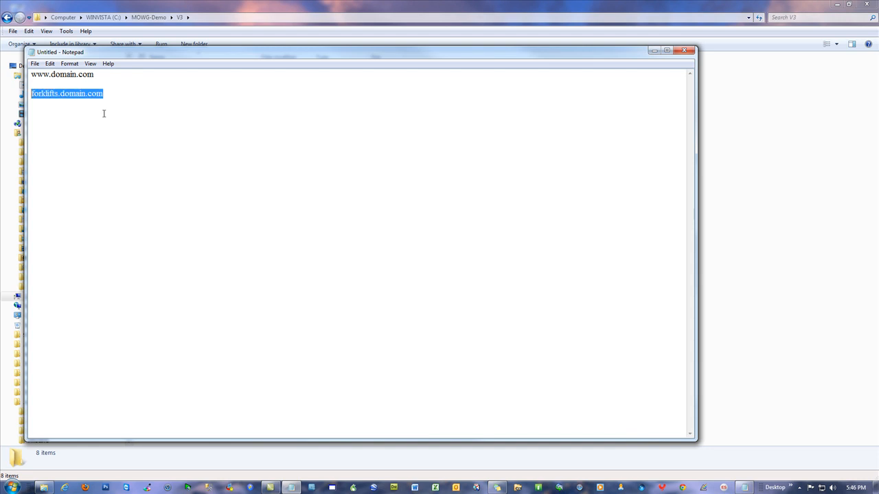
mouse_move(105, 126)
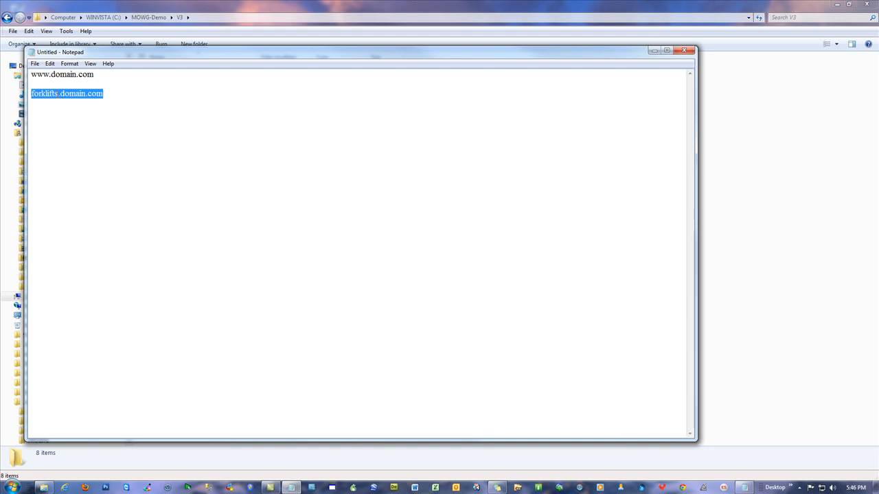
click(47, 74)
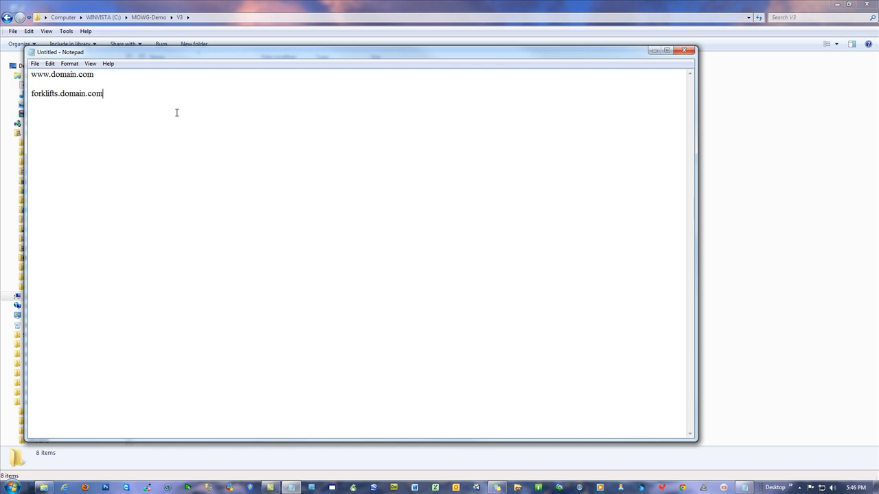
mouse_move(346, 81)
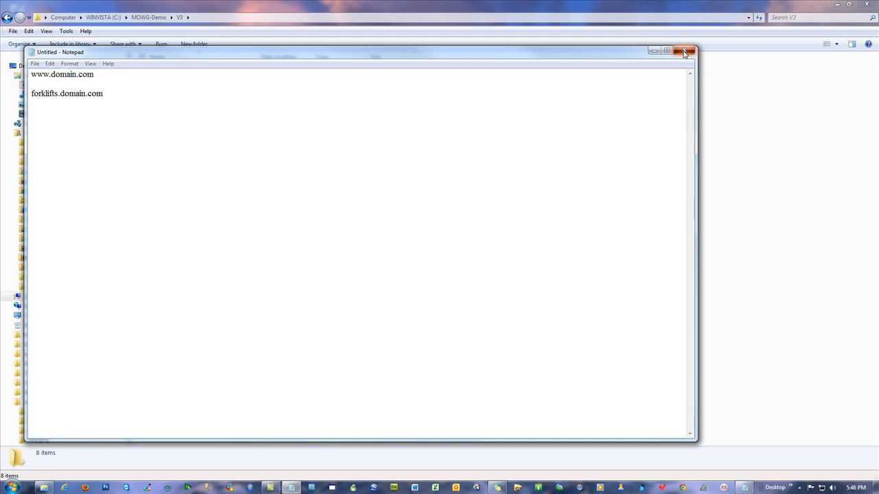
Close the note and relaunch MOWG Professional from MOWGPRO-main.pfl in 3-PROJECT-PROFILES
click(684, 52)
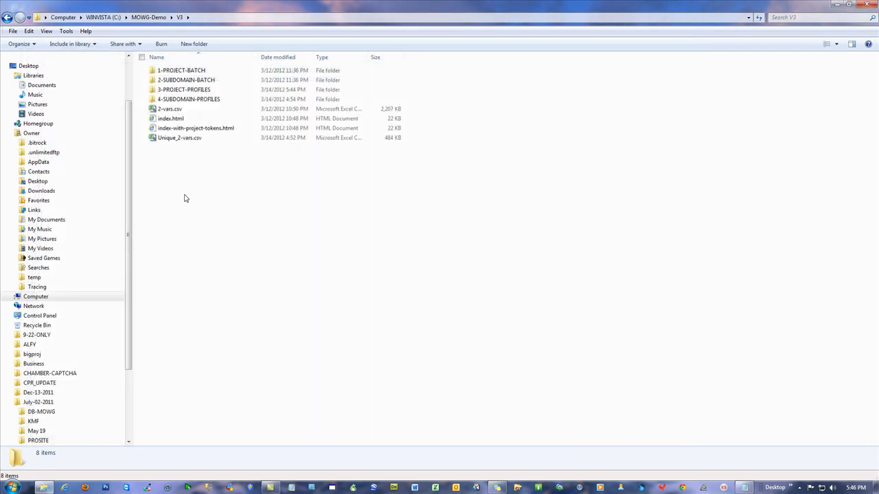
click(184, 90)
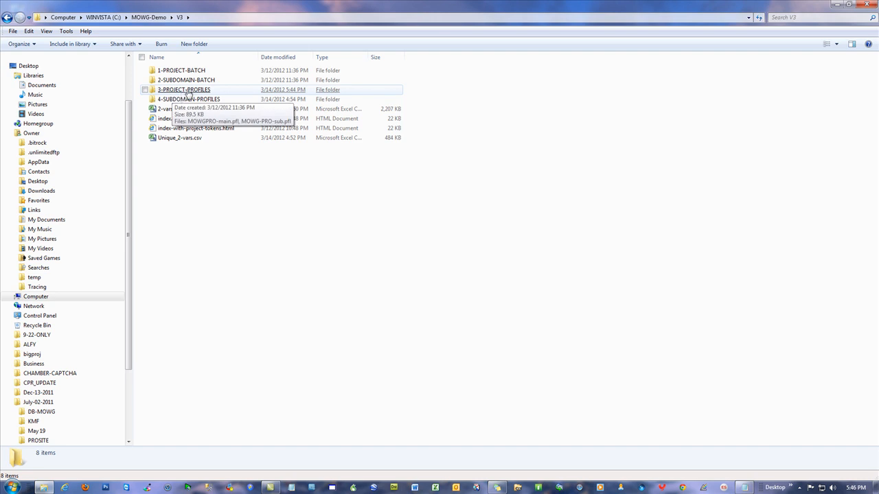
double_click(183, 91)
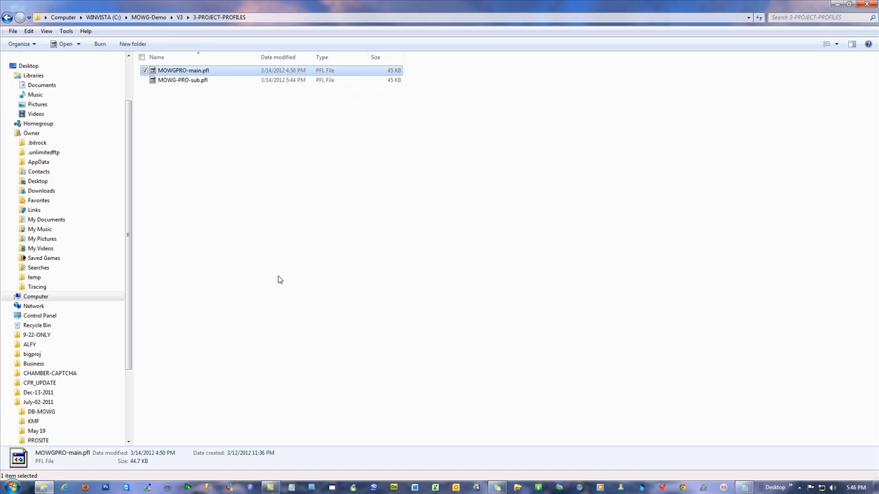
double_click(182, 70)
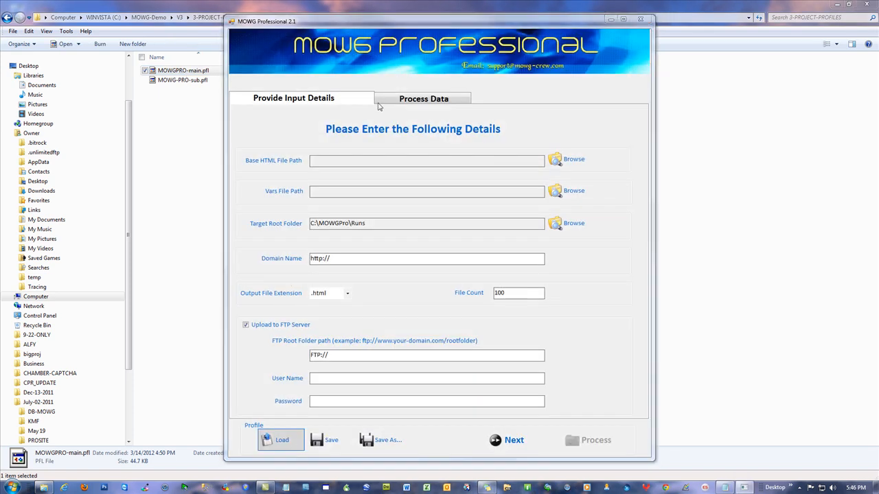
Load the saved settings and delete internet-marketing so the FTP root ends at public_html
click(281, 439)
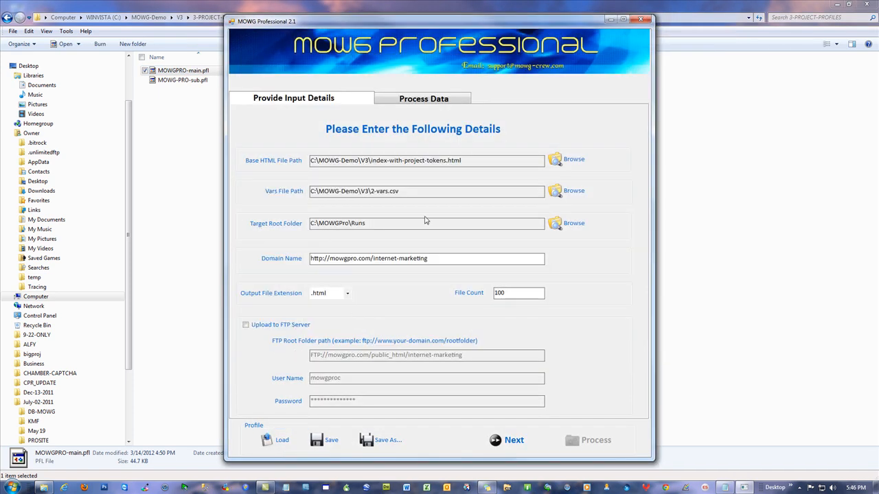
double_click(401, 258)
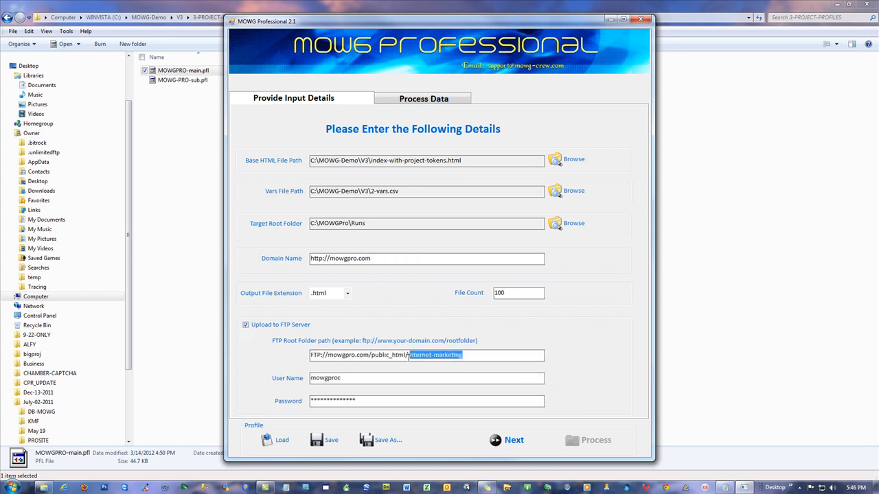
key(Delete)
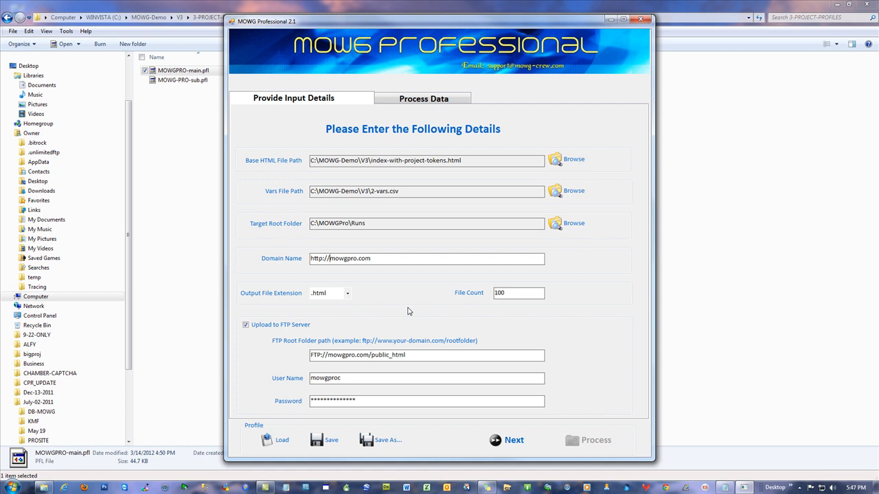
text(www.)
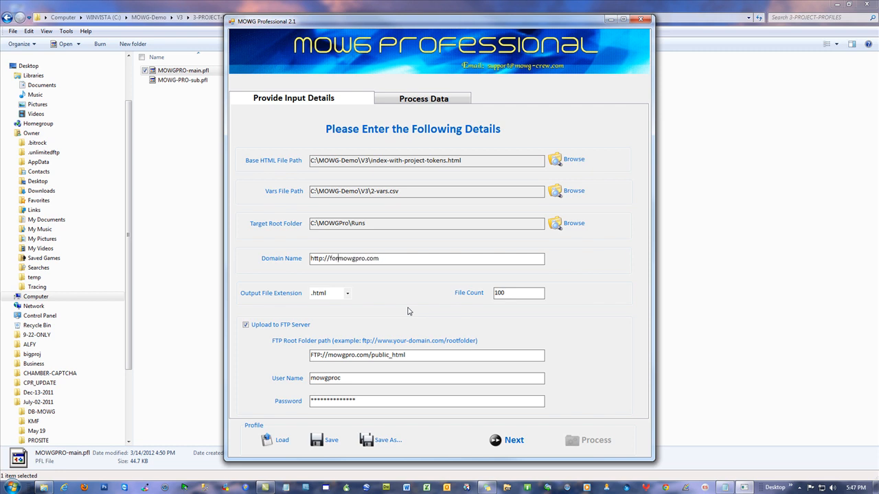
text(klifts)
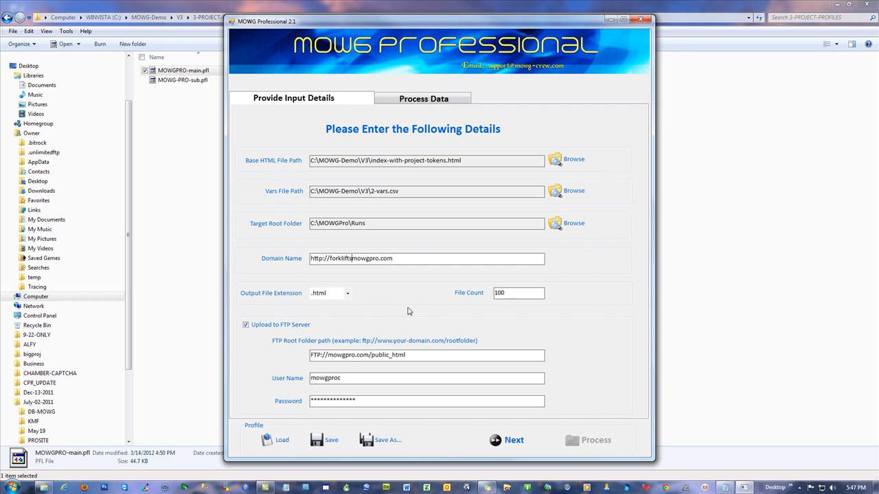
text(.)
click(427, 354)
text(/)
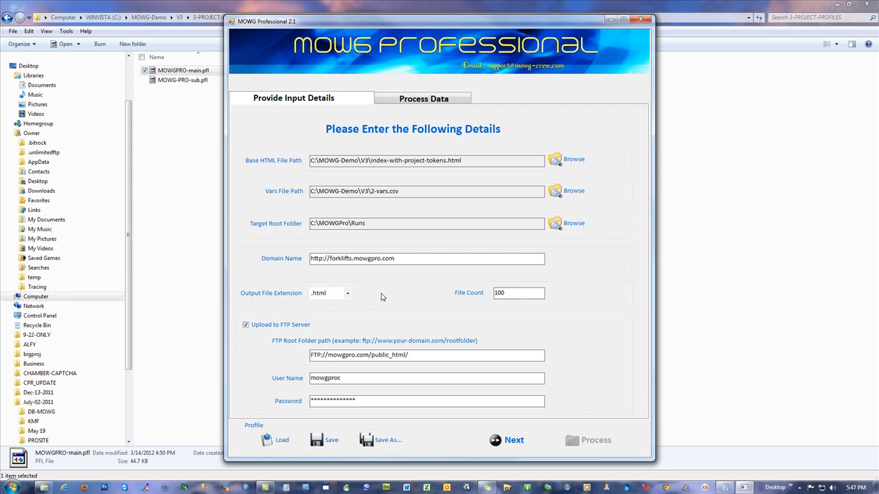
mouse_move(442, 391)
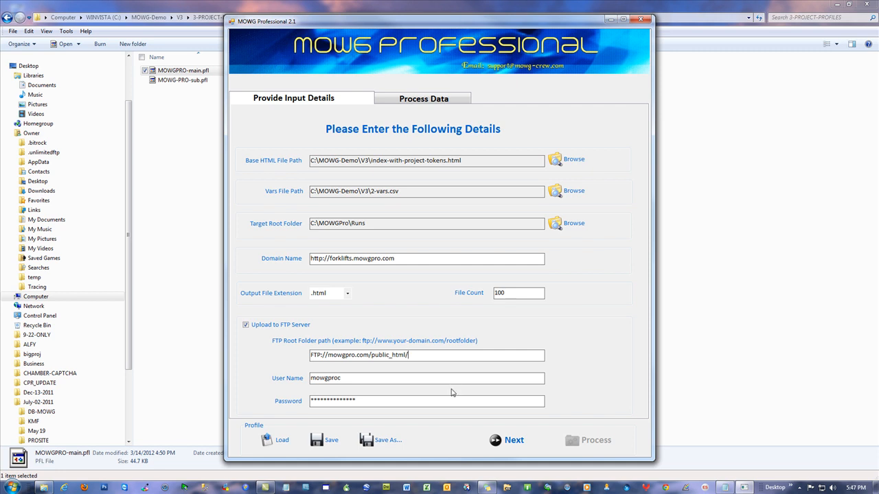
triple_click(425, 258)
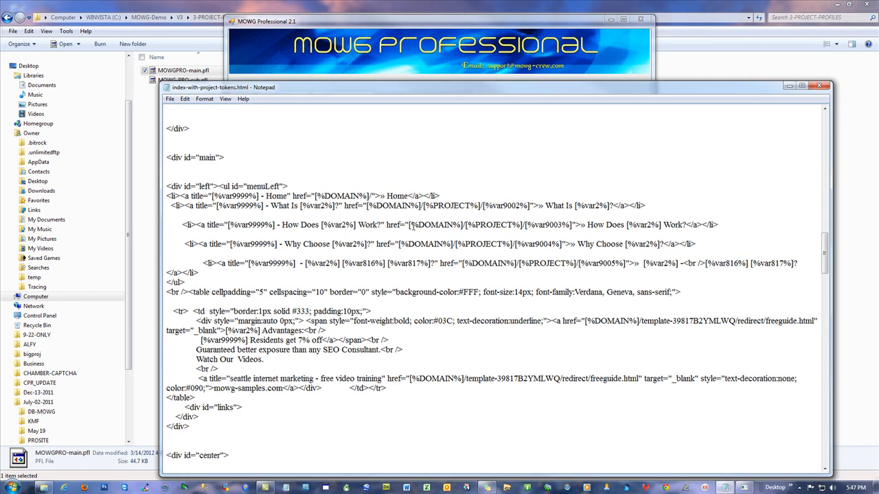
Start a find-and-replace in the template with /[%PROJECT%] as the search term
double_click(424, 244)
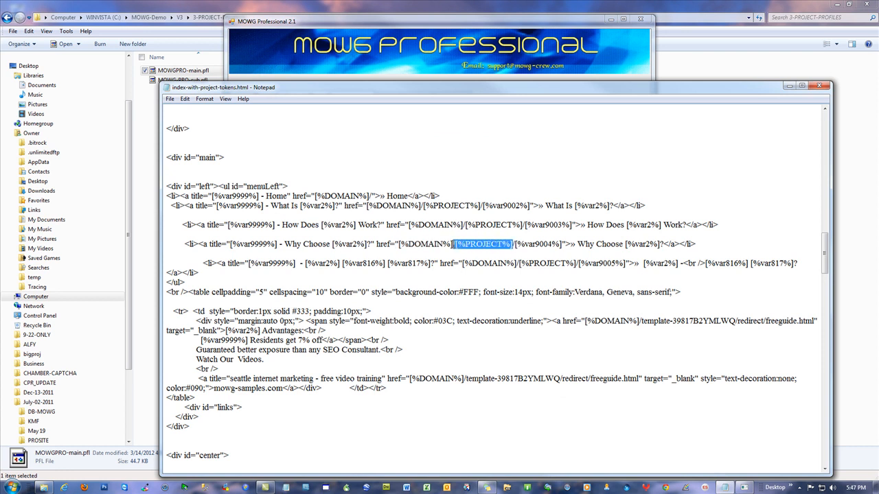
mouse_move(481, 273)
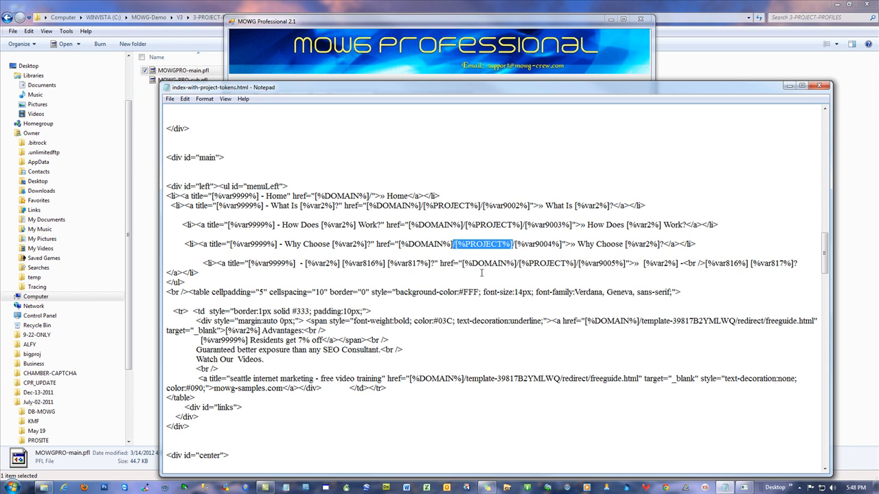
key(Ctrl+h)
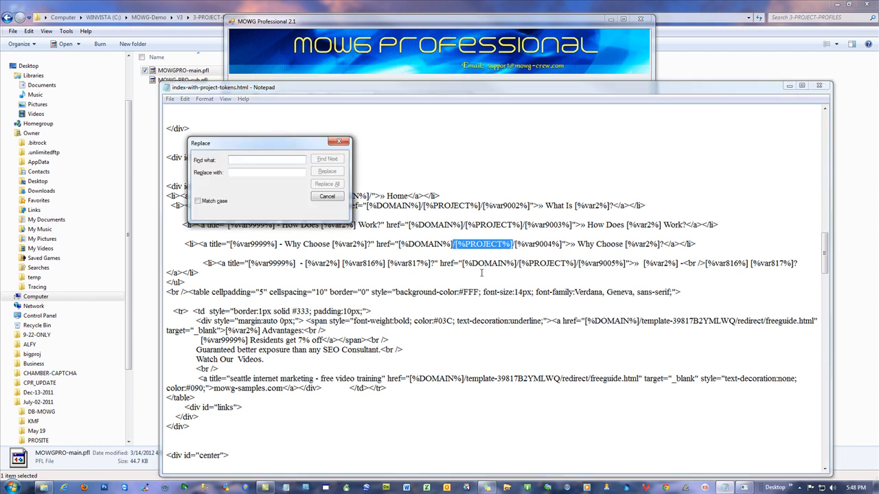
text(/[%PROJECT%])
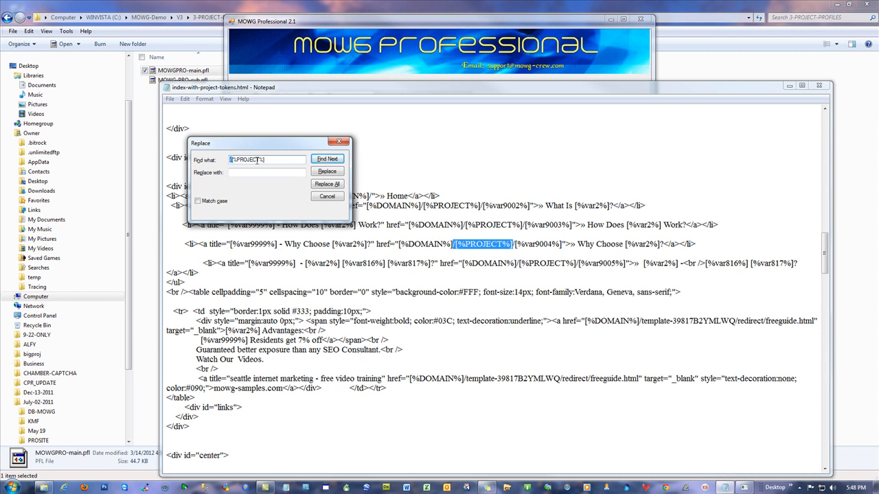
triple_click(266, 159)
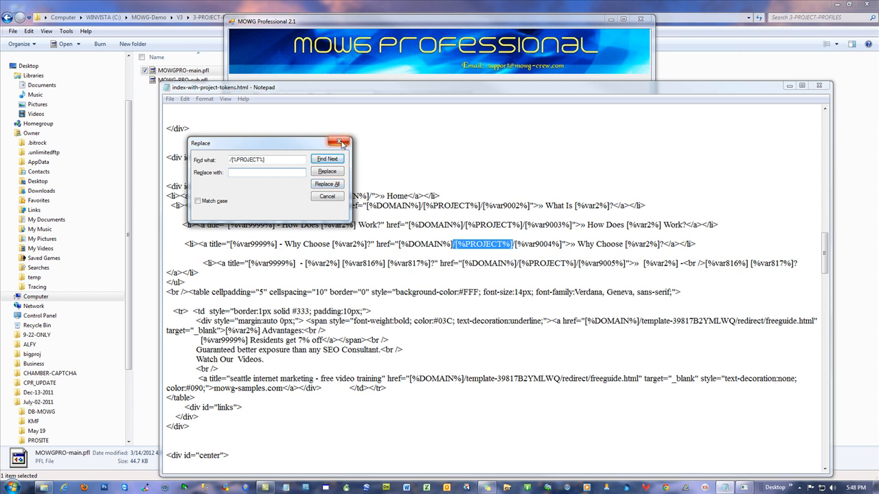
Dismiss the replace dialog and select forklifts in the domain, then move into the FTP root path
click(340, 142)
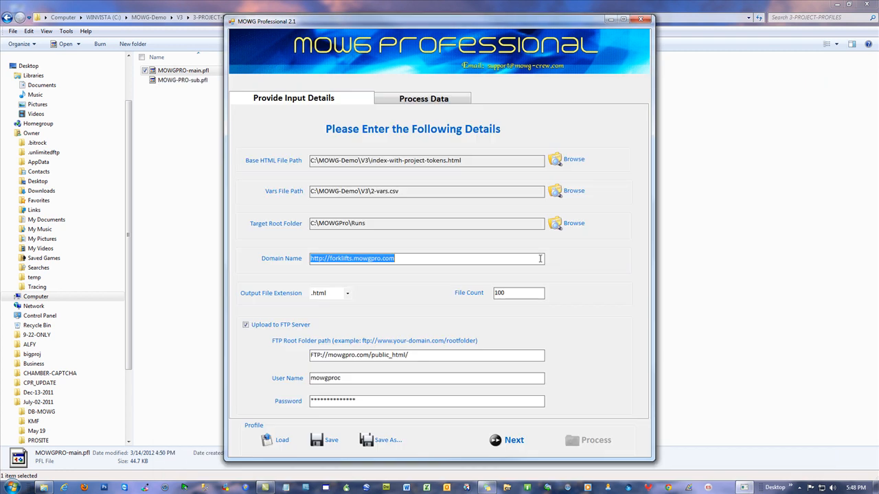
mouse_move(428, 287)
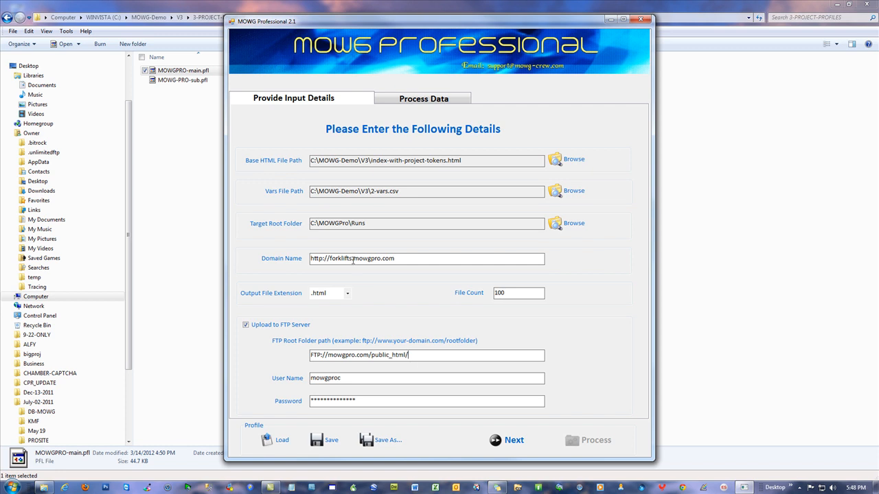
double_click(340, 258)
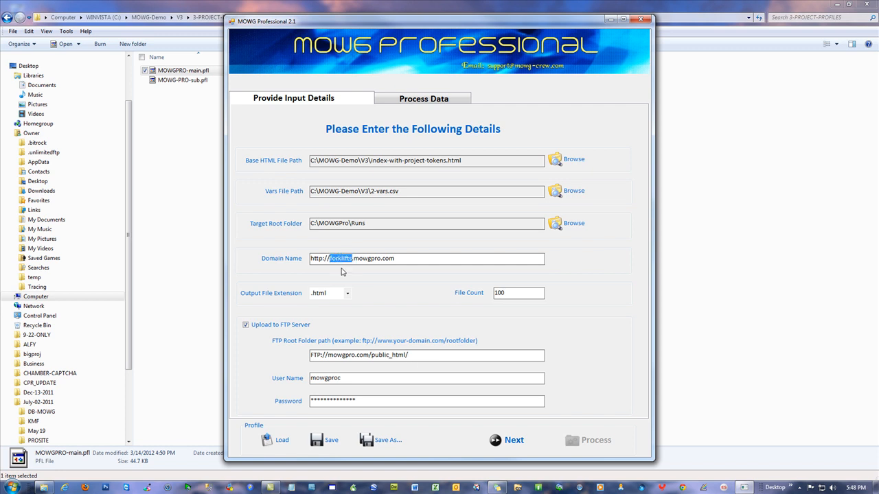
click(420, 354)
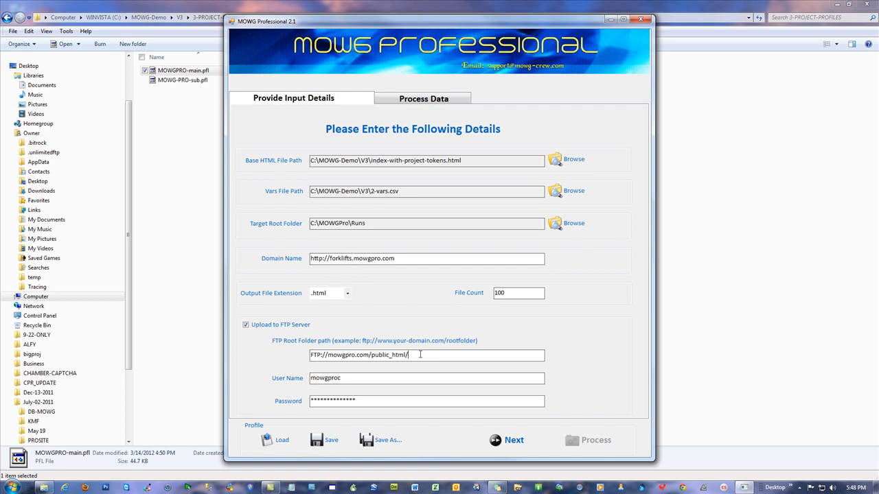
mouse_move(447, 375)
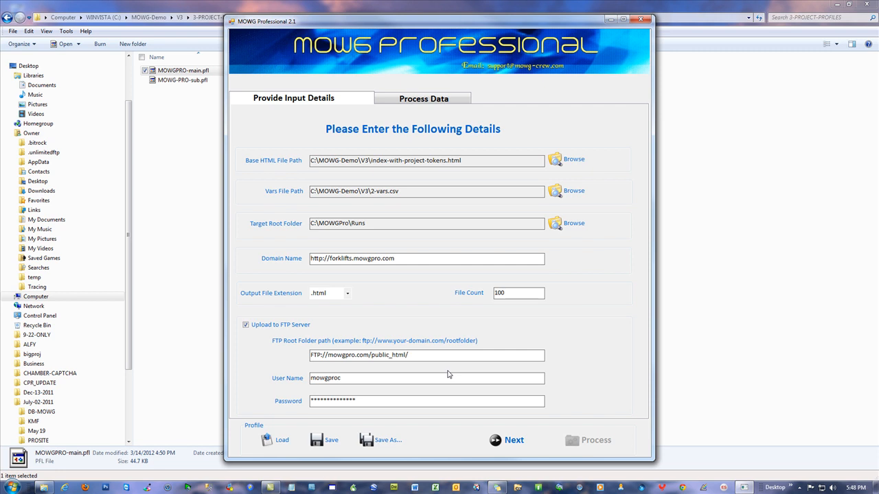
click(408, 354)
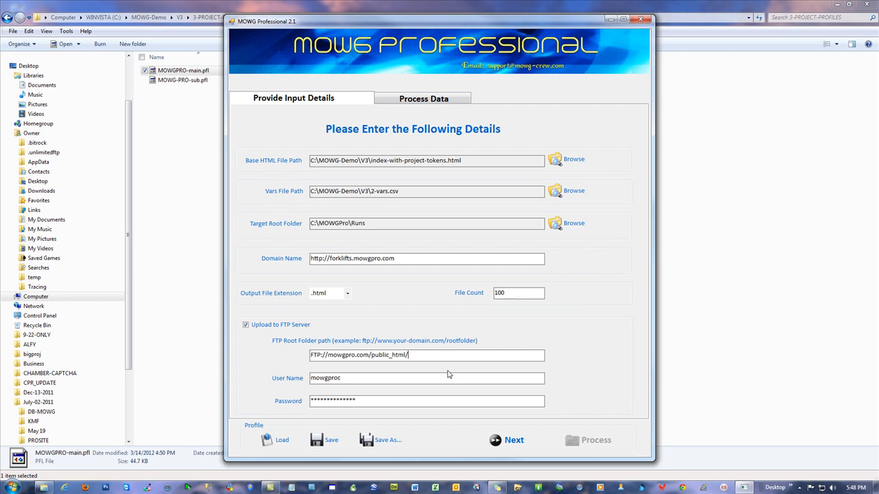
mouse_move(461, 368)
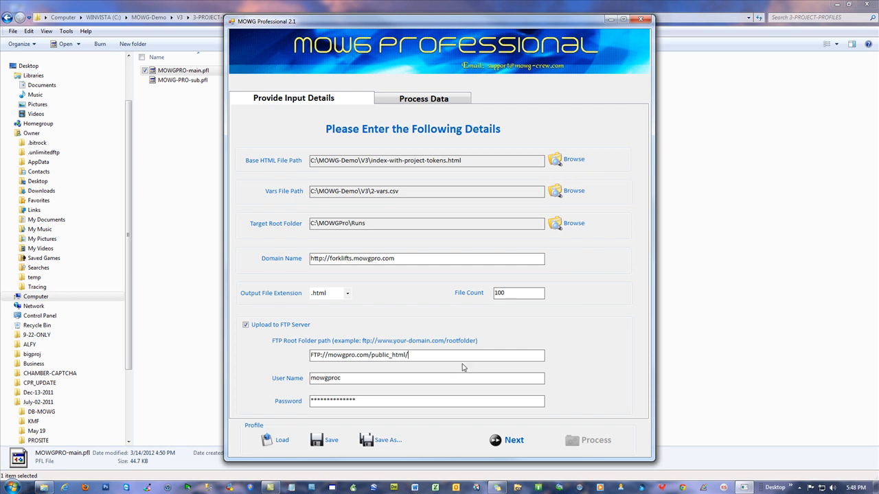
double_click(340, 258)
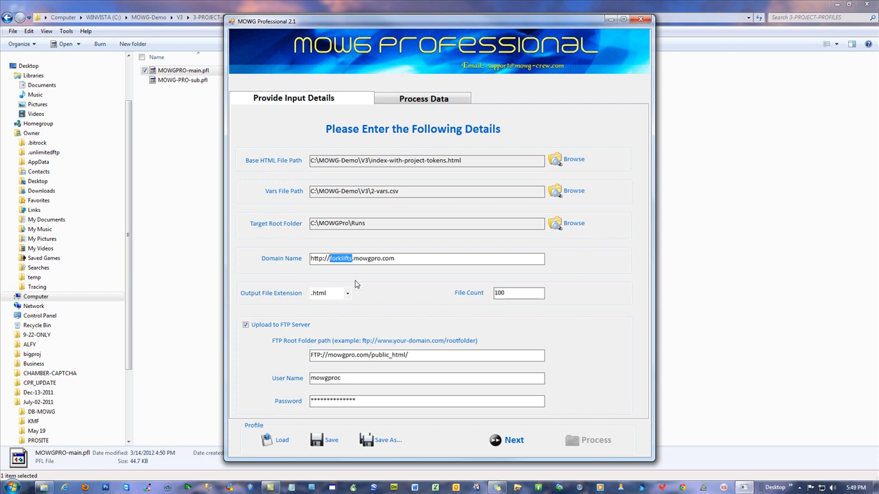
click(426, 355)
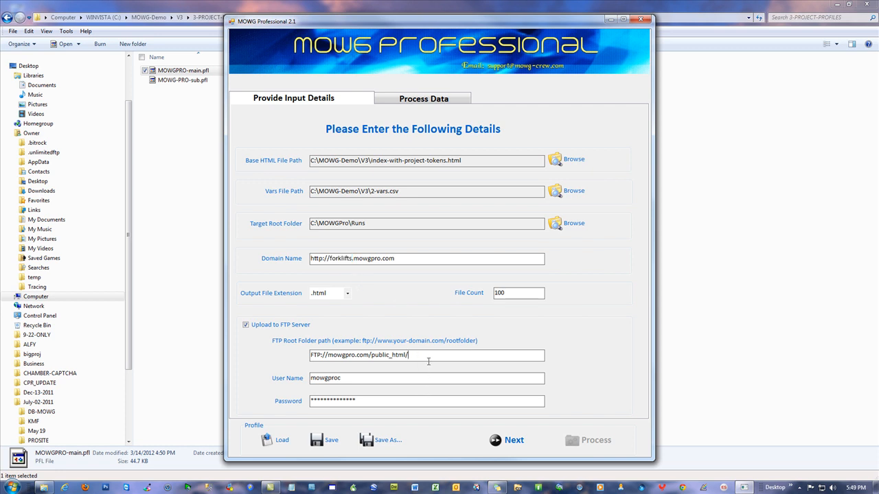
Append industrial-forklifts to the FTP root path and check it against forklifts.mowgpro.com
text(forklifts)
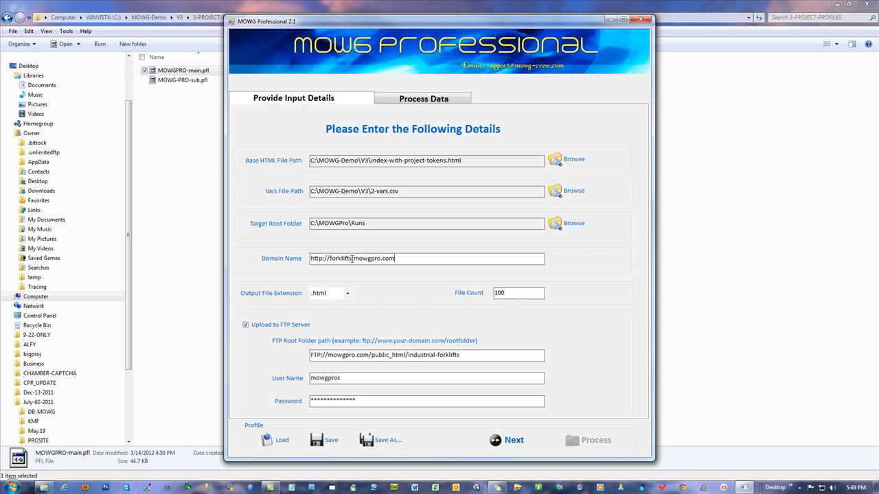
double_click(341, 258)
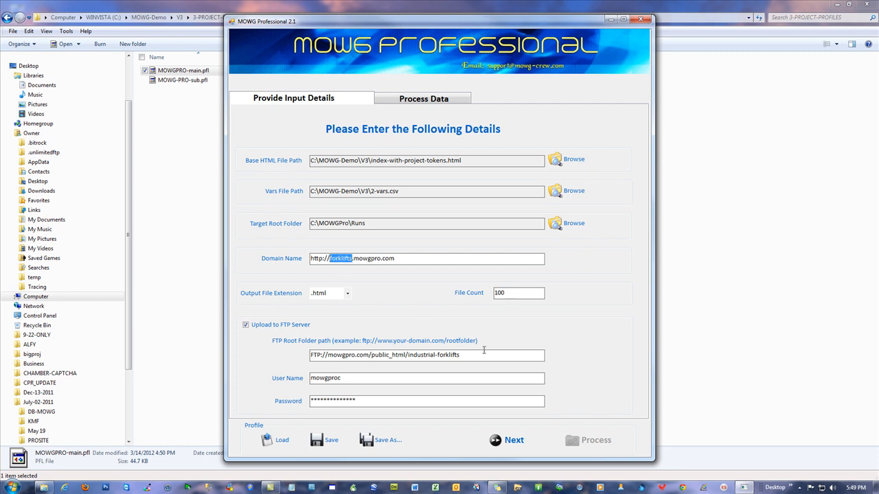
double_click(433, 354)
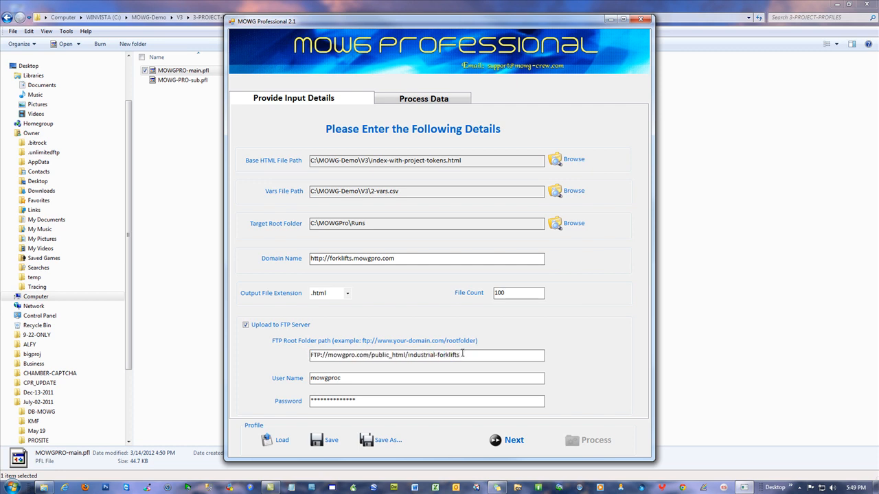
double_click(373, 258)
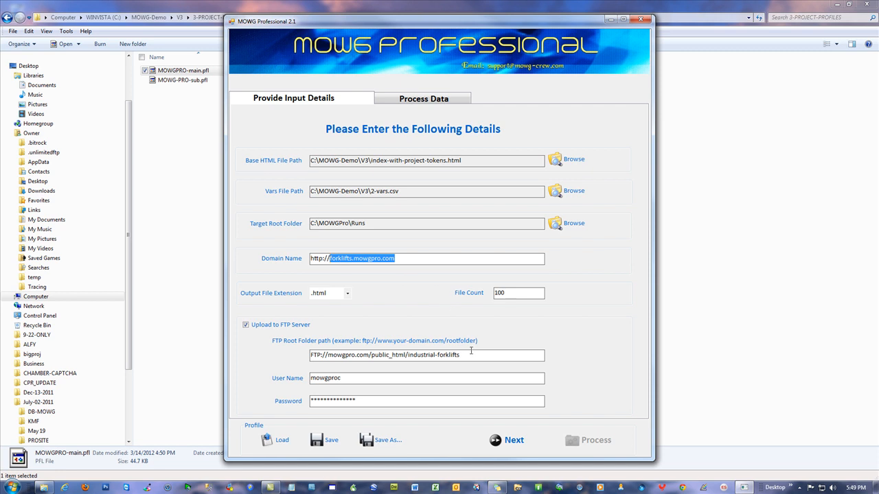
double_click(433, 354)
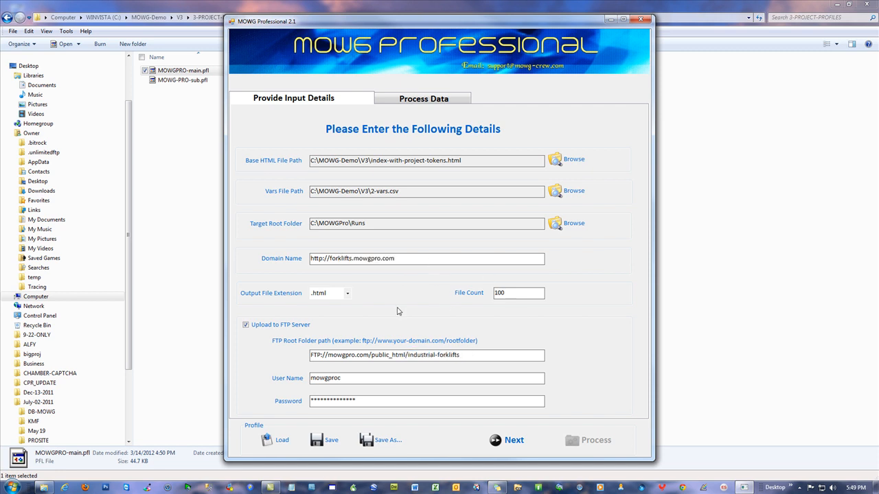
double_click(350, 354)
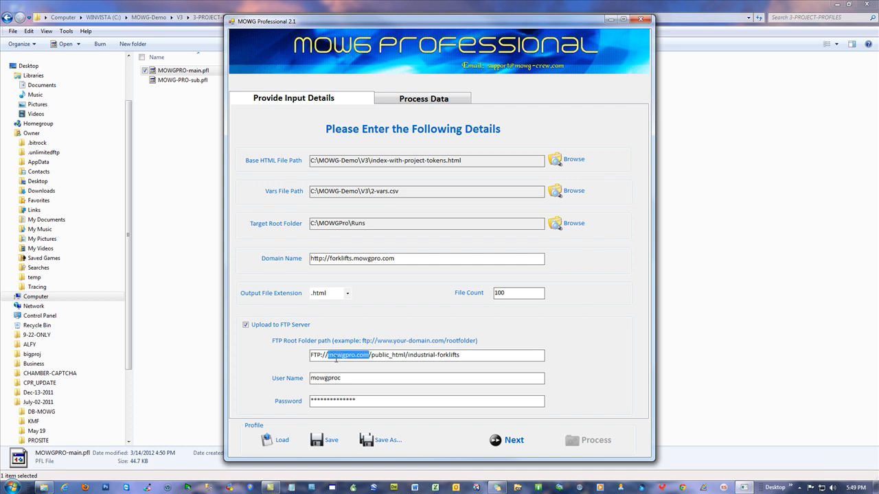
click(280, 439)
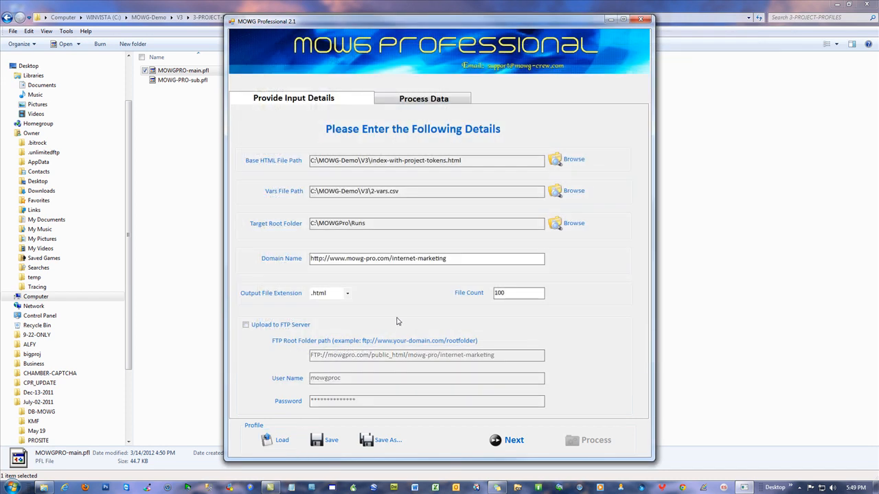
mouse_move(245, 324)
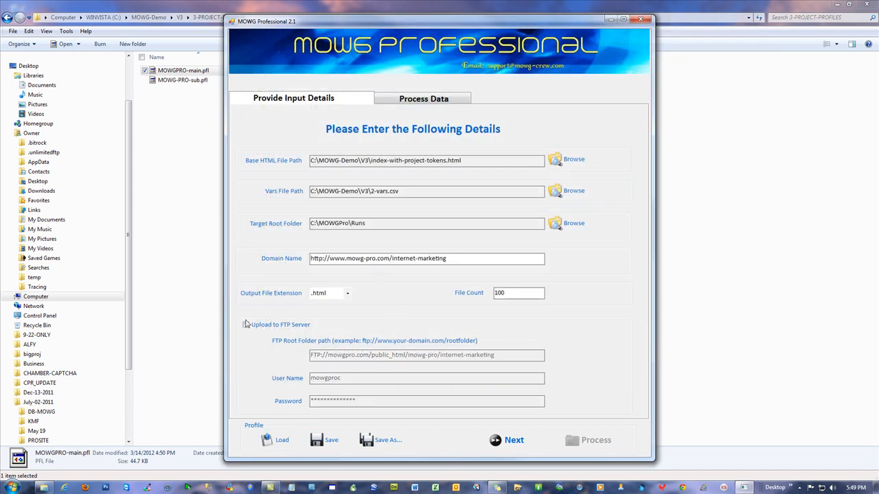
click(245, 324)
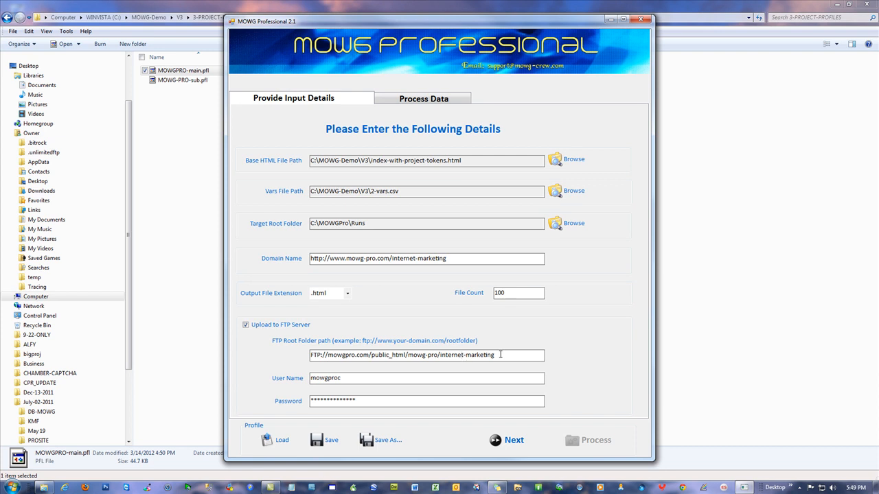
double_click(467, 355)
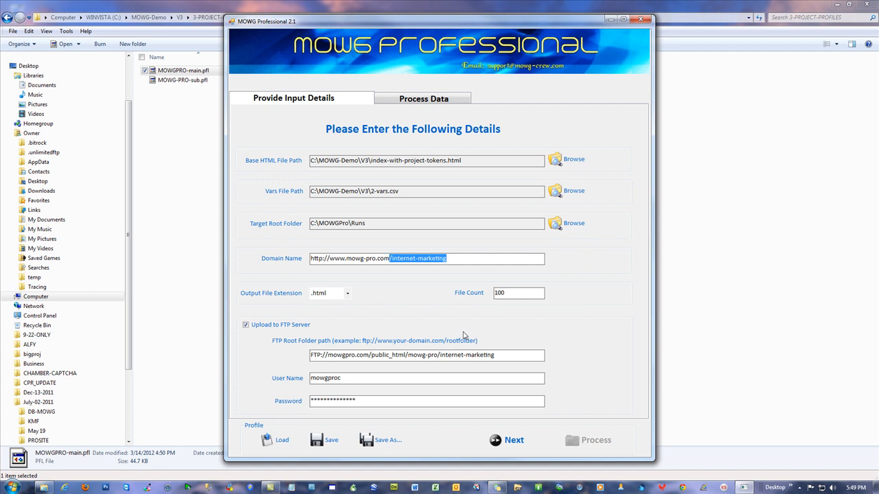
key(Delete)
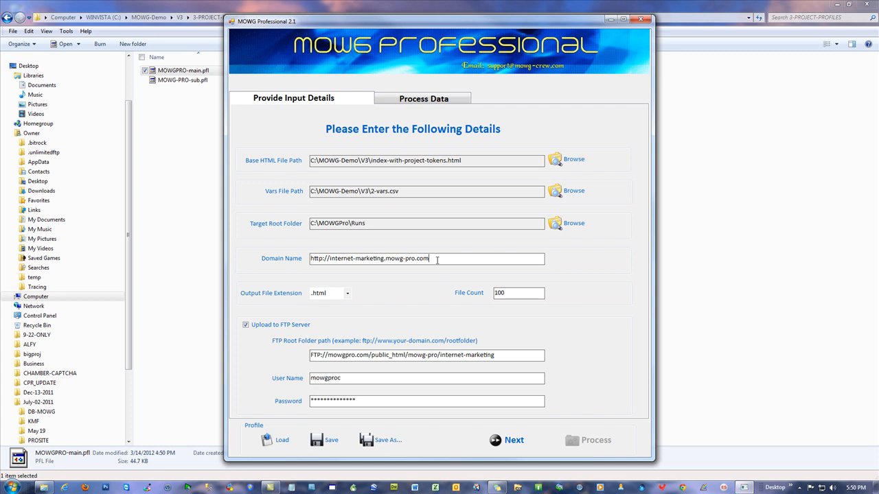
text(/)
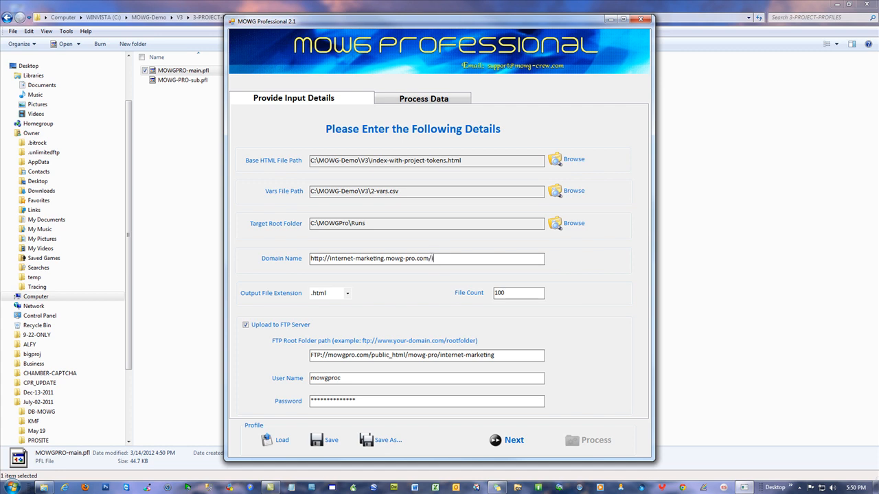
text(internet-marketing)
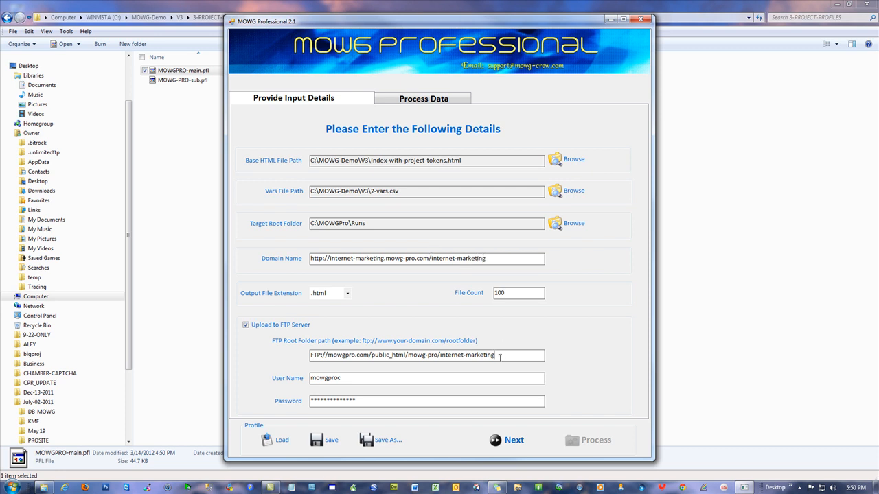
Review the domain against the FTP path ending in public_html/mowg-pro/internet-marketing
double_click(456, 258)
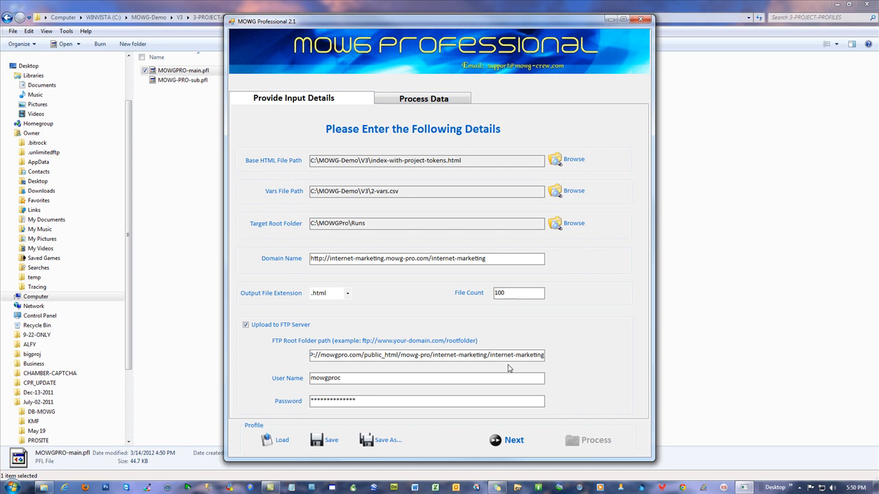
double_click(514, 354)
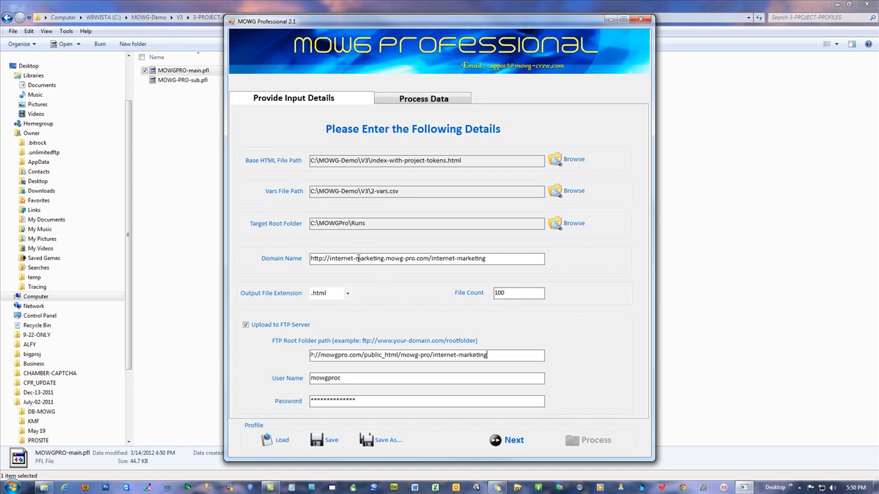
triple_click(411, 259)
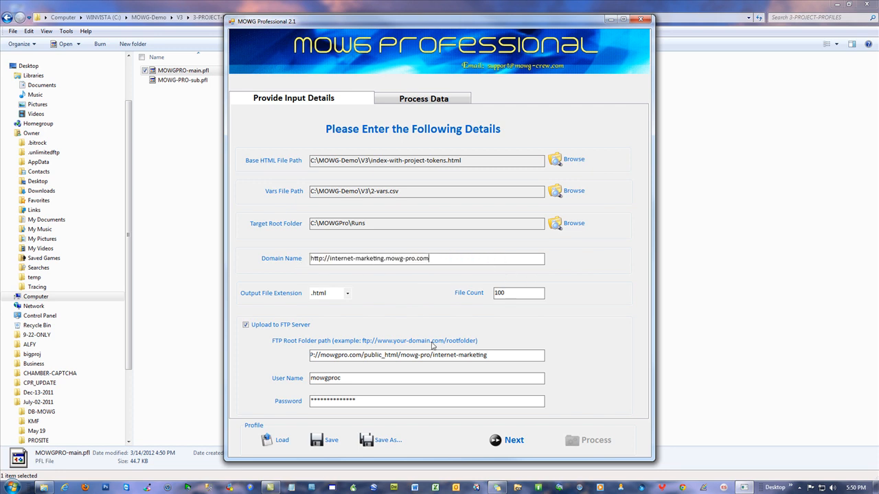
mouse_move(409, 310)
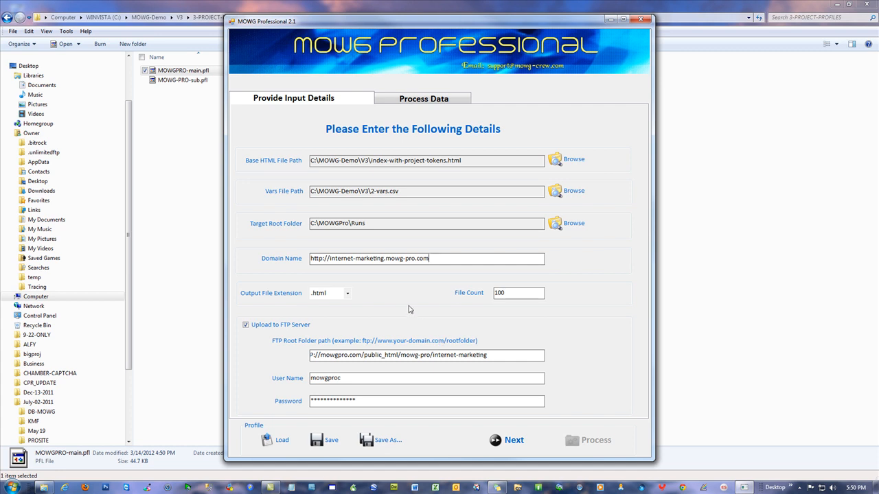
text(/internet-marketing)
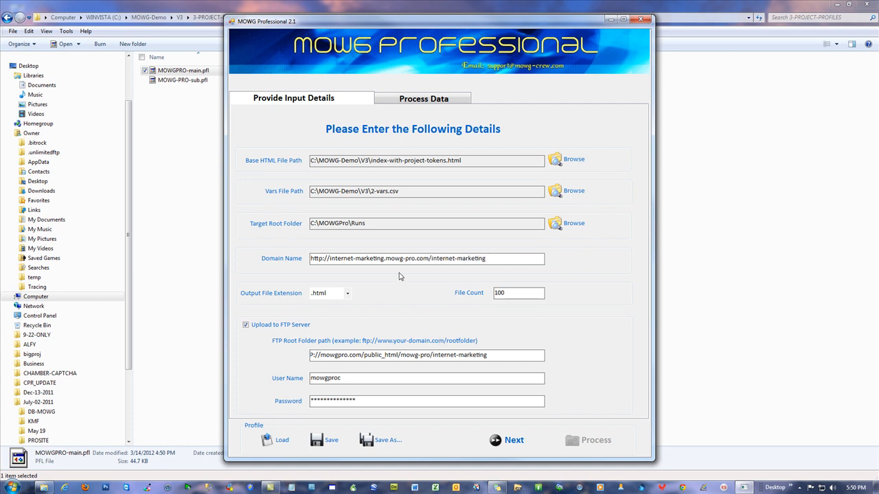
double_click(354, 258)
text(www)
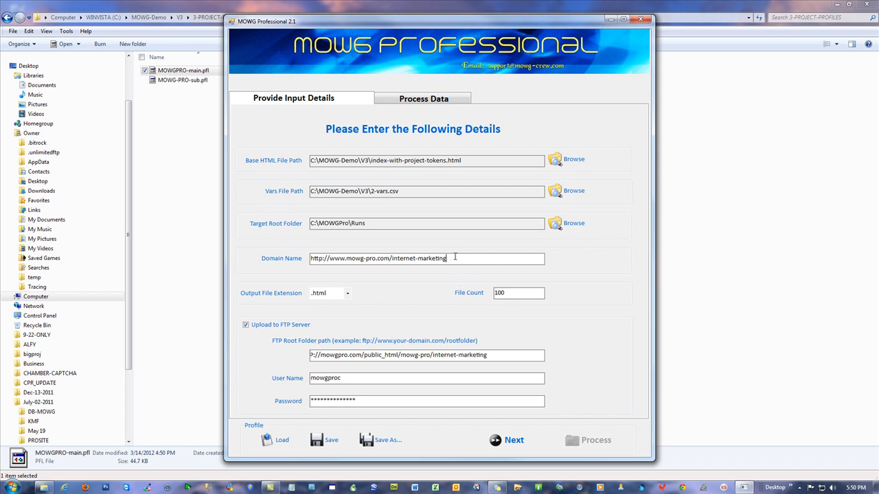
double_click(418, 258)
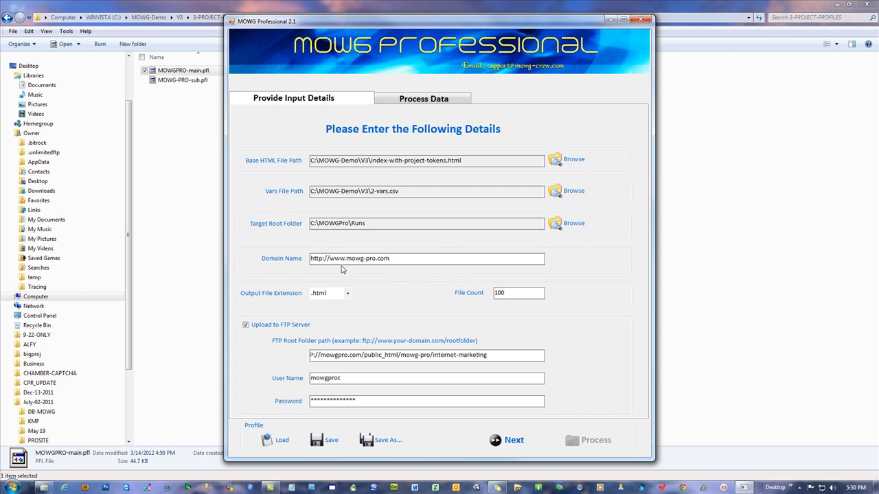
double_click(335, 258)
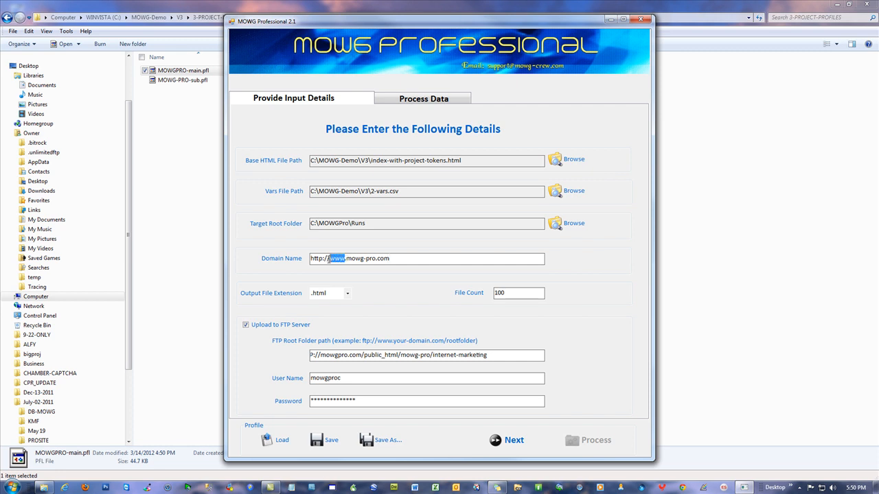
text(internet-marketing)
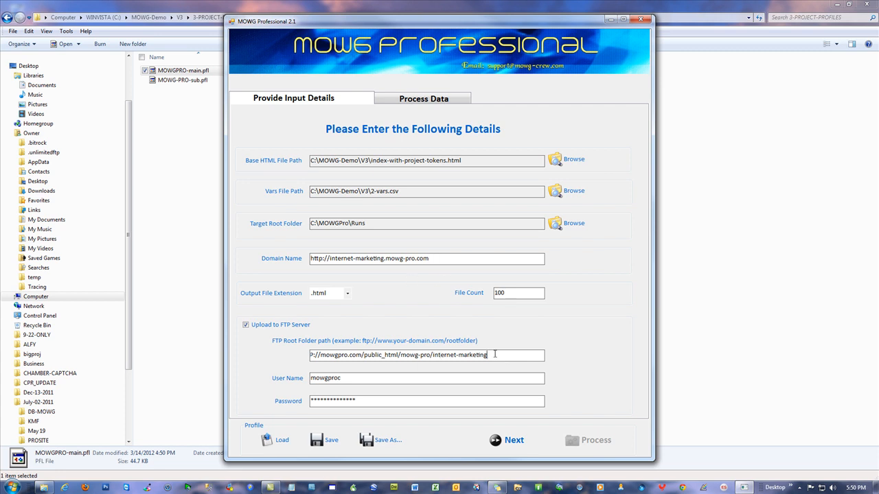
mouse_move(420, 282)
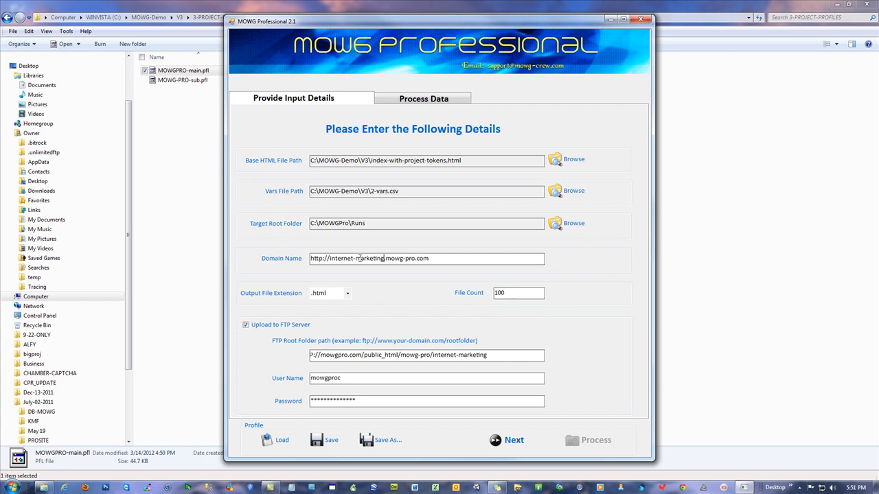
mouse_move(392, 250)
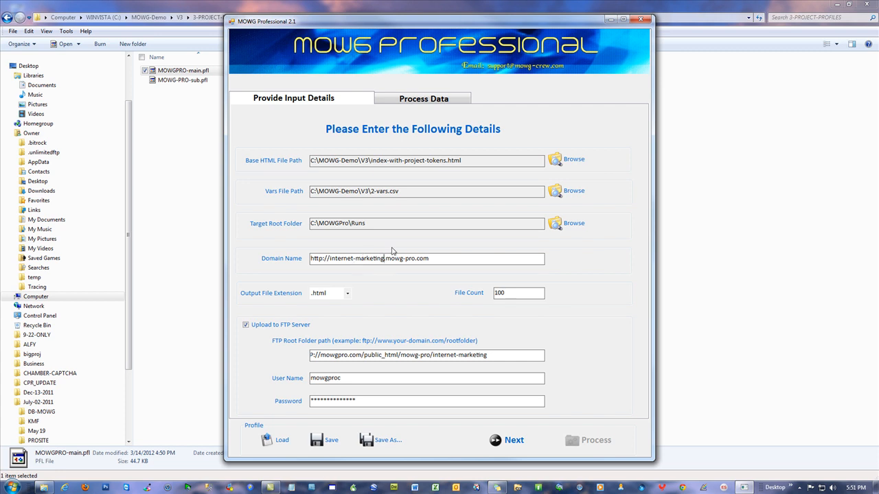
mouse_move(597, 64)
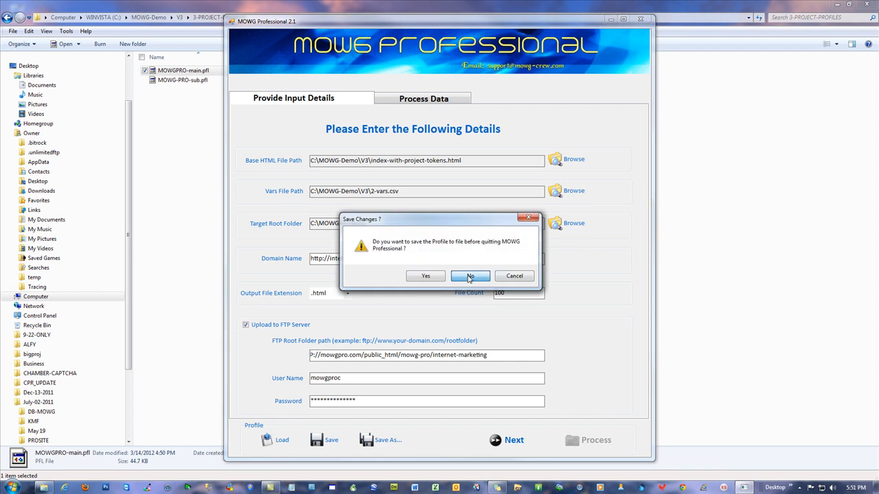
Quit without saving, return to the v3 folder and bring up the context menu for index.html
click(470, 275)
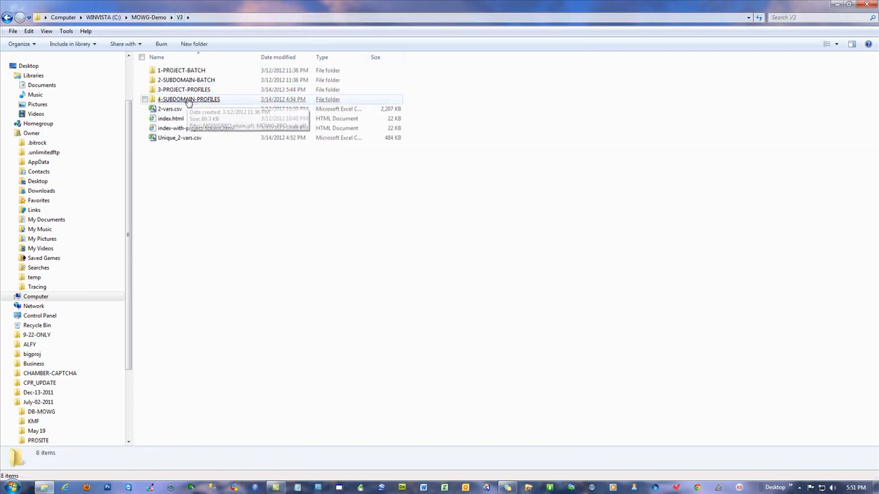
double_click(189, 99)
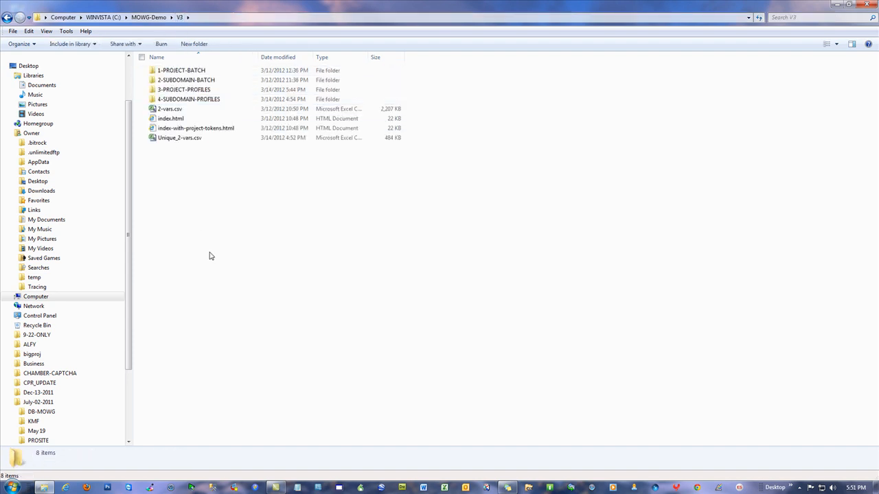
mouse_move(170, 118)
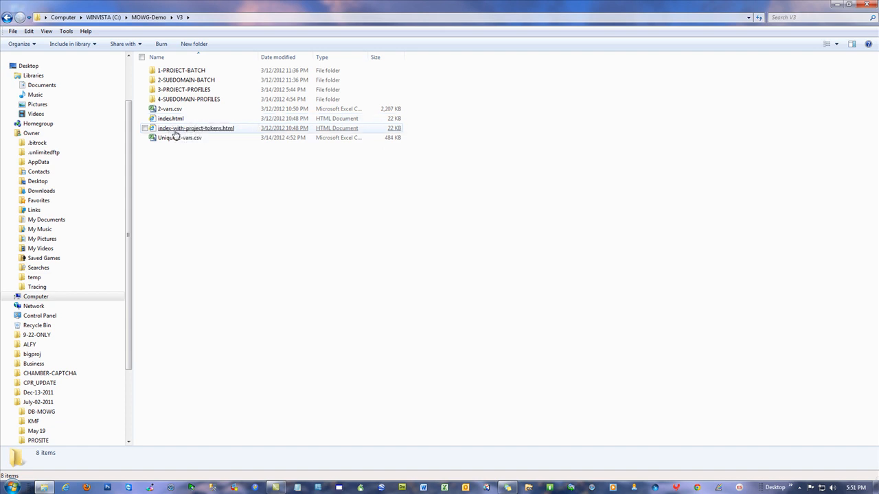
right_click(195, 129)
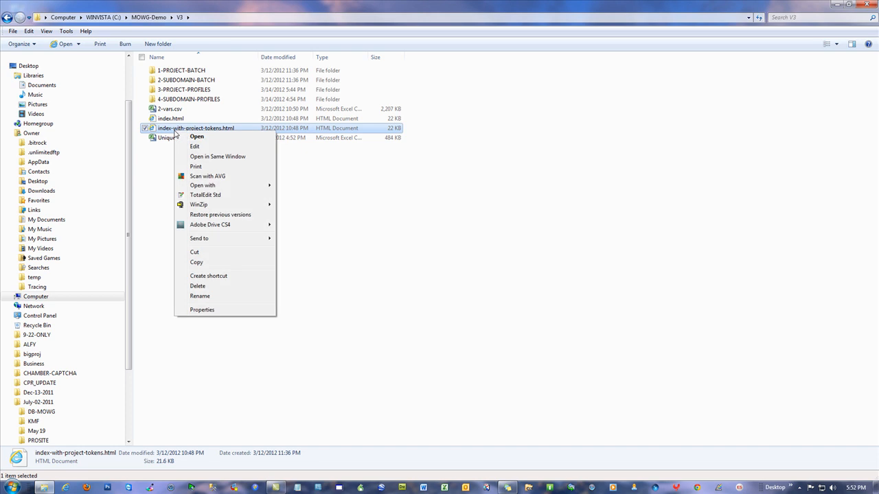
mouse_move(326, 297)
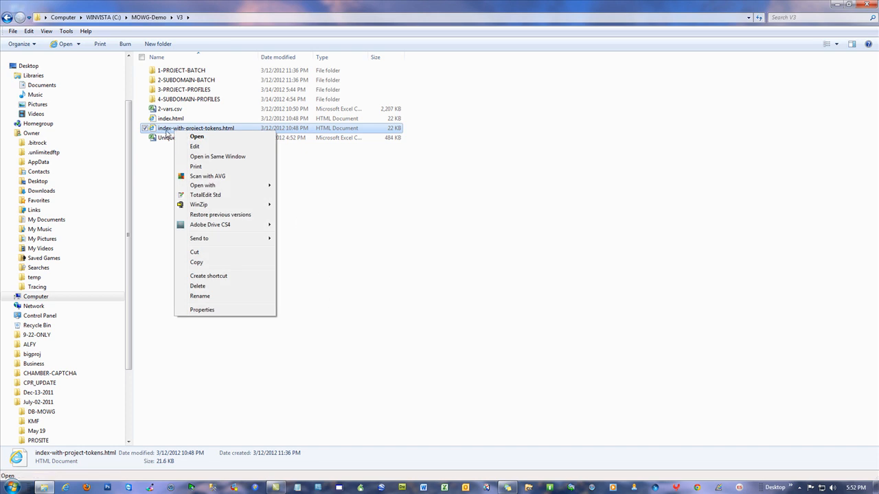
mouse_move(208, 129)
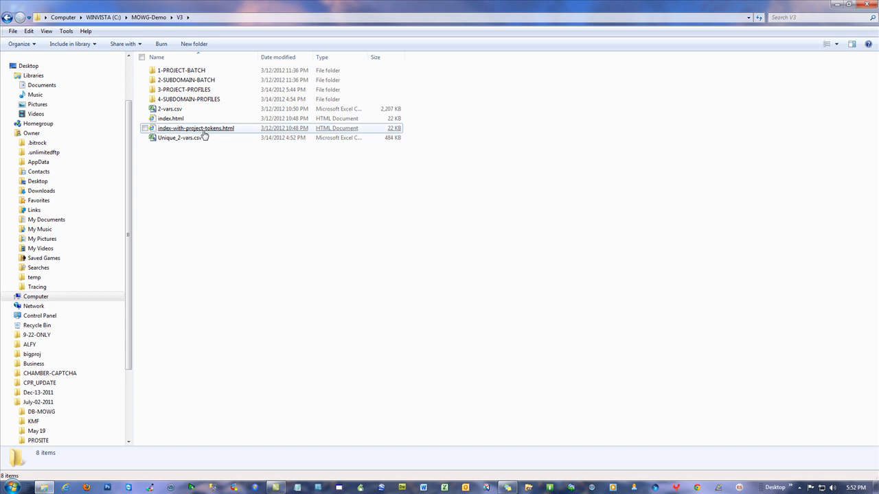
mouse_move(195, 129)
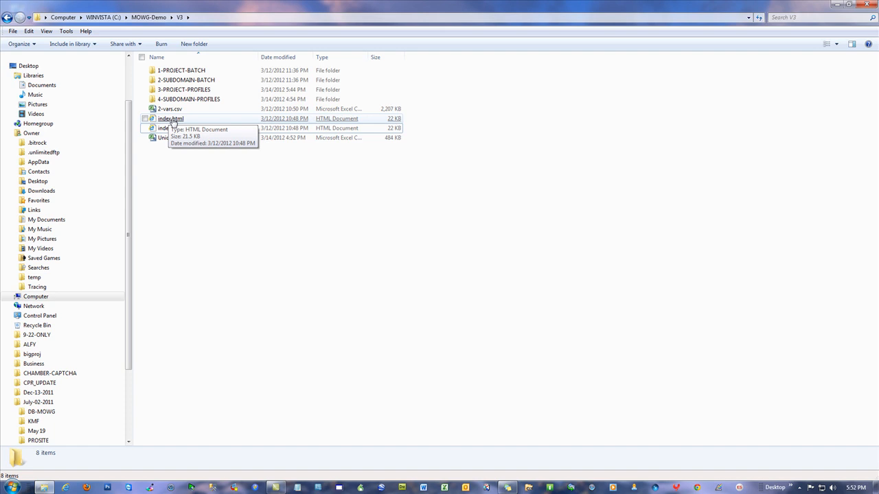
right_click(171, 118)
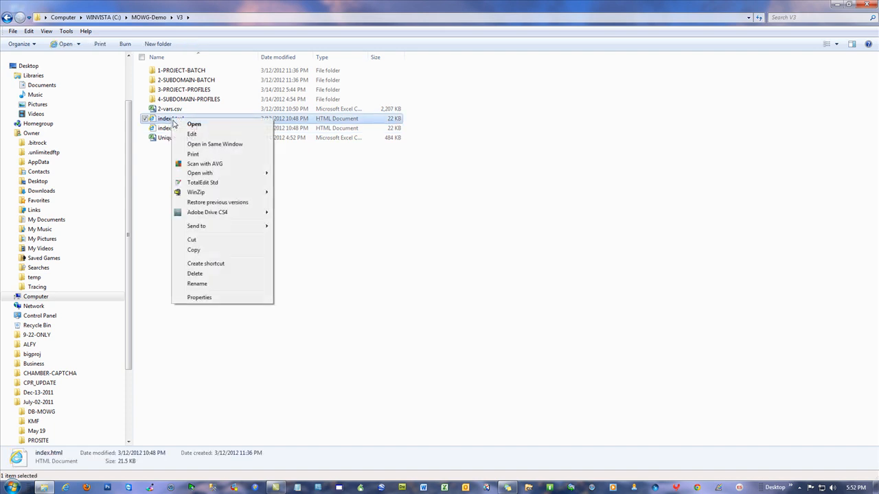
click(193, 135)
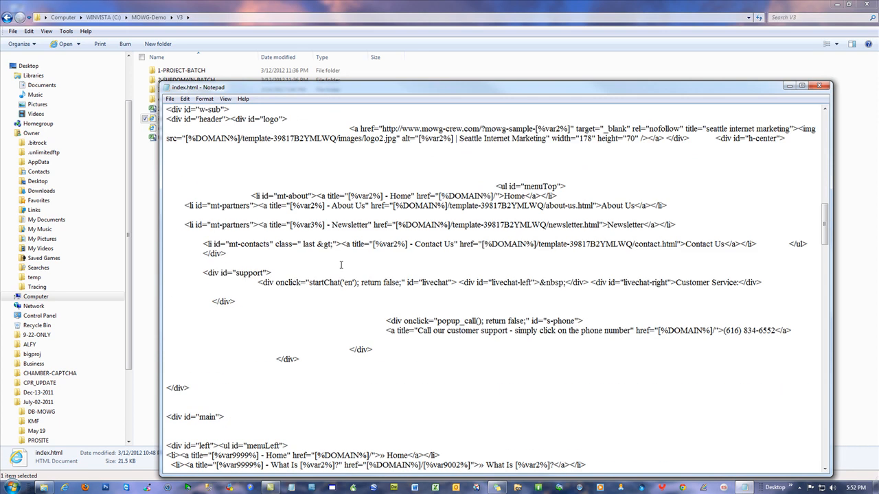
scroll(down, 3)
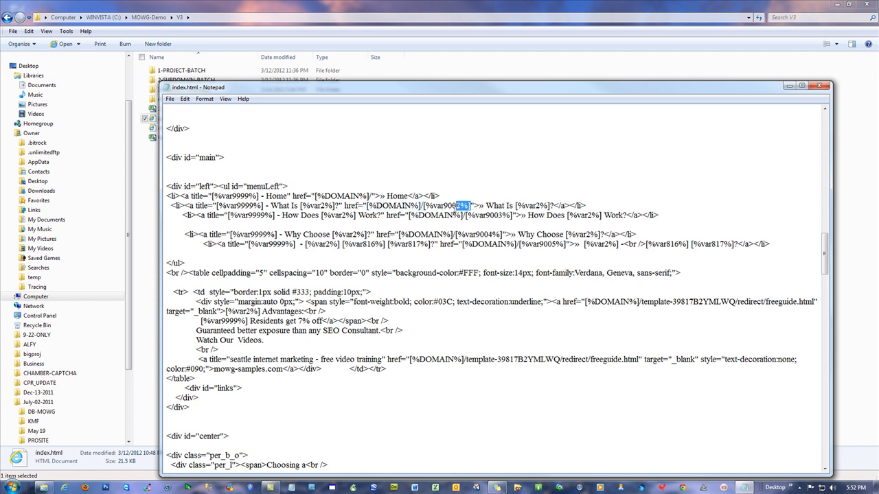
double_click(445, 206)
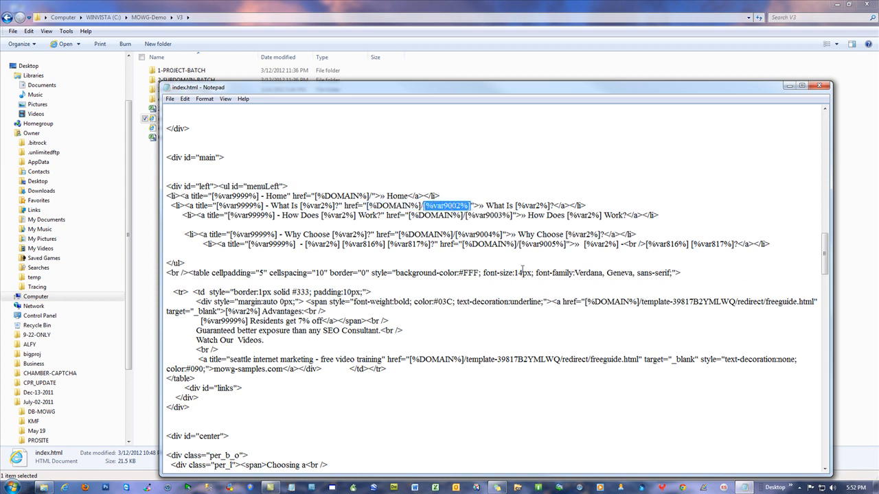
scroll(down, 3)
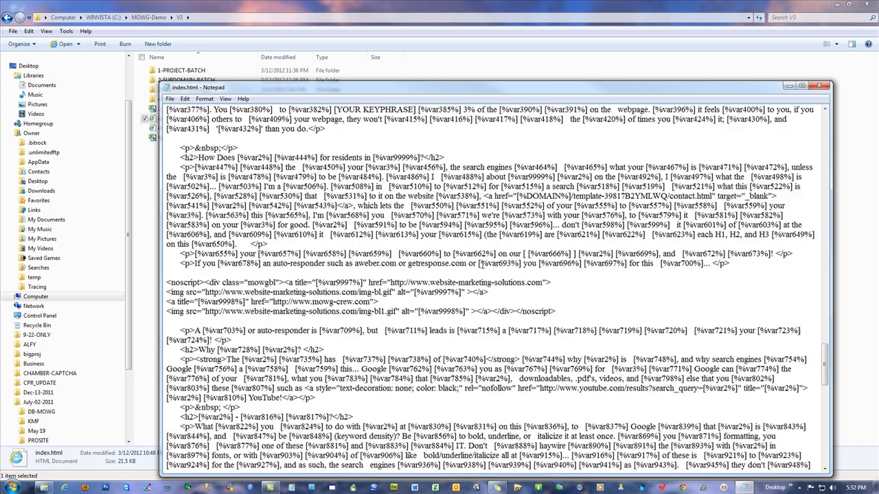
scroll(down, 3)
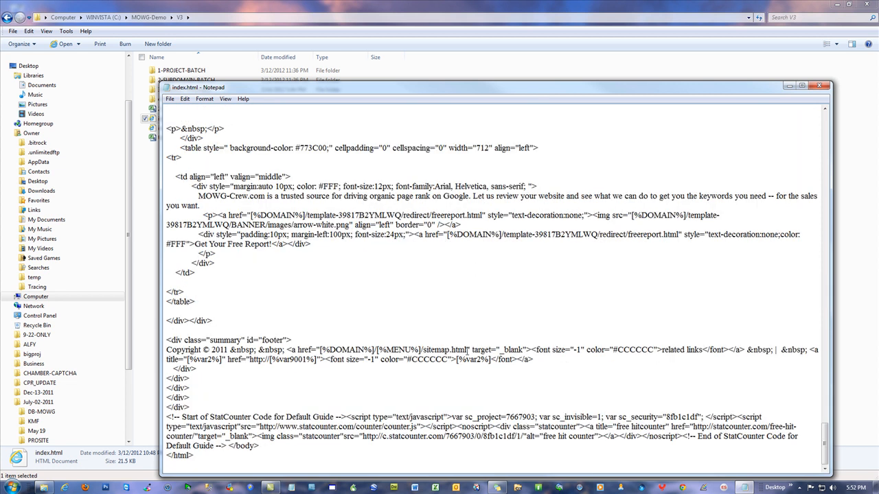
double_click(392, 350)
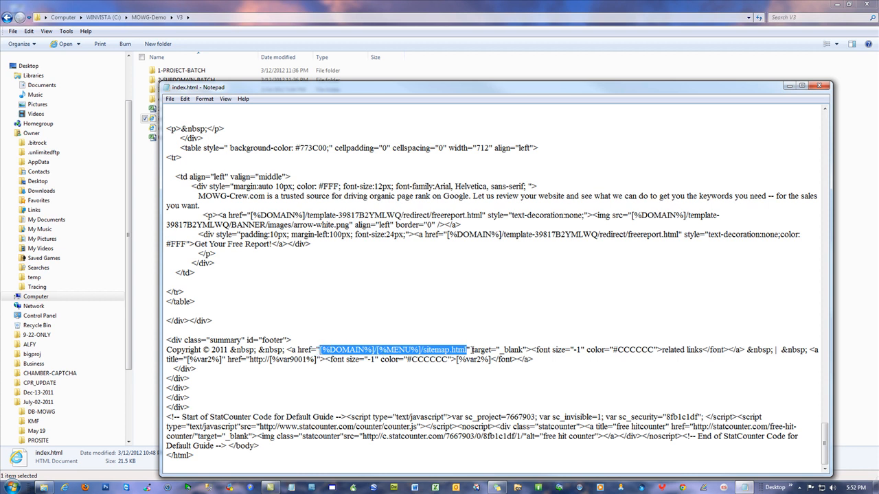
mouse_move(396, 341)
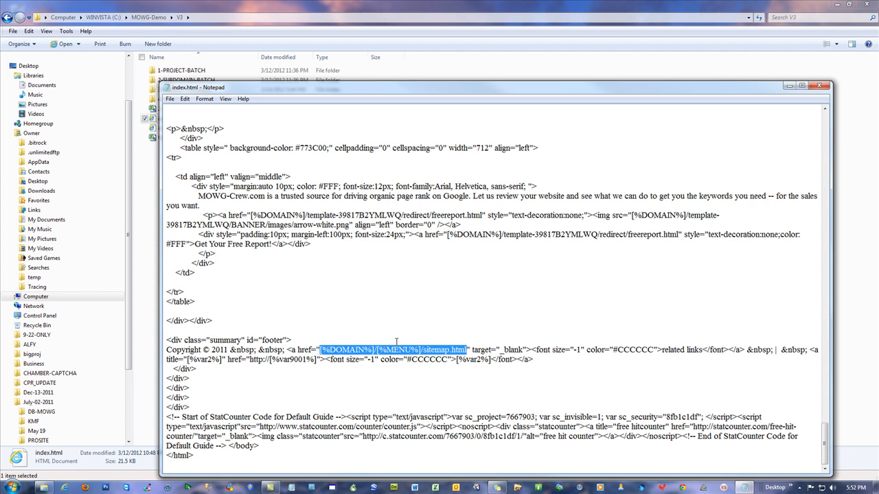
click(364, 350)
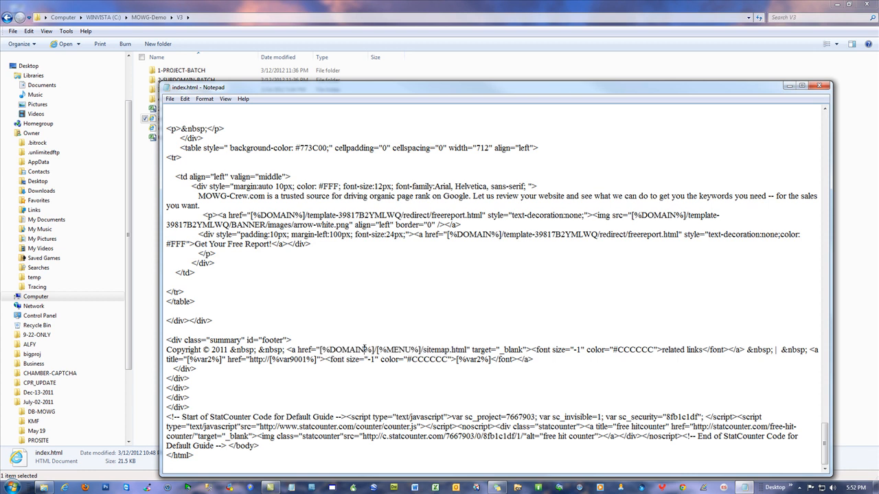
double_click(347, 350)
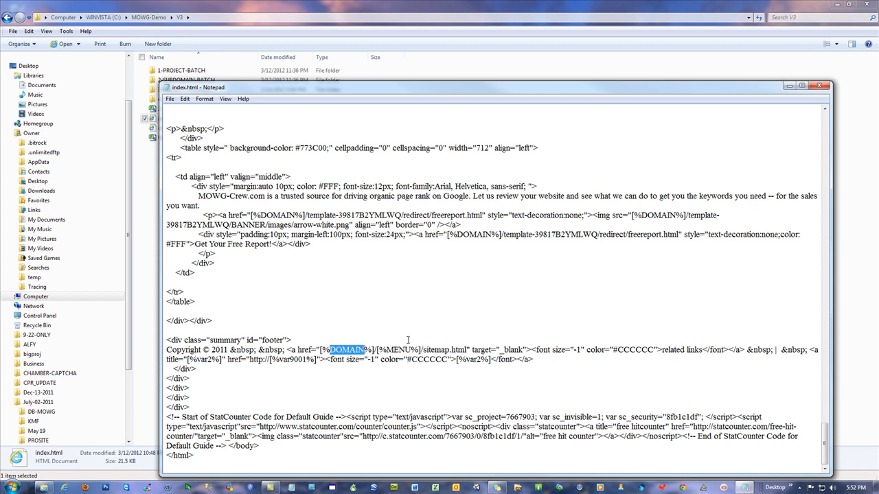
mouse_move(401, 325)
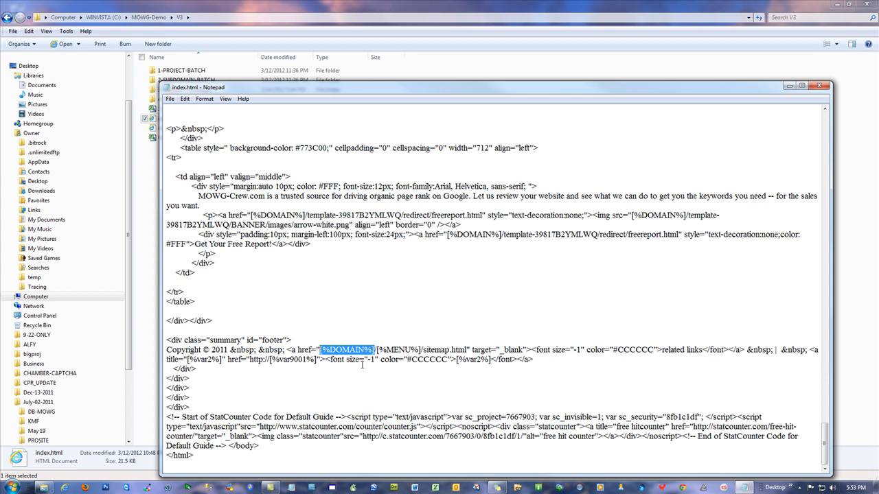
double_click(400, 351)
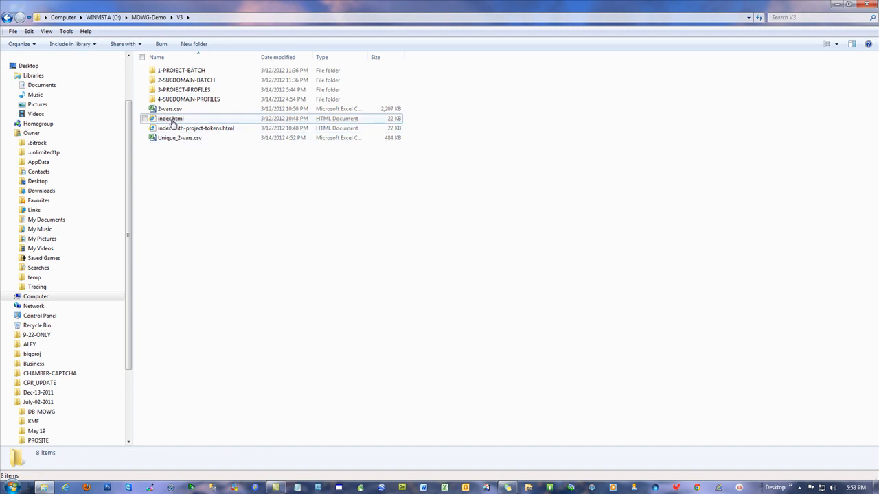
mouse_move(195, 91)
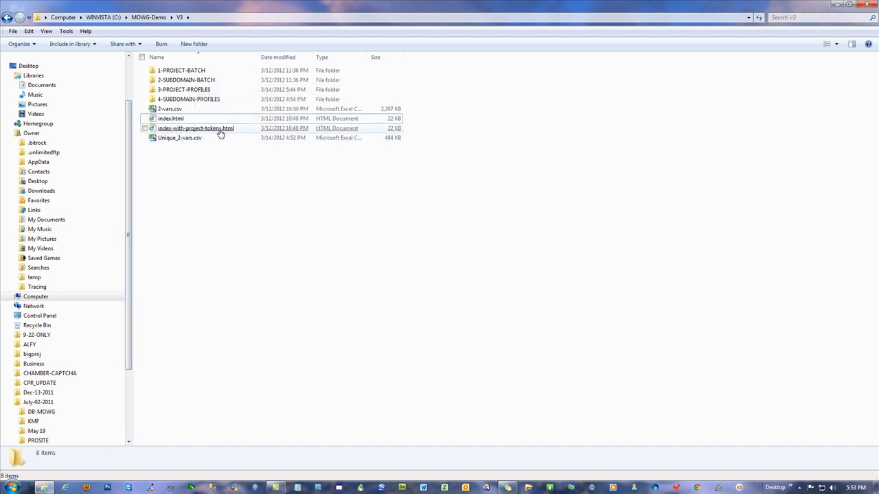
Load MOWGPRO-main.pfl from 3-PROJECT-PROFILES and check its vars file, internet-marketing domain and FTP path
double_click(184, 89)
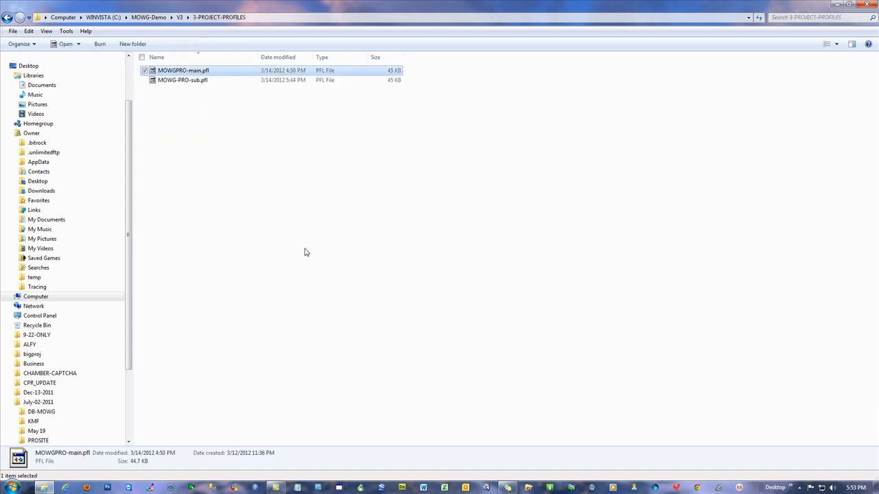
double_click(184, 70)
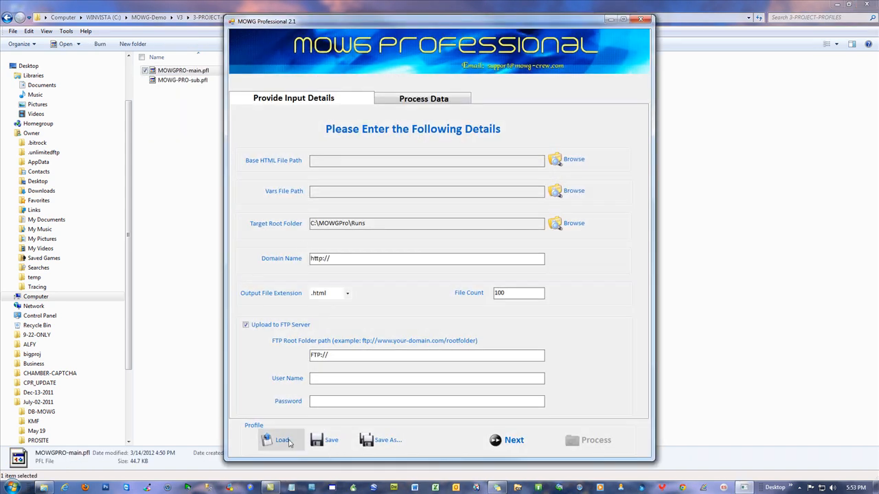
click(281, 439)
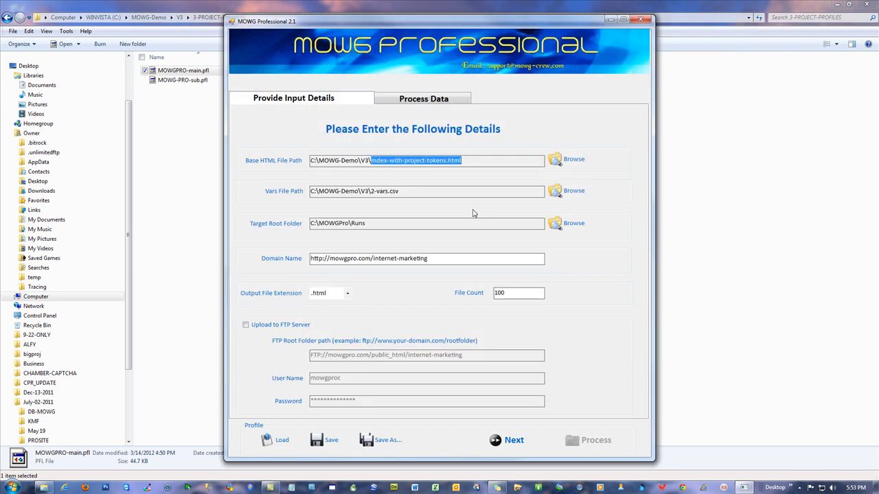
click(405, 191)
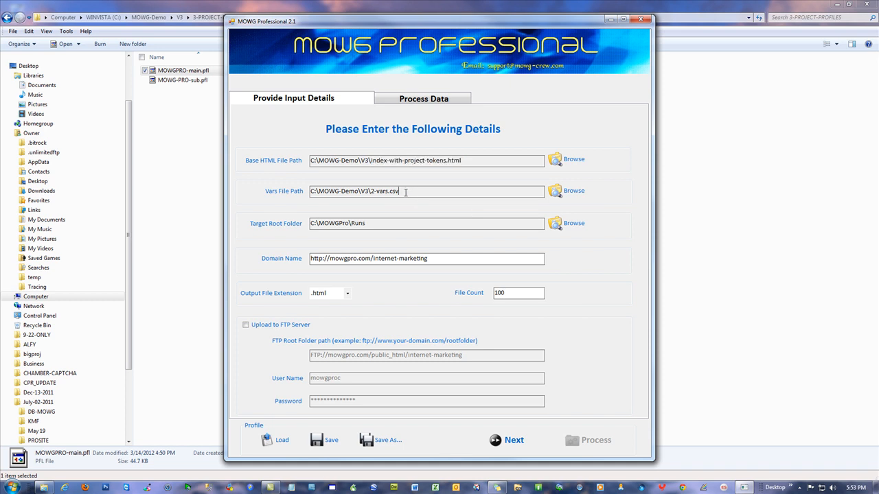
double_click(383, 190)
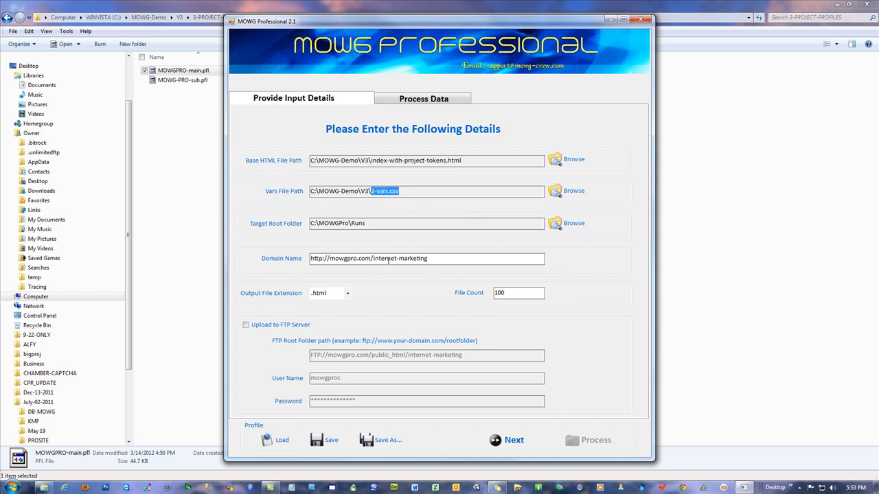
double_click(398, 258)
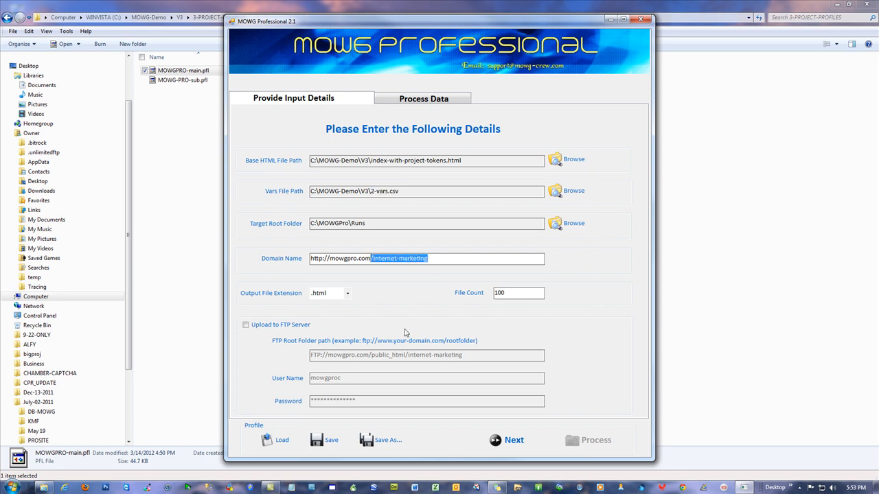
click(245, 324)
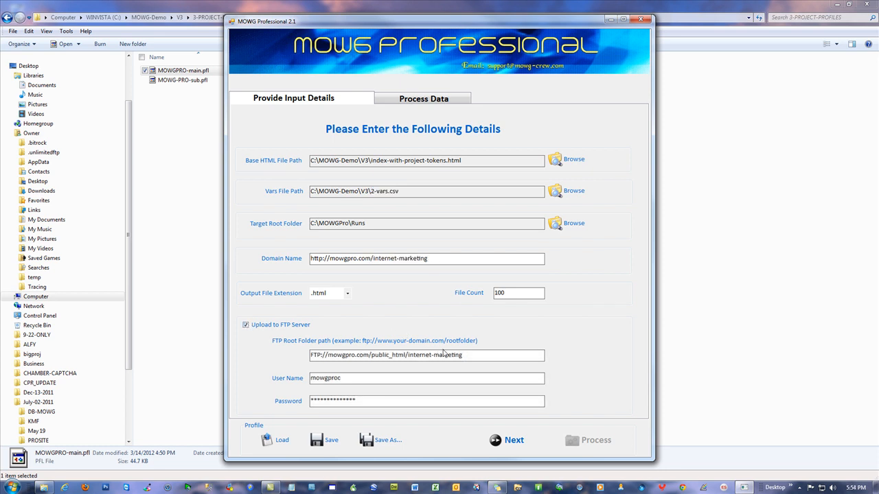
double_click(434, 354)
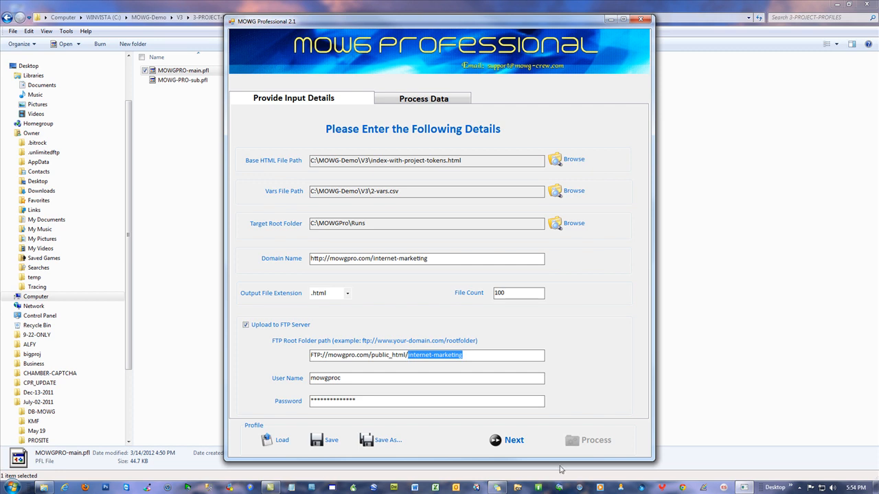
mouse_move(203, 189)
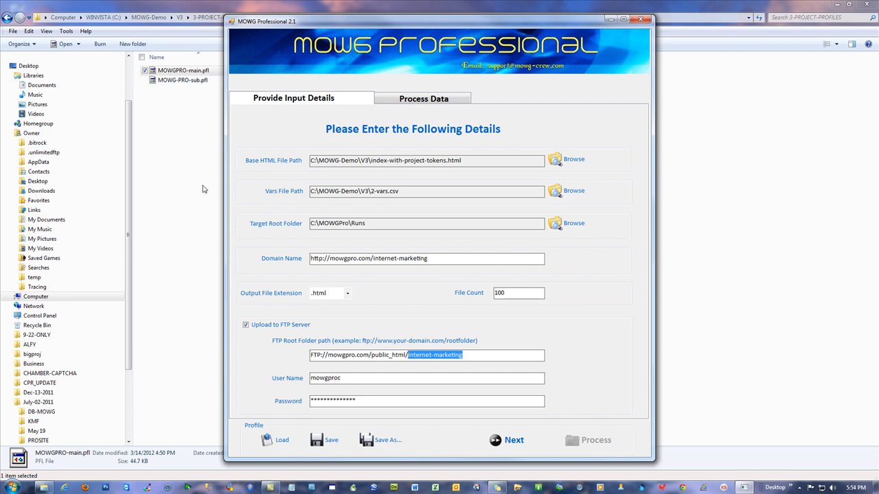
Load the other profile, compare its domain and FTP root path, then start quitting MOWG Professional
click(281, 439)
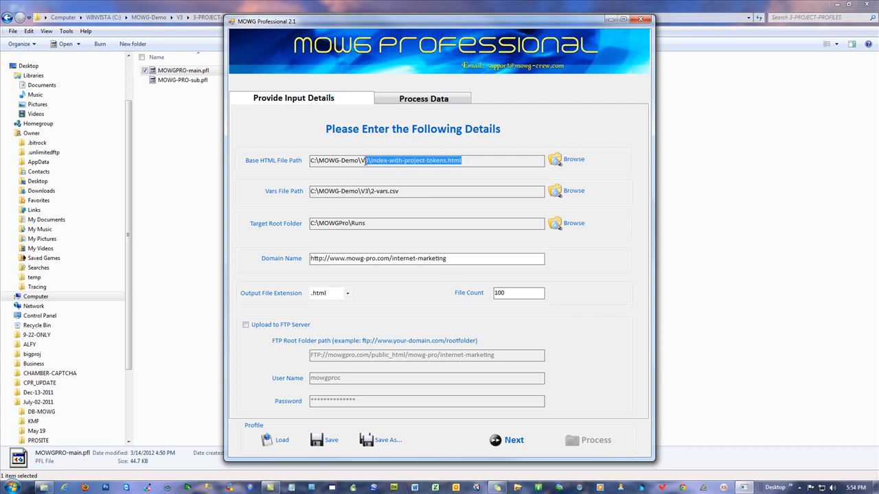
click(426, 190)
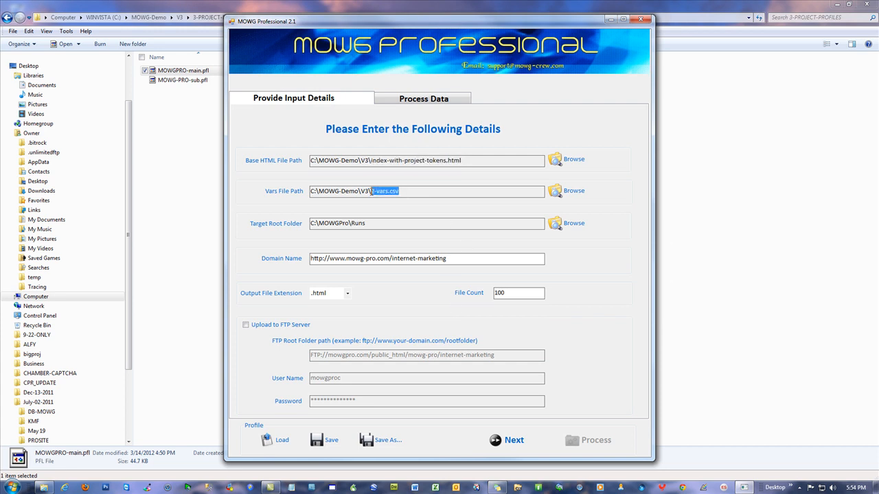
double_click(419, 258)
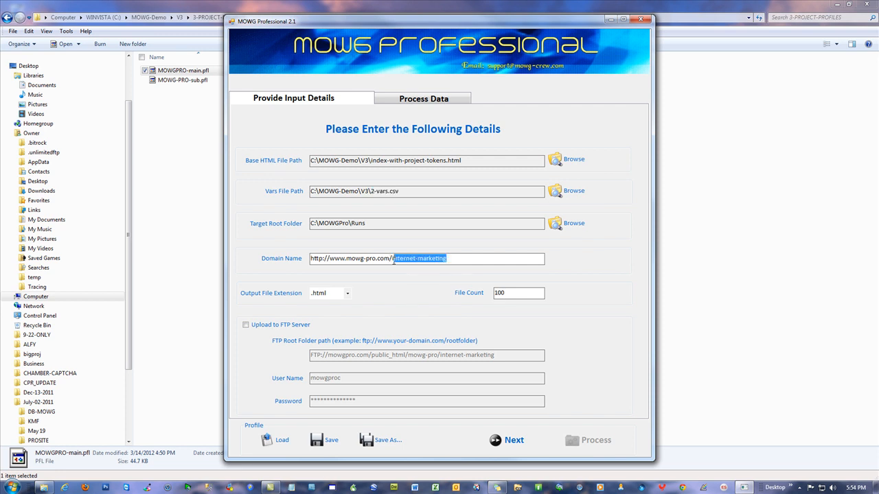
click(244, 324)
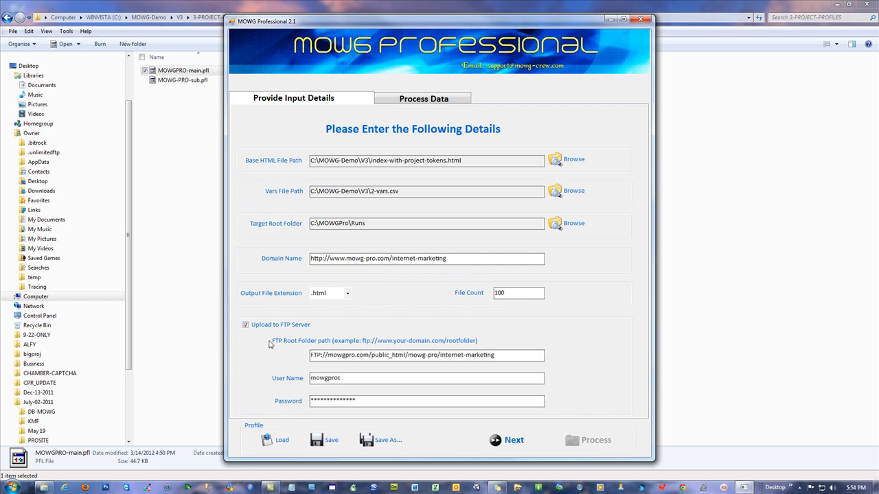
double_click(466, 354)
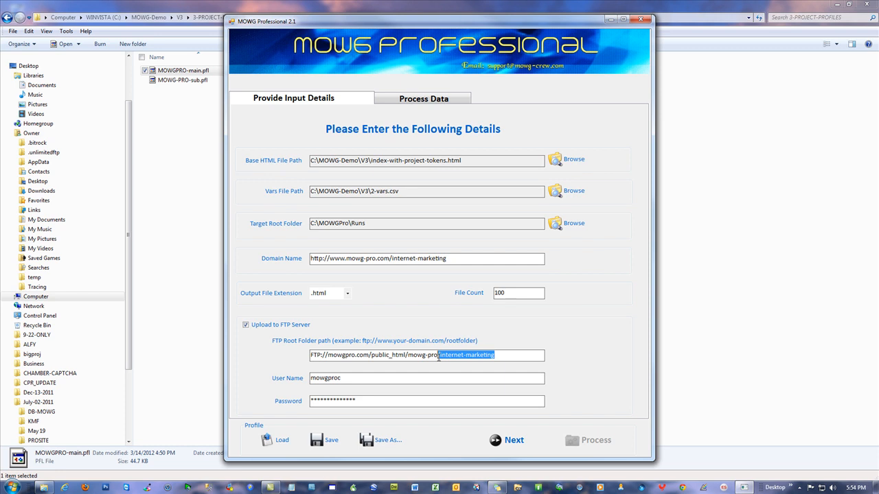
click(439, 354)
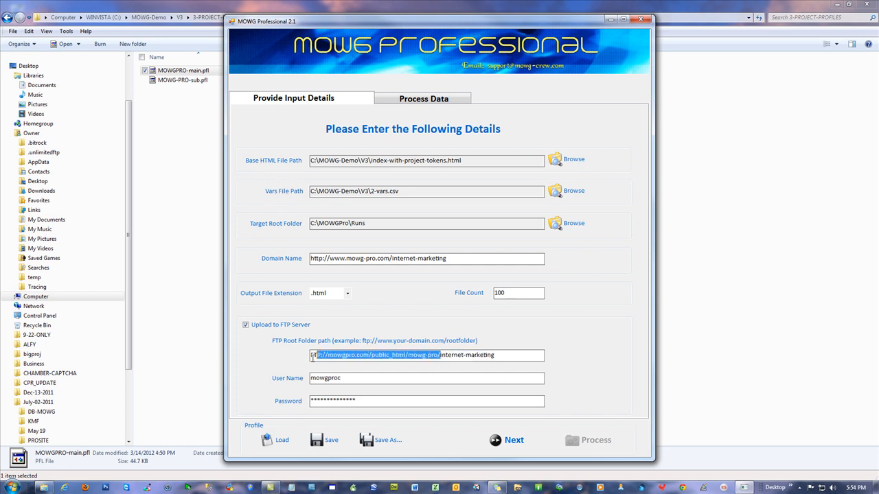
click(501, 354)
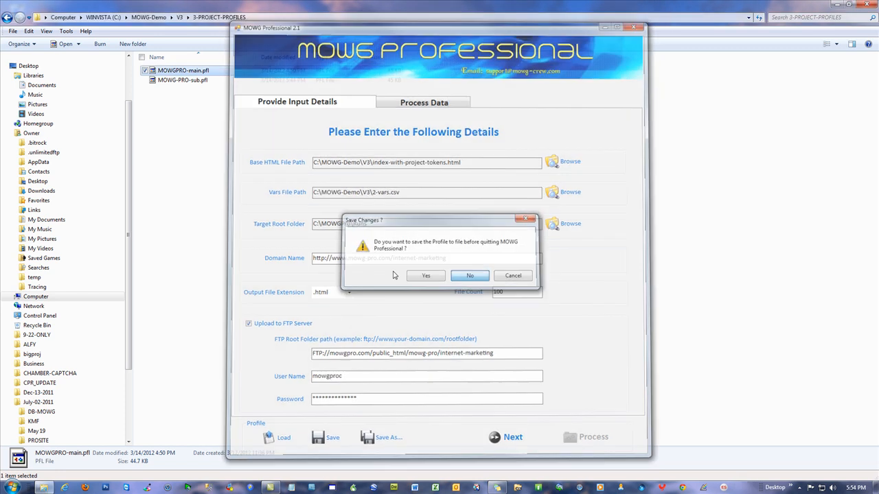
Quit without saving, relaunch MOWG Professional and load MOWGPRO-main.pfl from 4-SUBDOMAIN-PROFILES
click(470, 275)
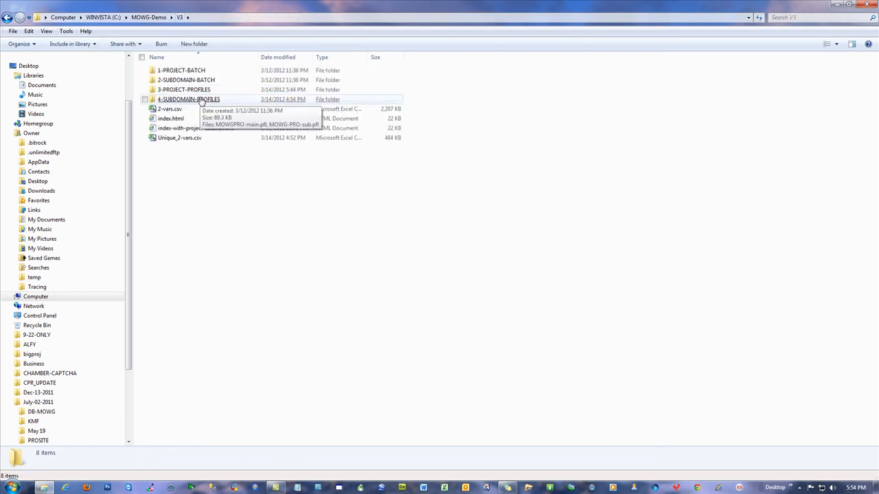
double_click(188, 99)
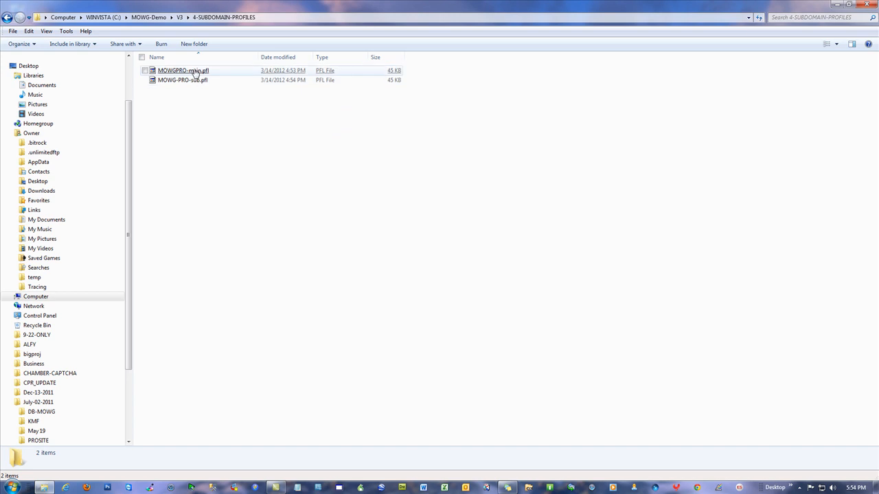
double_click(183, 70)
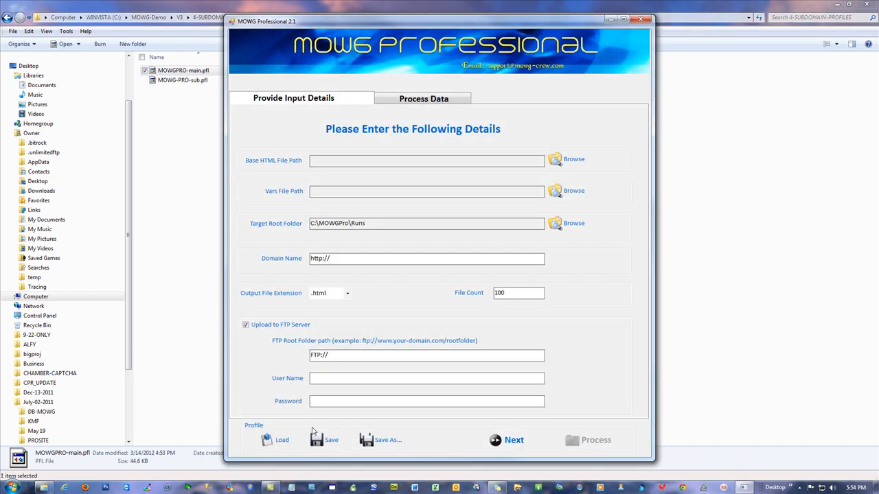
click(280, 440)
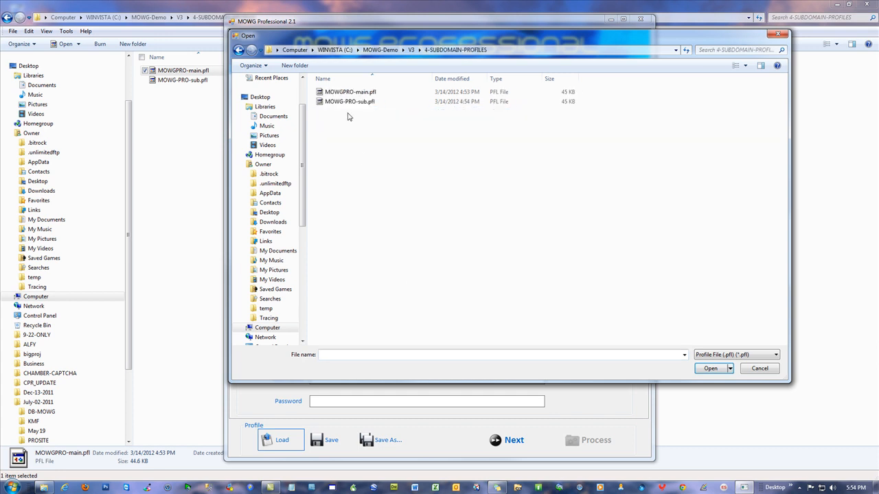
click(710, 368)
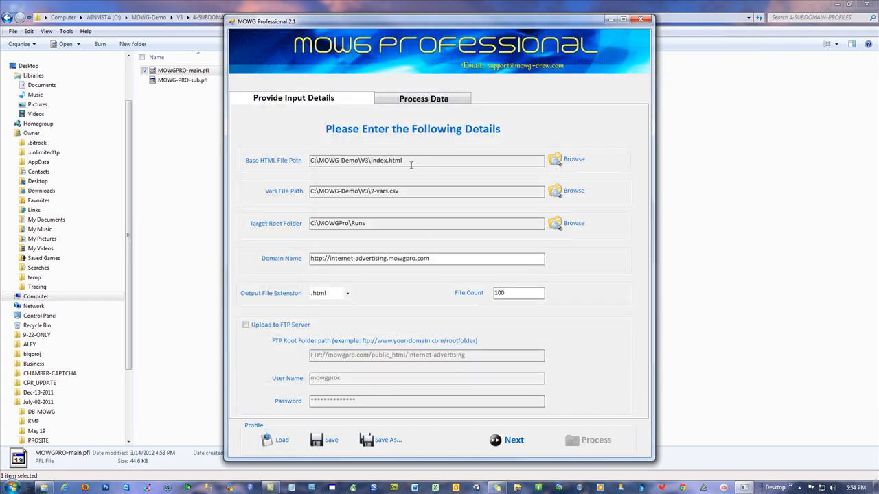
Enable FTP upload and leave the internet-advertising.mowgpro.com domain without a trailing path
double_click(385, 159)
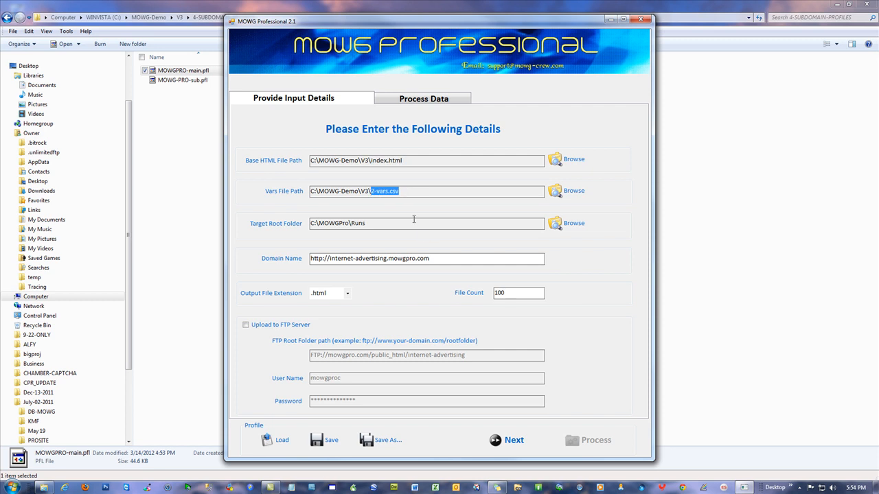
mouse_move(418, 241)
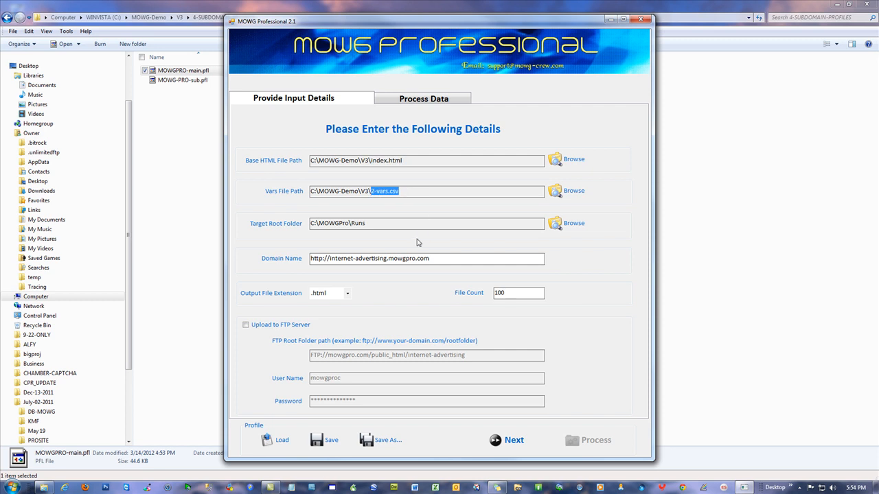
mouse_move(379, 256)
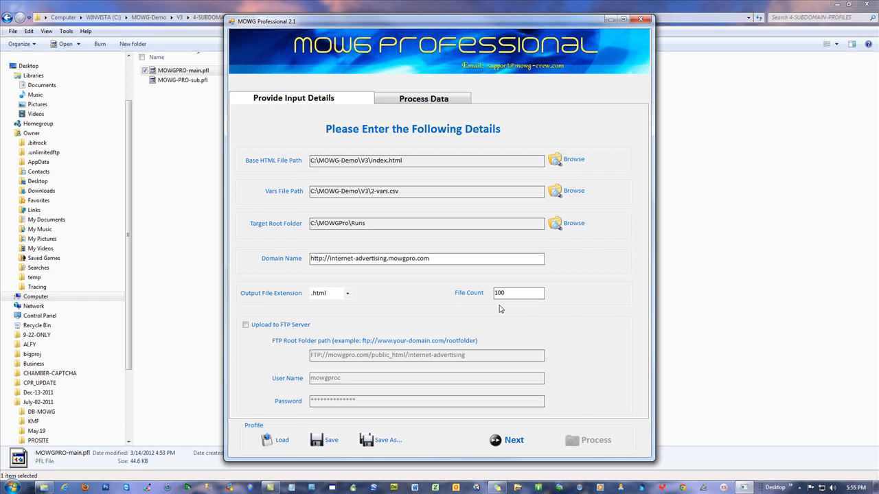
text(/pr)
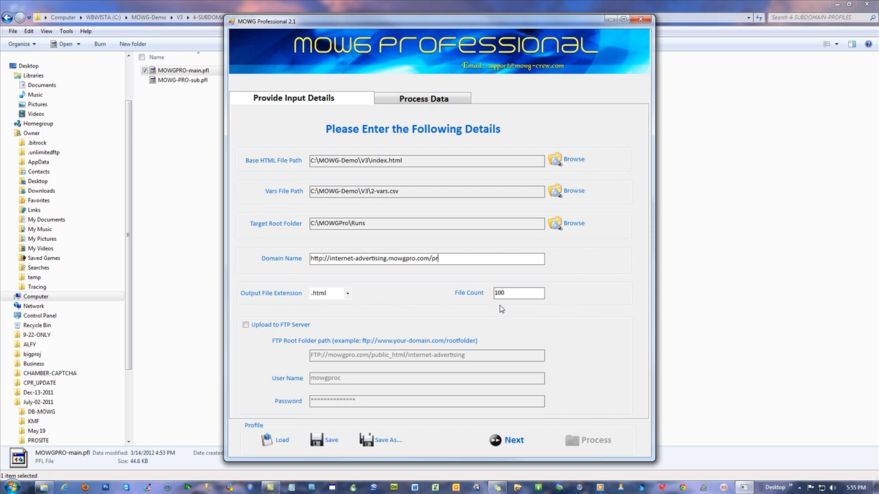
key(Backspace)
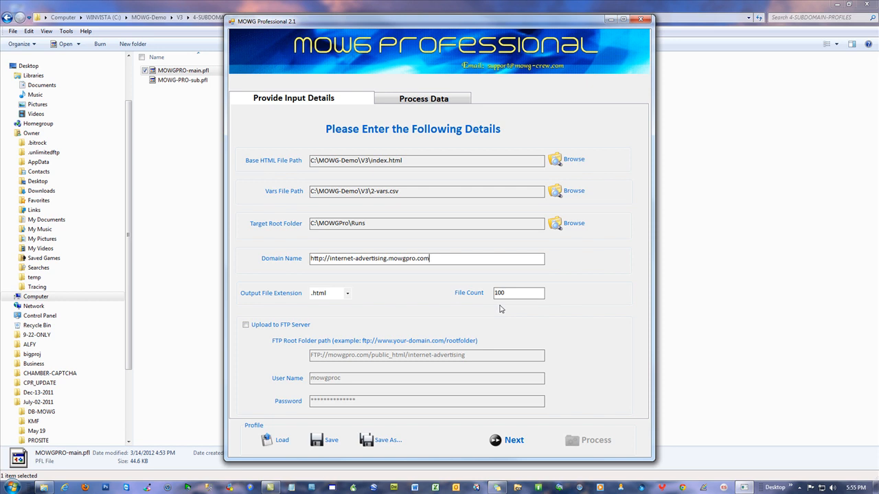
mouse_move(494, 302)
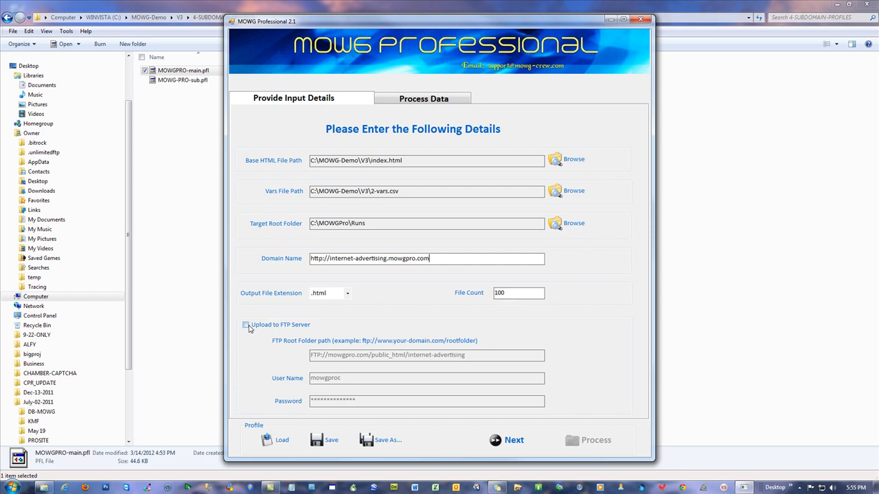
click(245, 324)
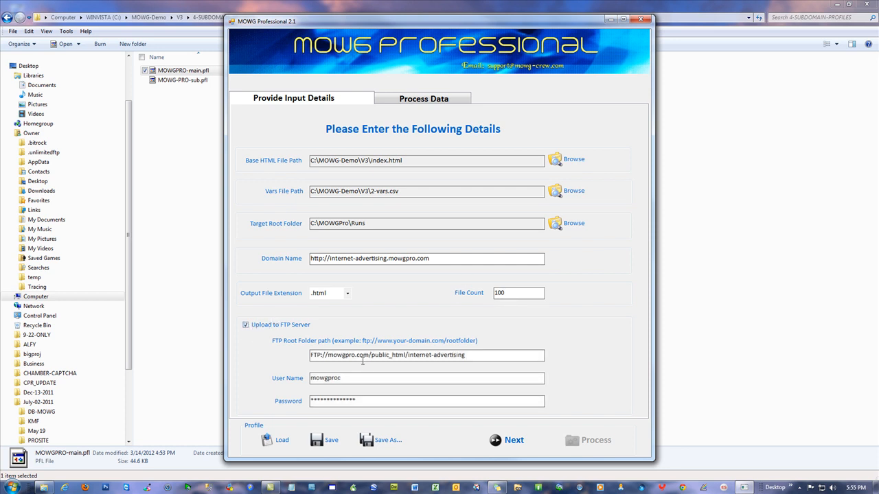
double_click(350, 355)
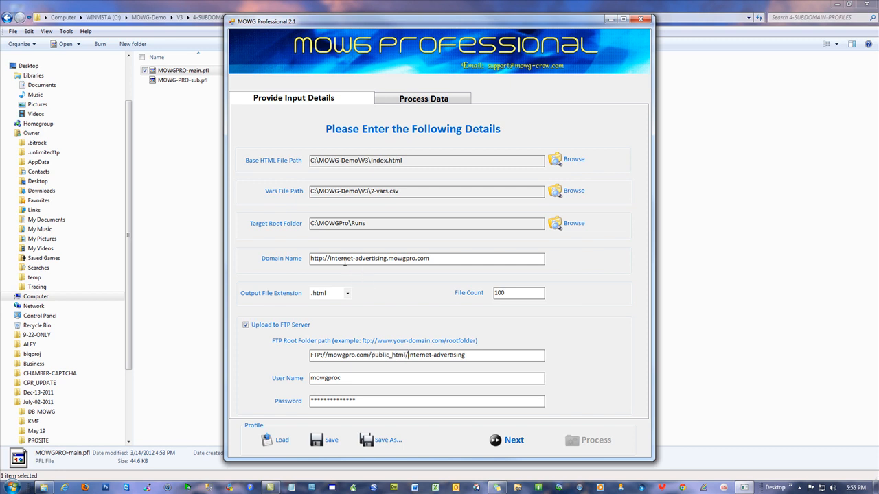
double_click(412, 258)
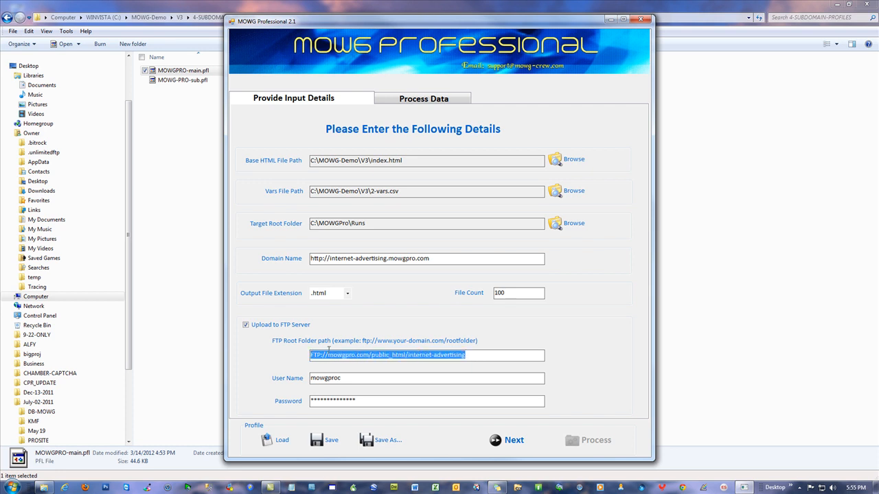
triple_click(425, 258)
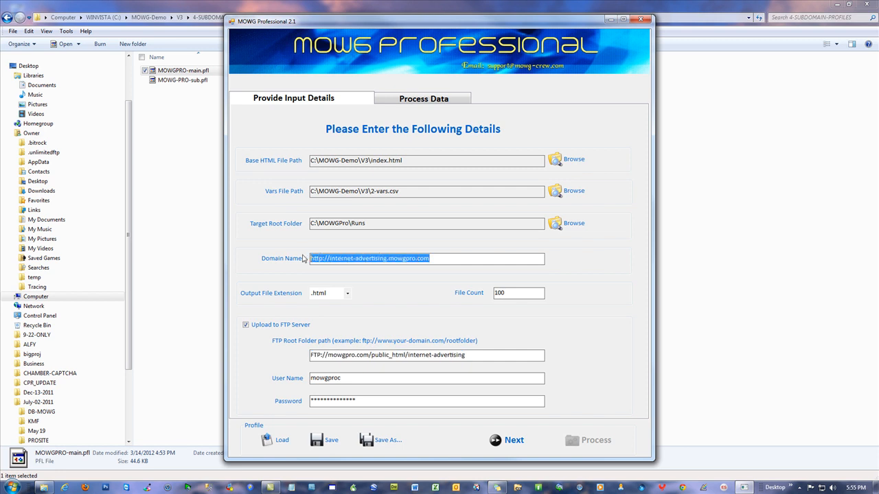
mouse_move(422, 273)
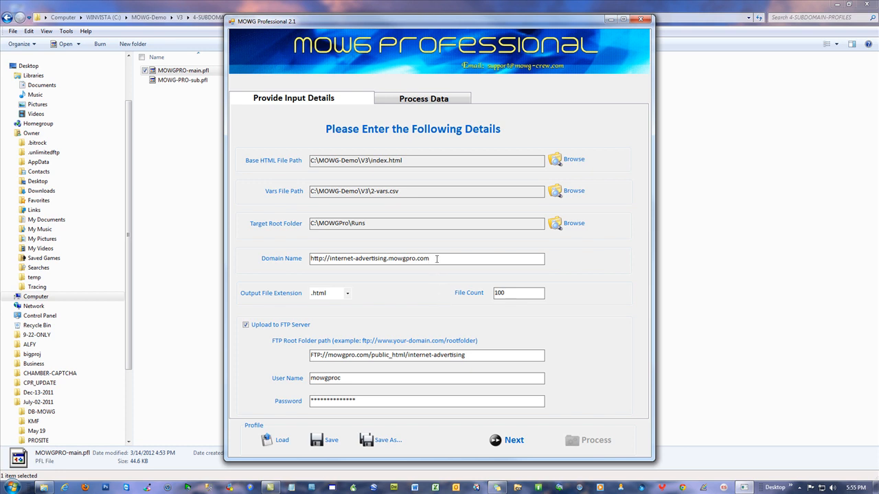
text(/)
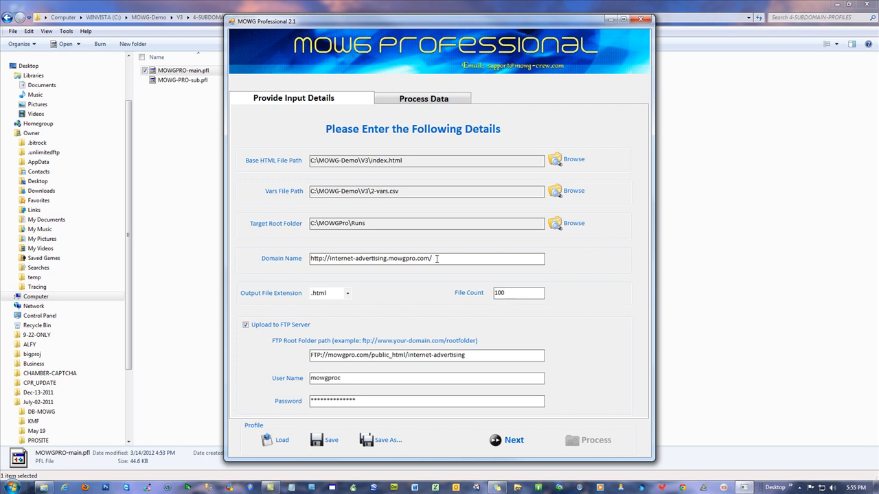
key(Backspace)
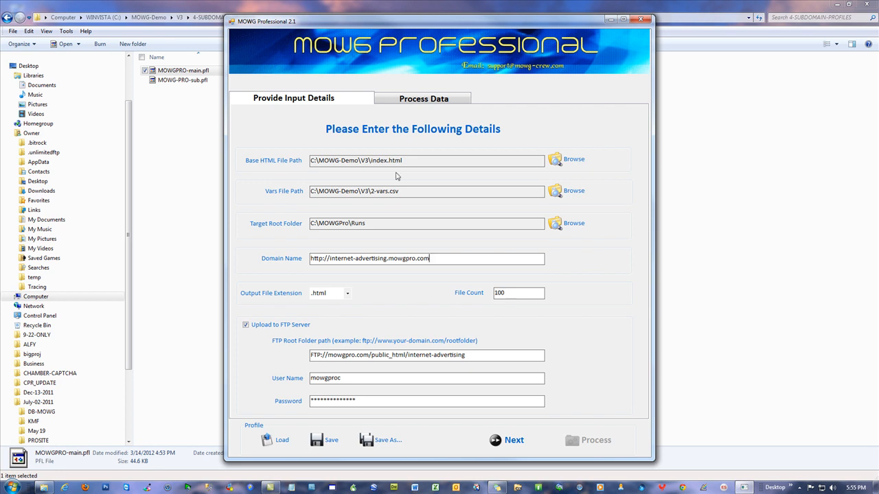
Review the base file, domain and FTP path public_html/internet-advertising, then close MOWG Professional
double_click(387, 159)
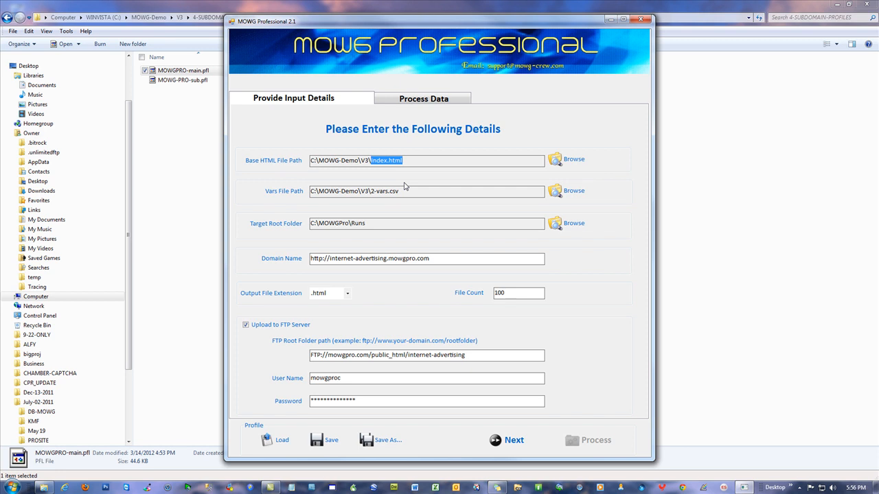
click(442, 258)
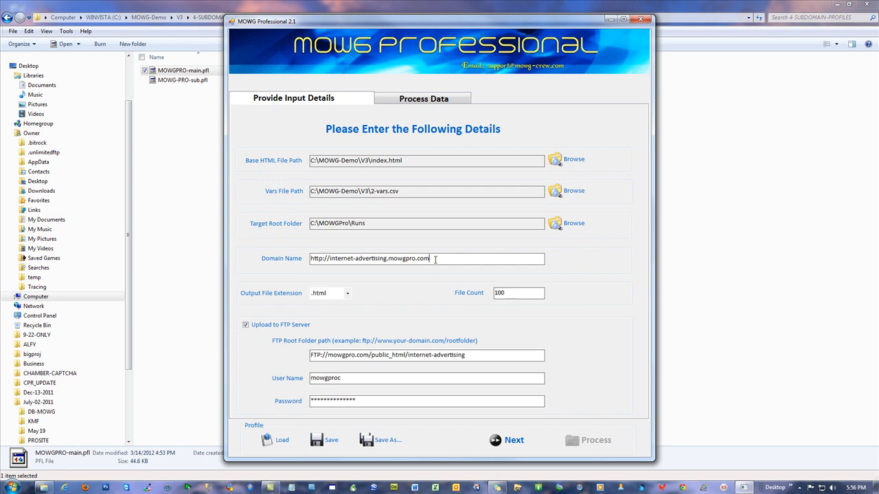
double_click(439, 354)
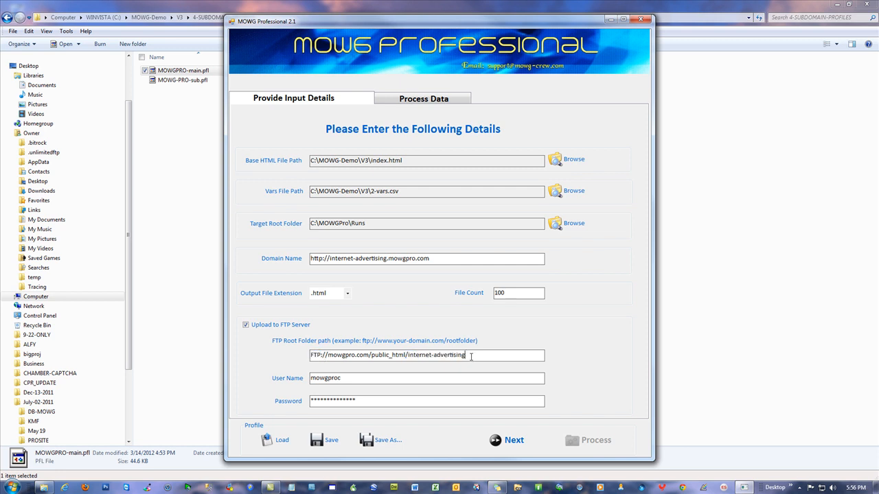
double_click(450, 354)
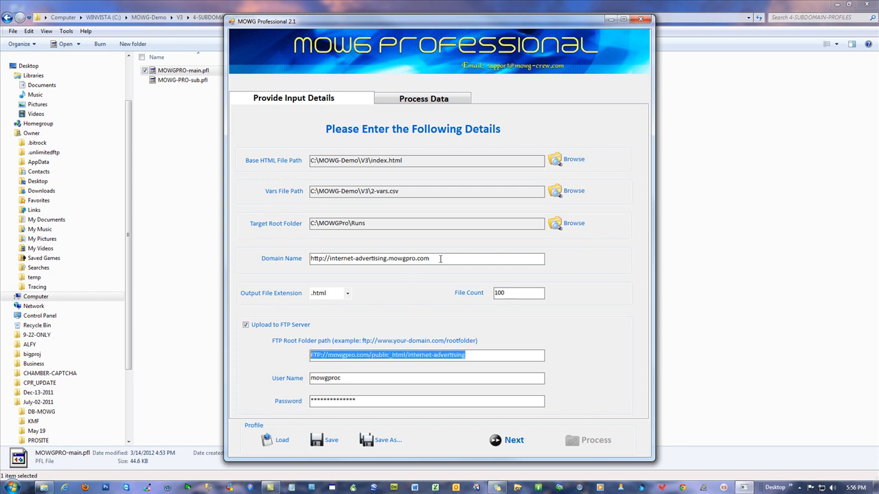
click(426, 259)
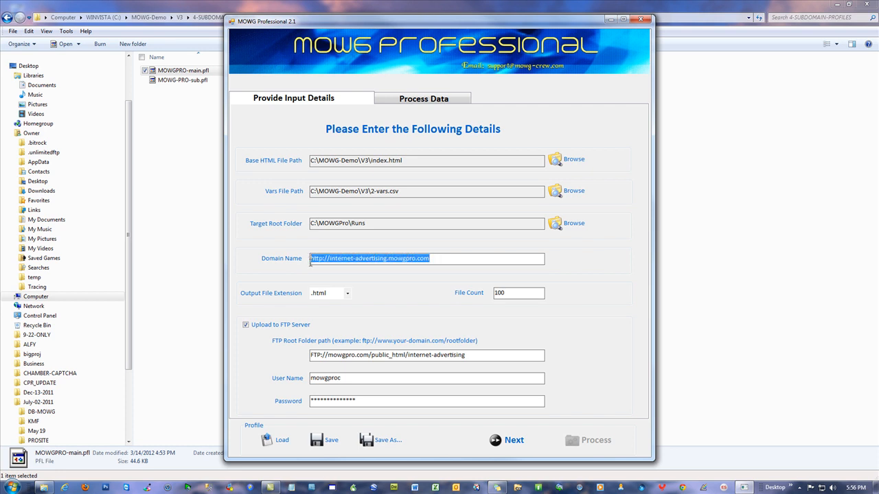
mouse_move(338, 365)
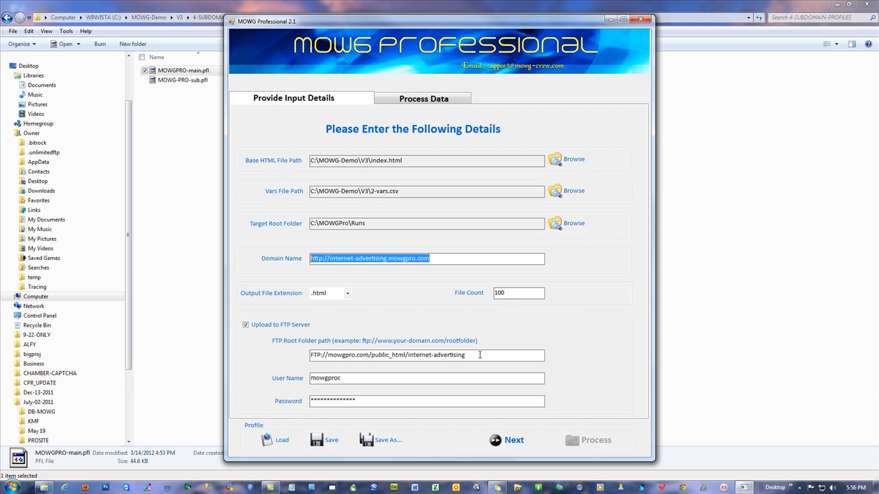
double_click(437, 355)
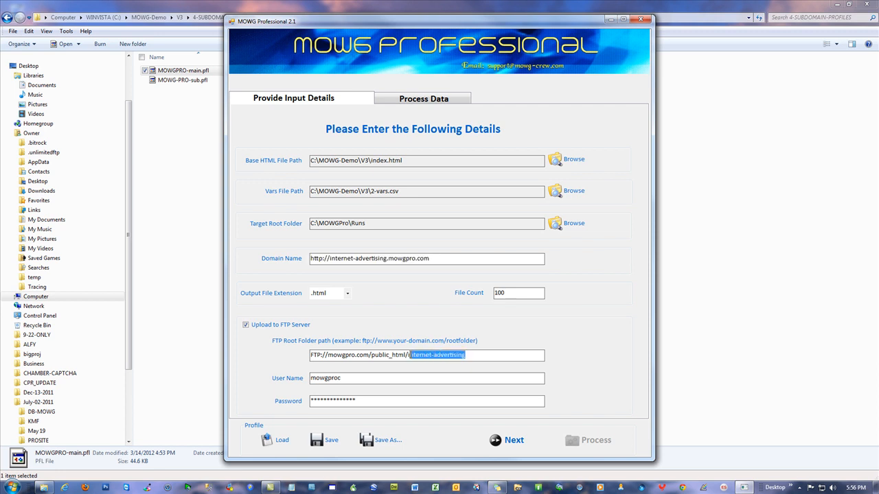
triple_click(425, 355)
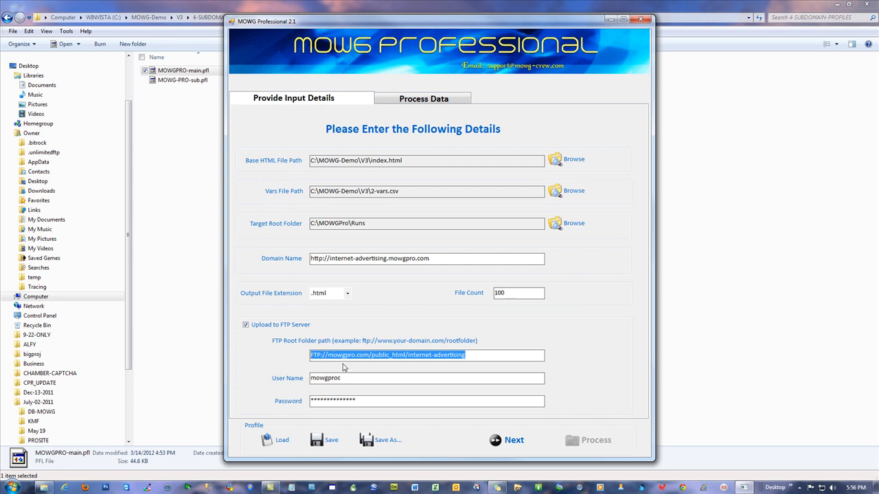
click(483, 354)
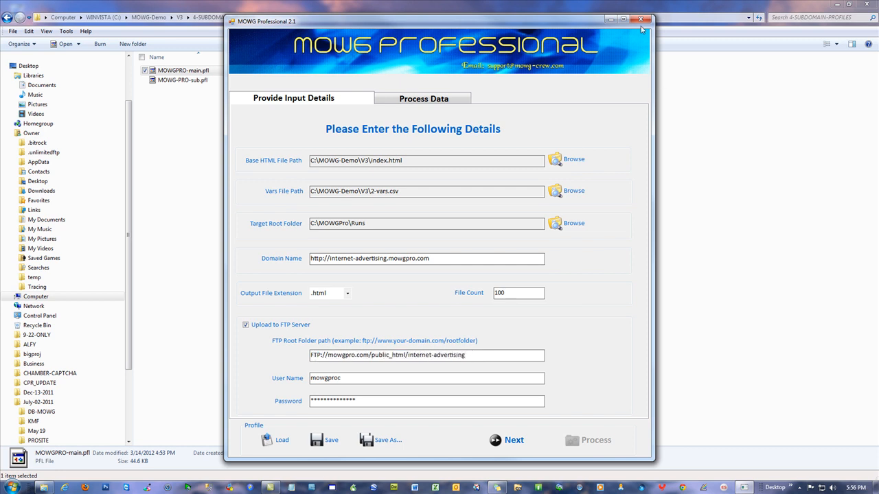
click(639, 20)
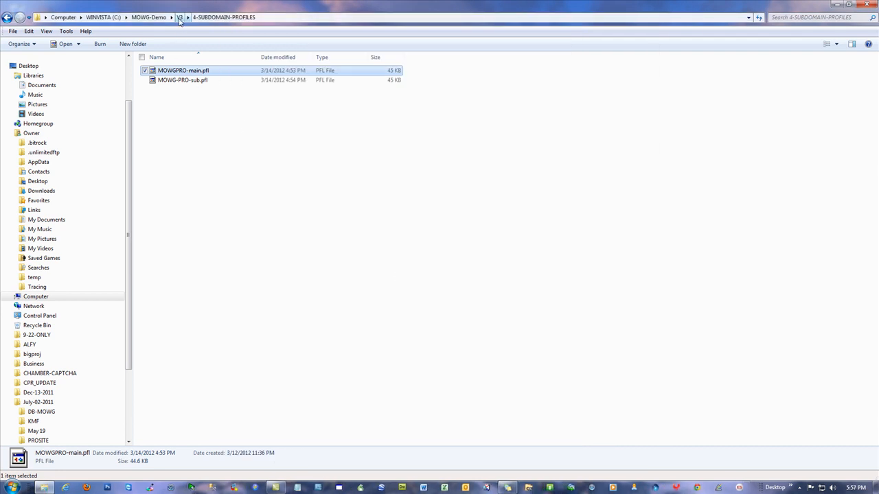
Open MOWG-PRO-sub.bat from 1-PROJECT-BATCH in Notepad to read its profilepath, then close it
click(178, 16)
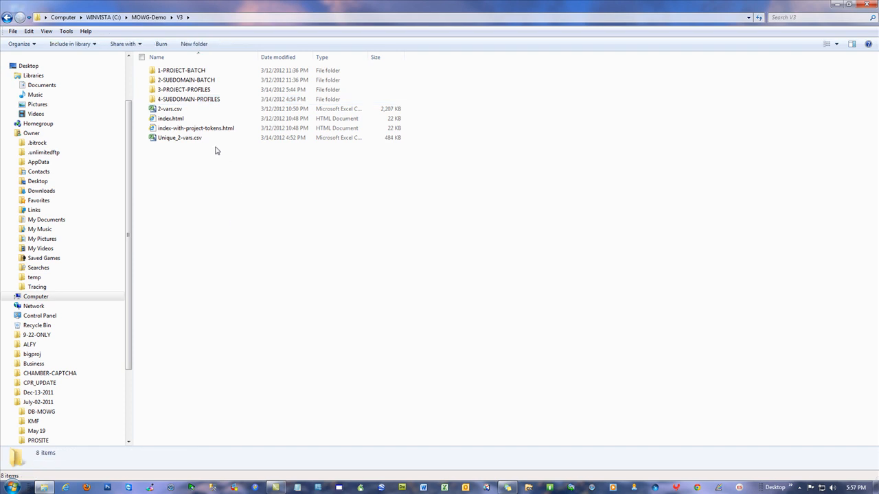
mouse_move(189, 98)
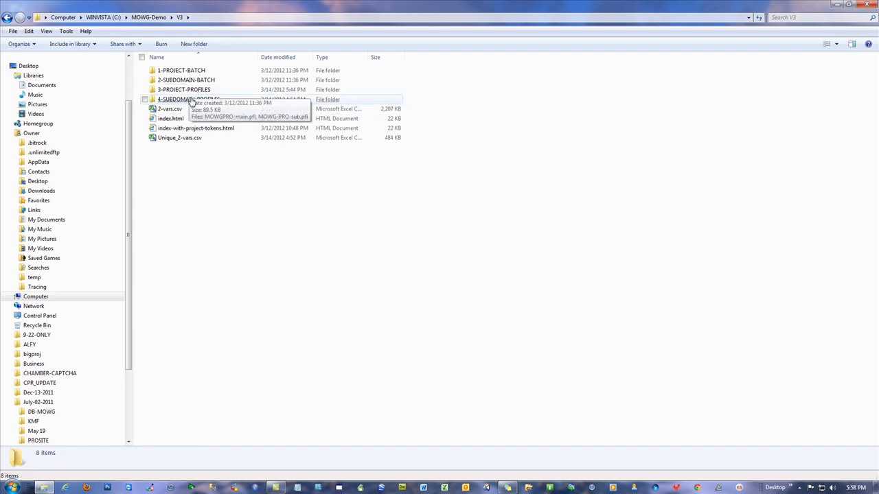
mouse_move(189, 99)
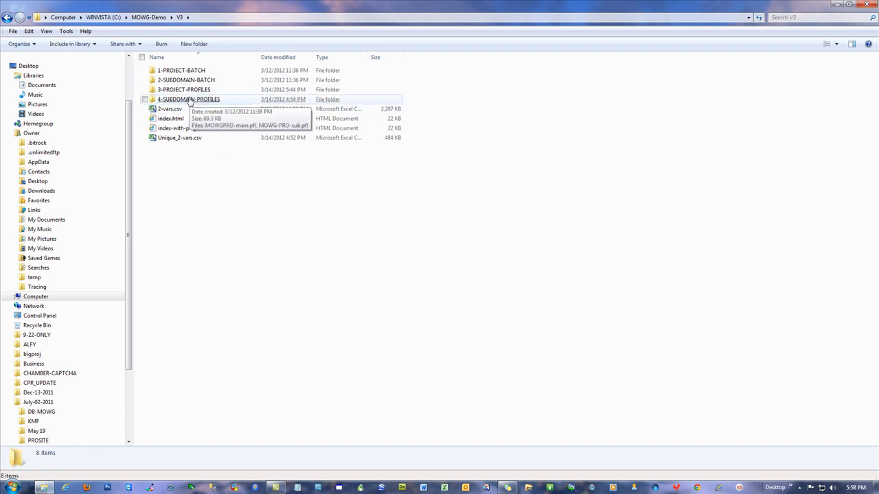
click(181, 70)
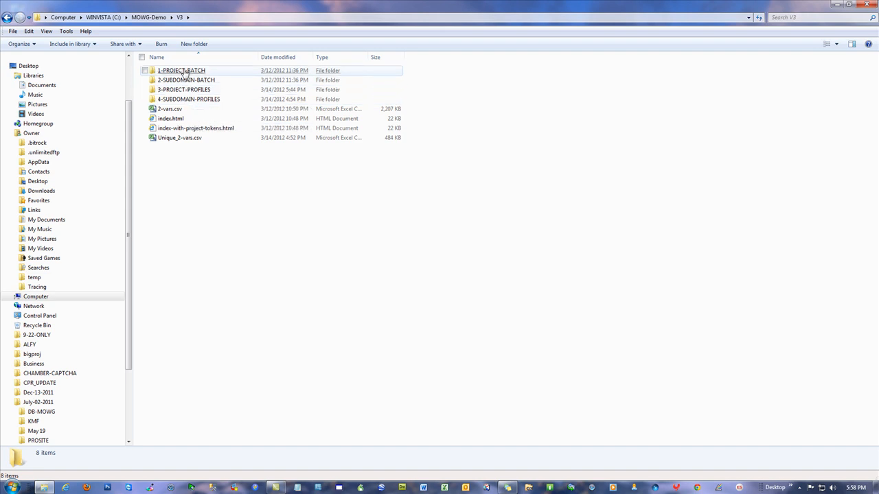
double_click(181, 70)
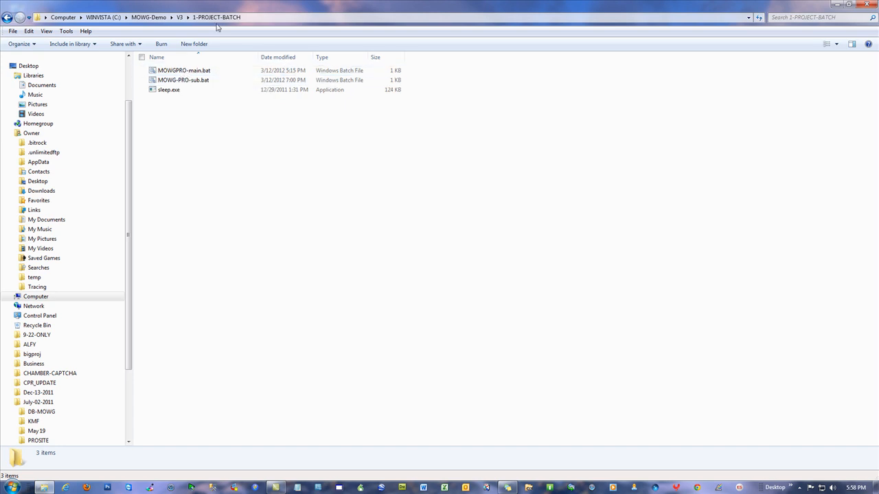
mouse_move(222, 26)
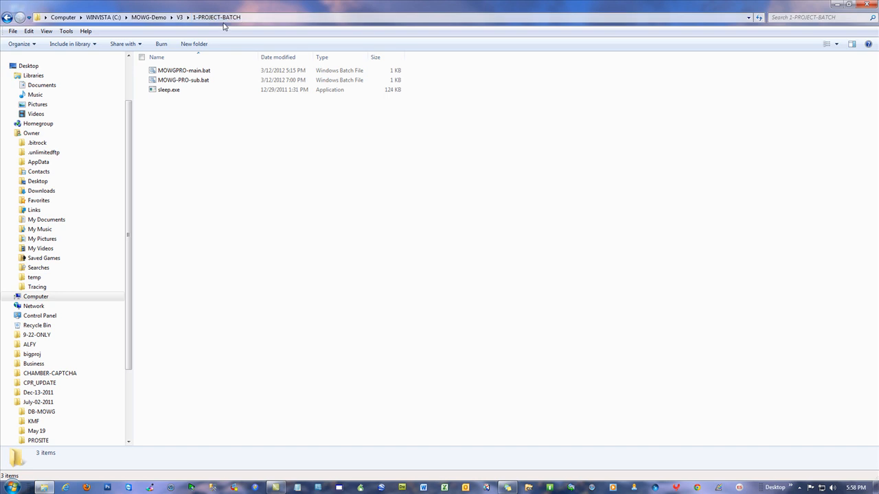
mouse_move(168, 90)
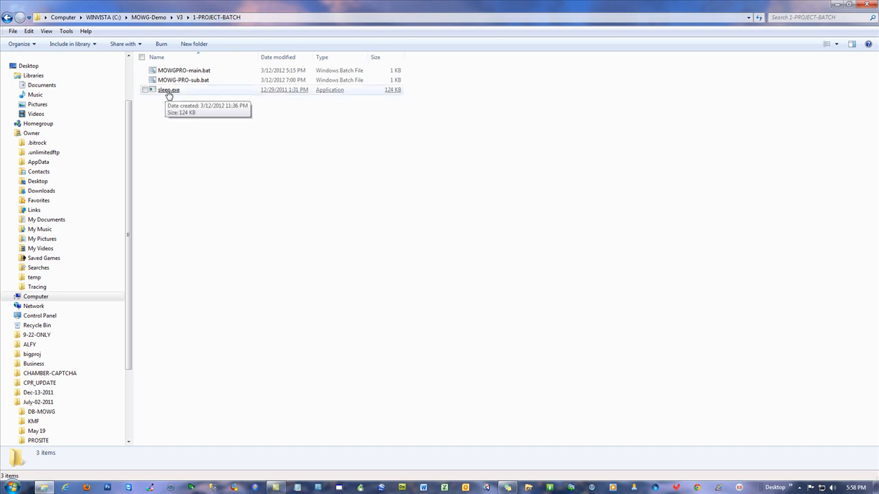
right_click(184, 79)
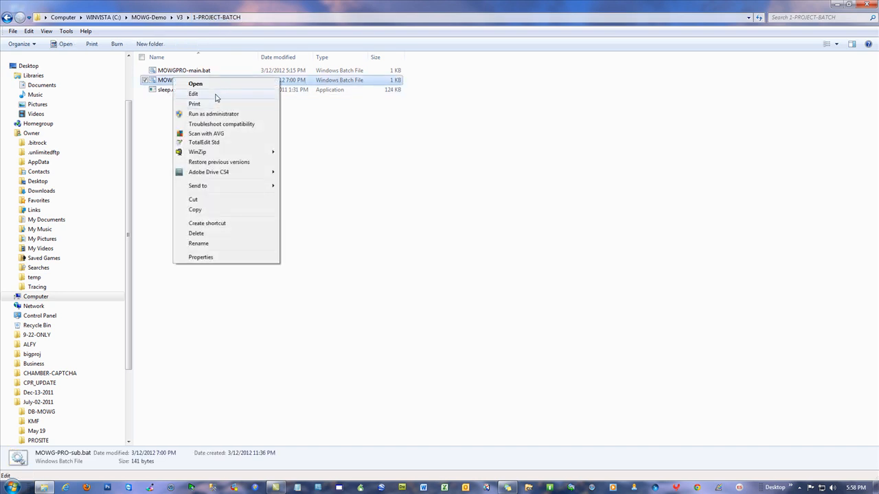
click(192, 94)
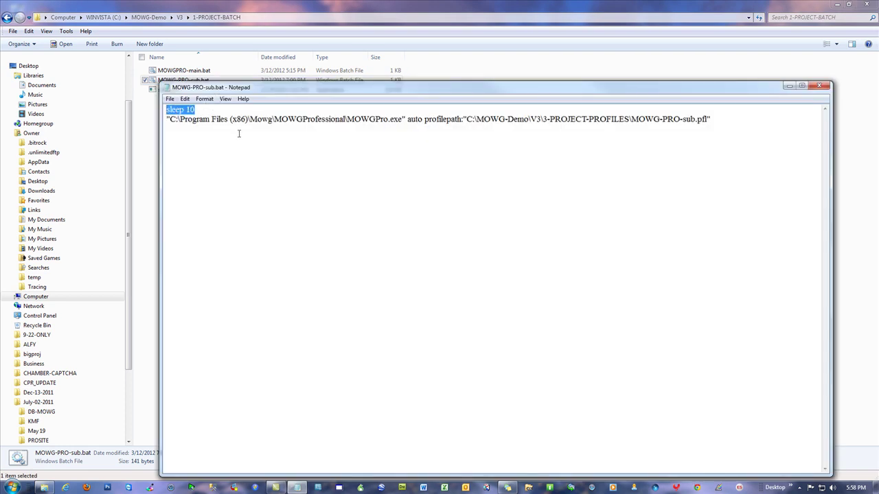
click(826, 85)
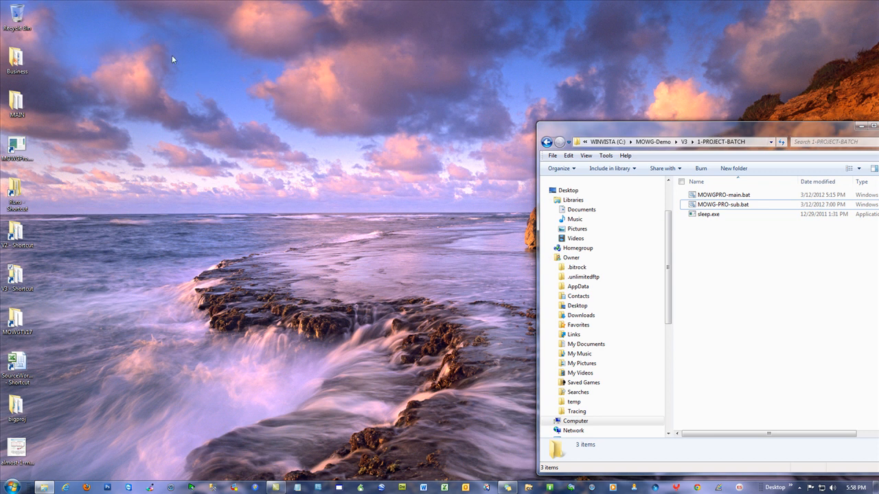
mouse_move(363, 161)
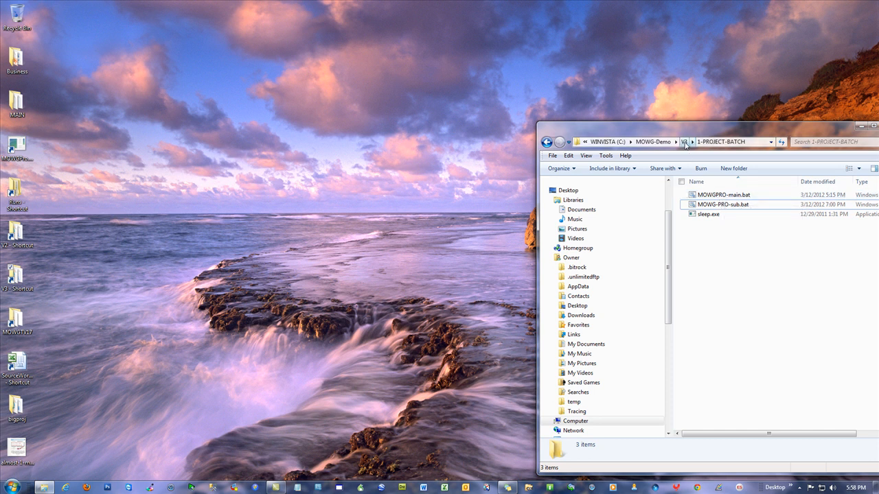
Navigate up to V3, into the batch folder, and open MOWGPRO-main.bat for editing in Notepad
click(686, 142)
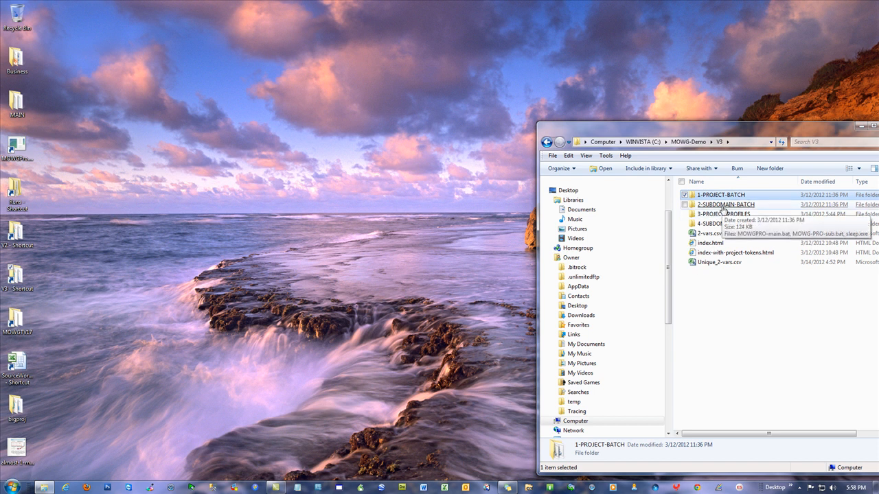
double_click(724, 204)
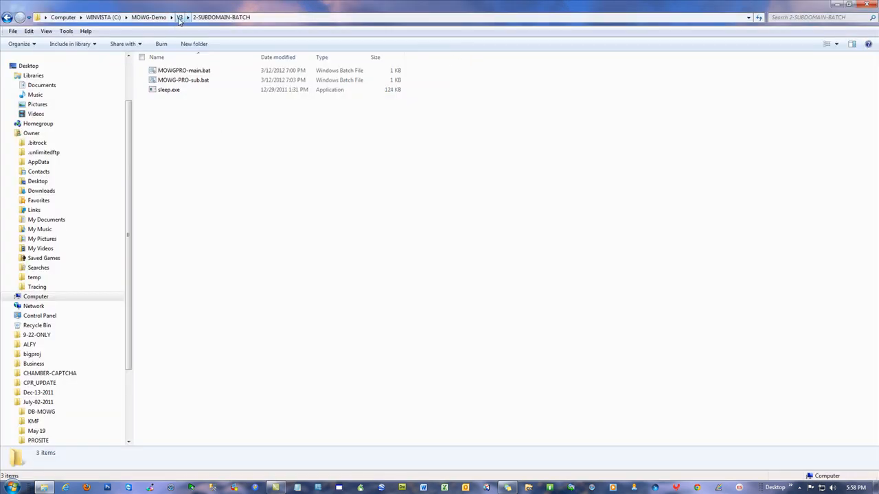
right_click(184, 70)
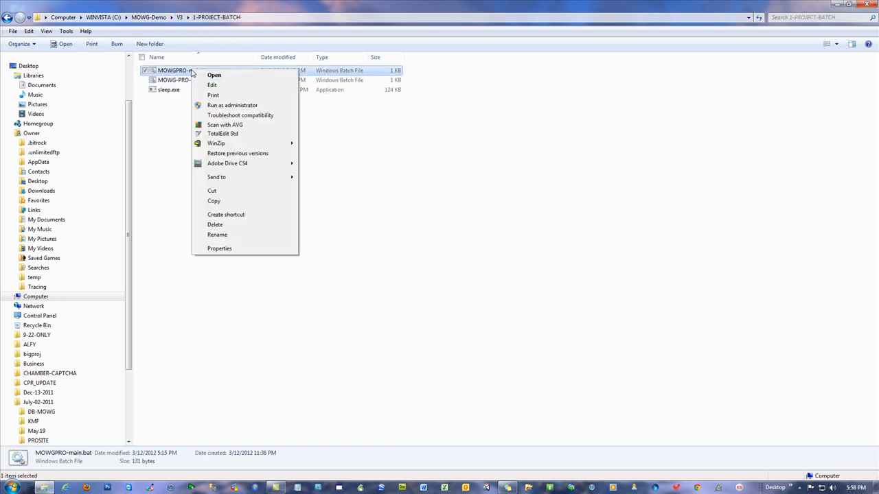
click(211, 85)
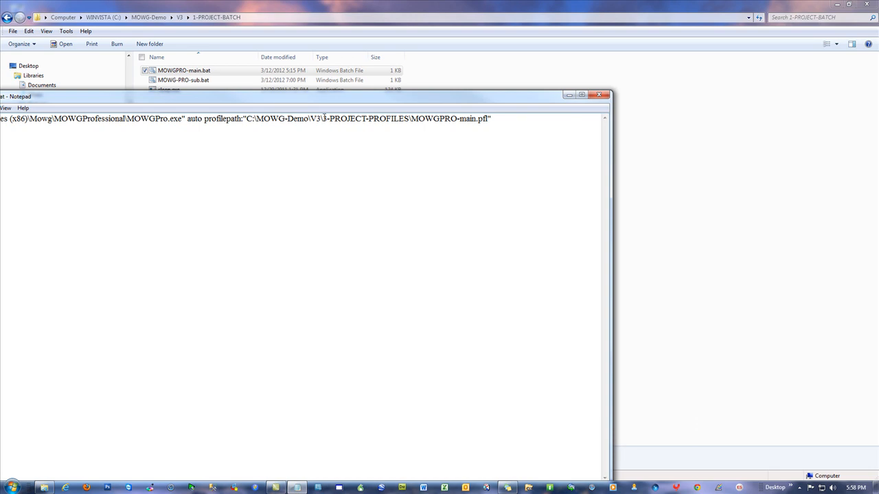
Highlight and examine the 3-PROJECT-PROFILES\MOWGPRO-main.pfl profile path in the batch file
double_click(366, 118)
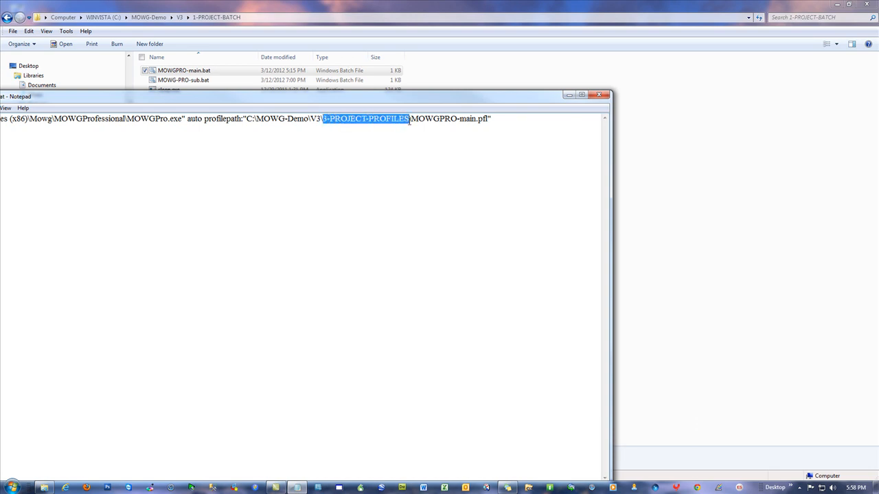
drag(409, 118, 488, 118)
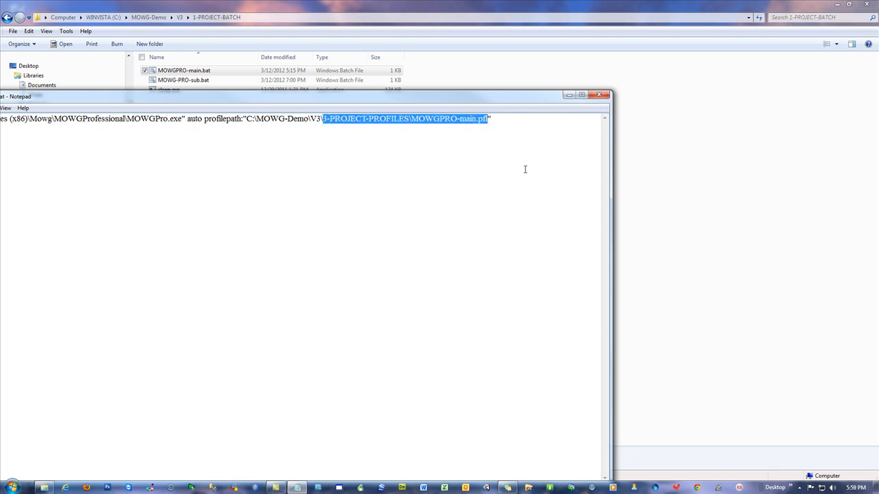
click(515, 145)
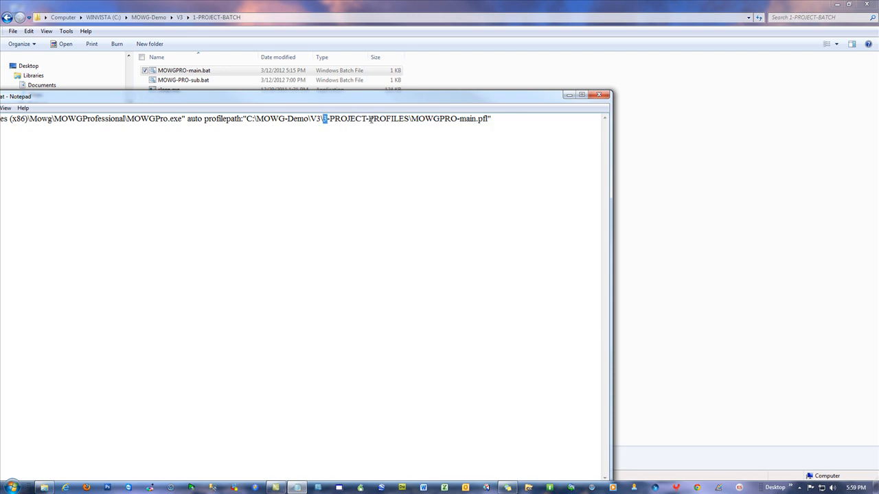
double_click(368, 118)
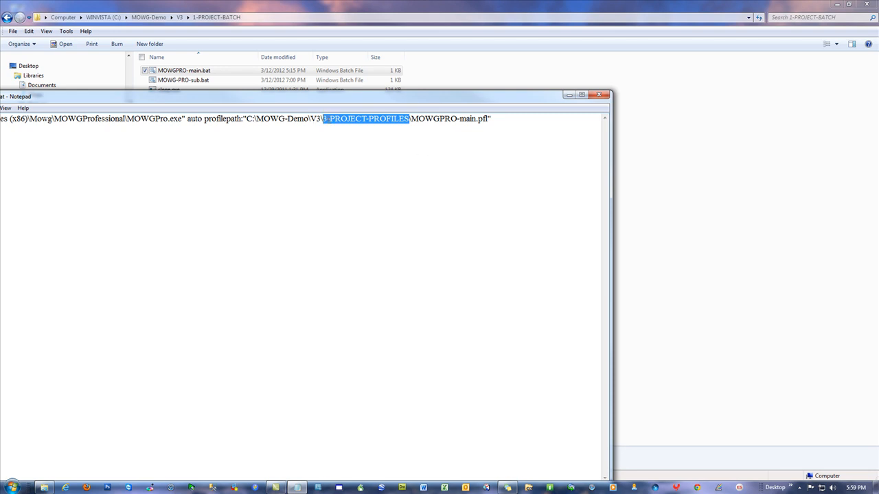
click(599, 95)
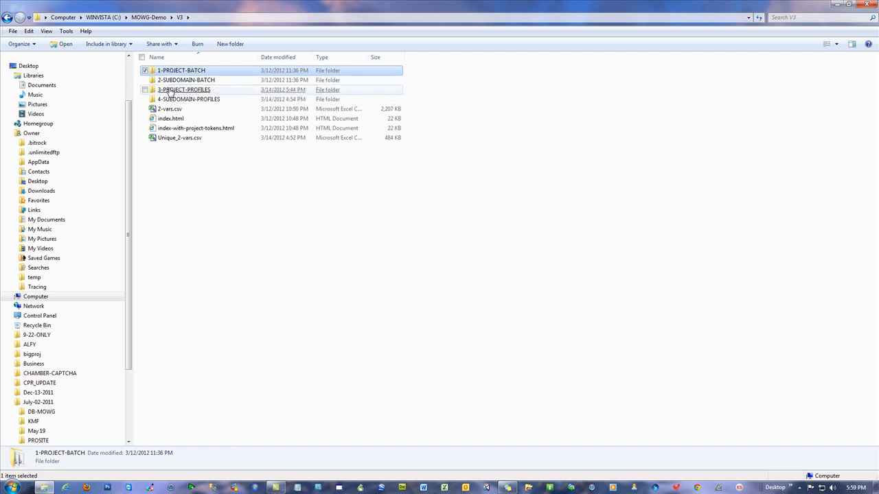
Open the 2-SUBDOMAIN-BATCH folder listing MOWGPRO-main.bat, MOWG-PRO-sub.bat and sleep.exe
click(186, 80)
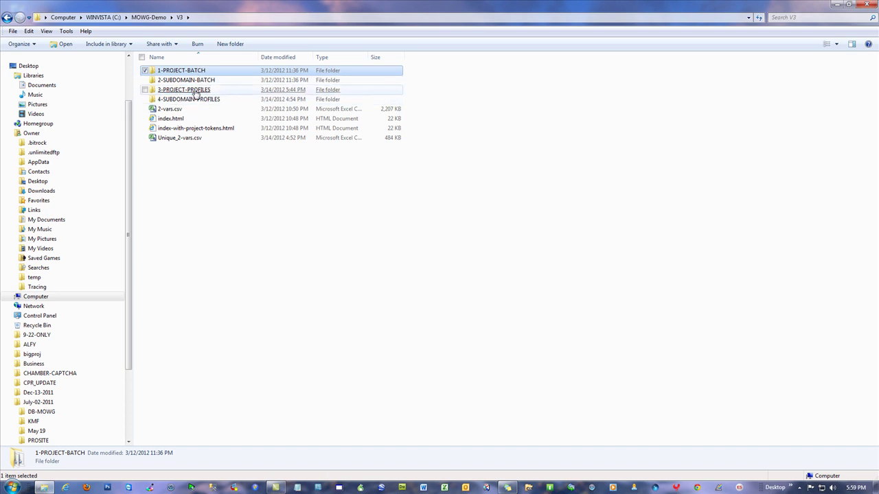
click(182, 70)
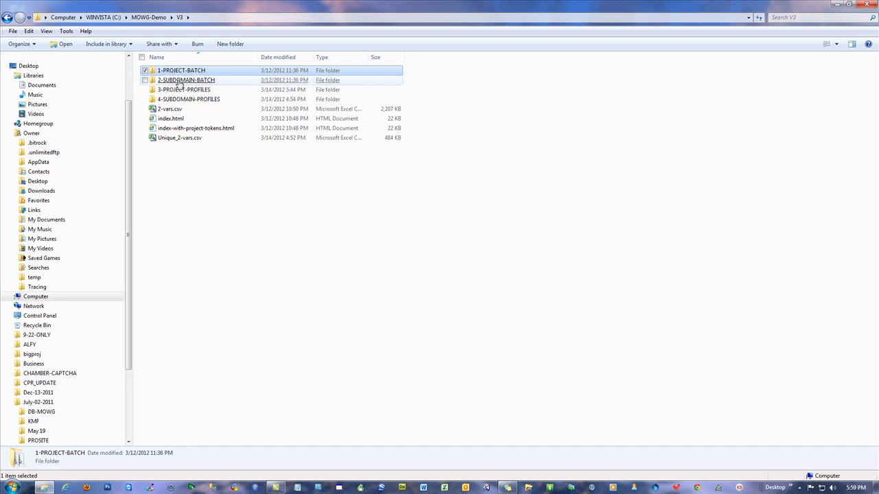
mouse_move(187, 80)
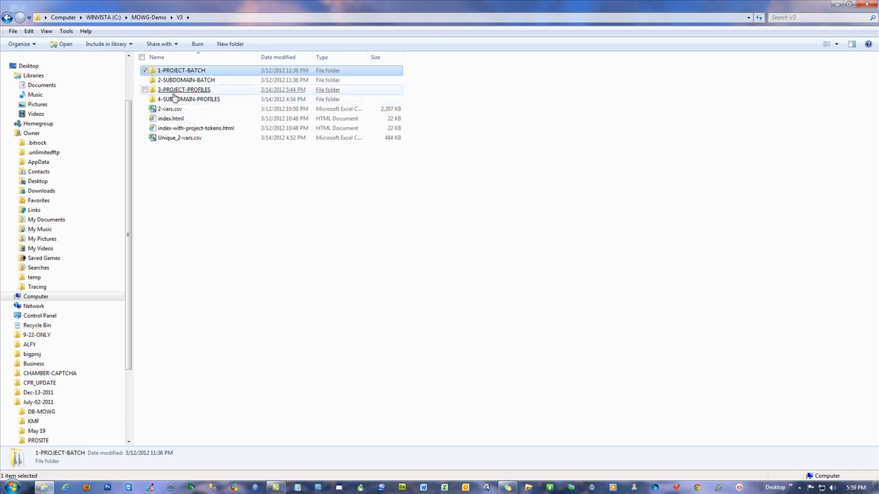
click(181, 70)
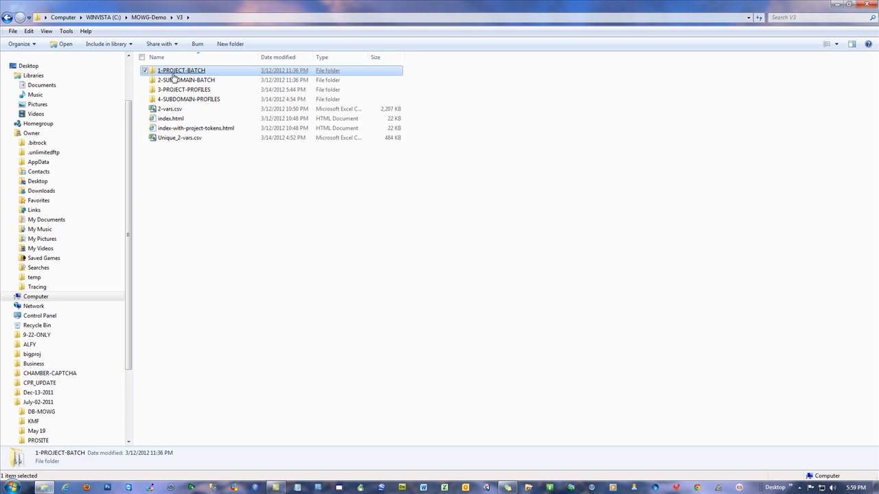
double_click(186, 80)
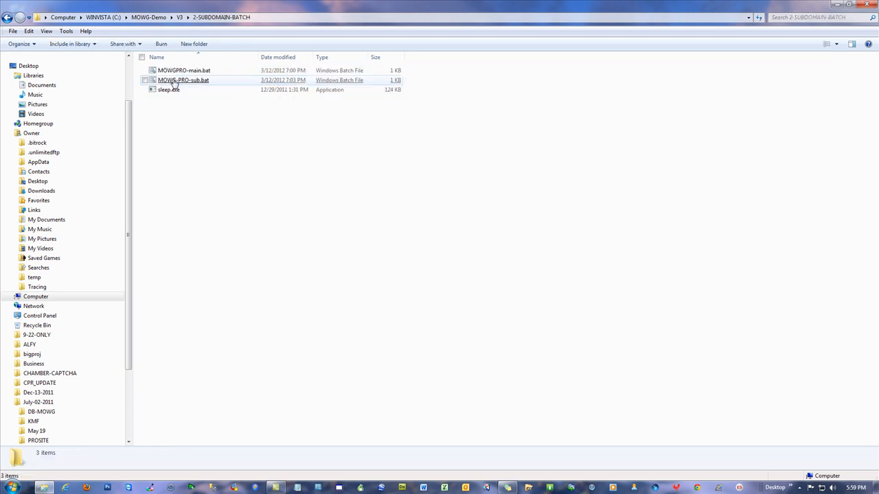
Open the subdomain MOWGPRO-main.bat and examine its 4-SUBDOMAIN-PROFILES path
double_click(184, 70)
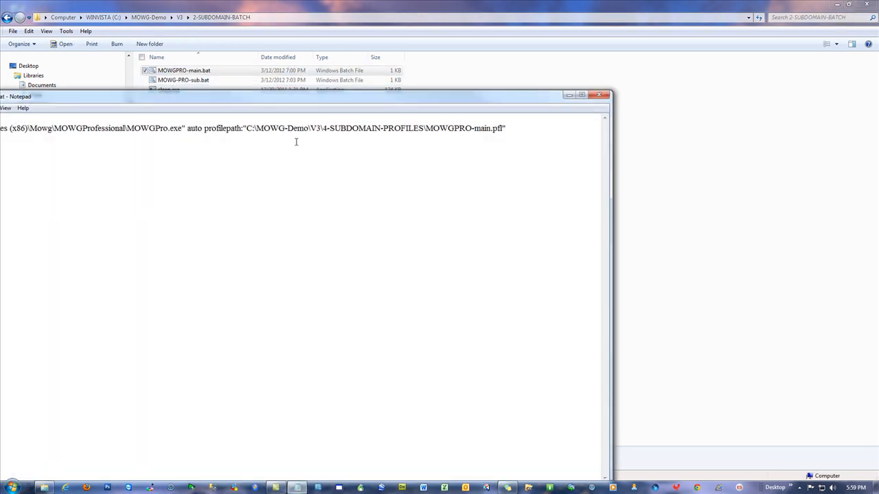
drag(322, 129, 431, 129)
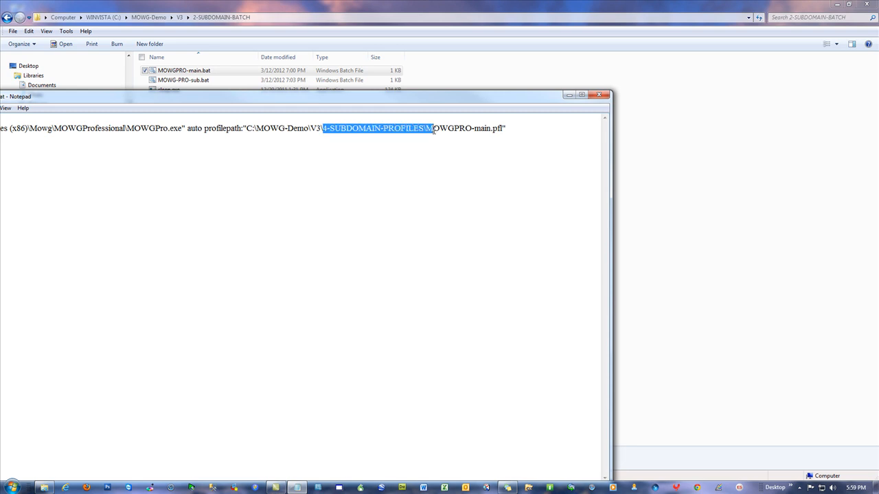
drag(431, 129, 475, 129)
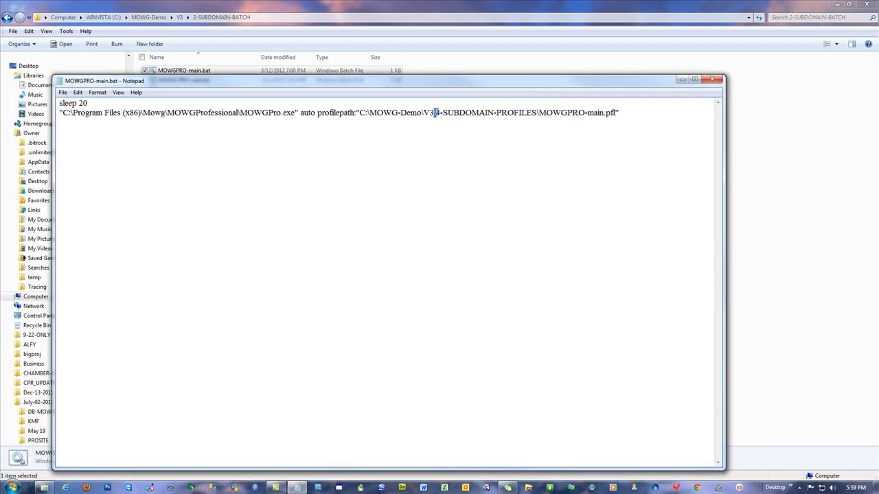
Change the sleep delay from 20 to 10 and save the batch file on closing
drag(60, 113, 434, 112)
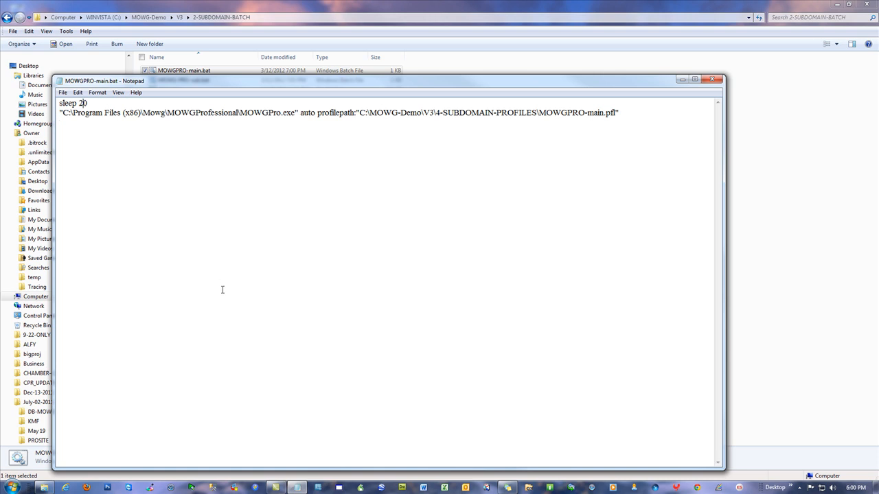
text(10)
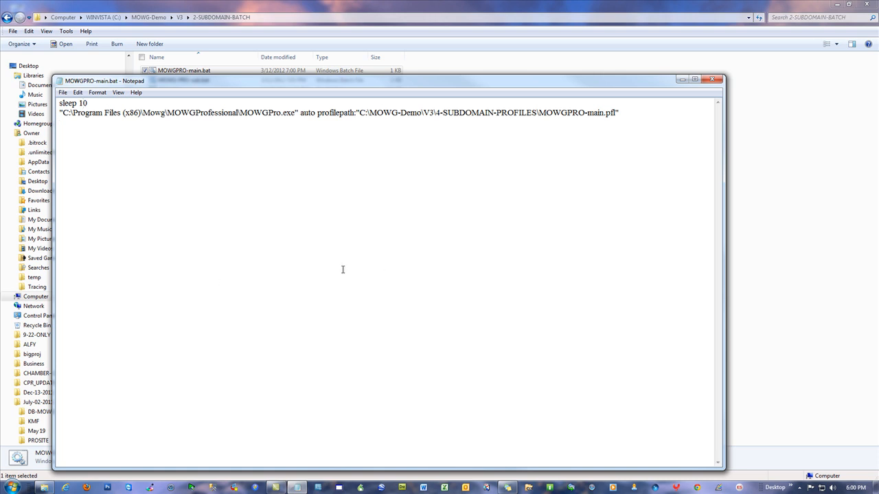
click(711, 78)
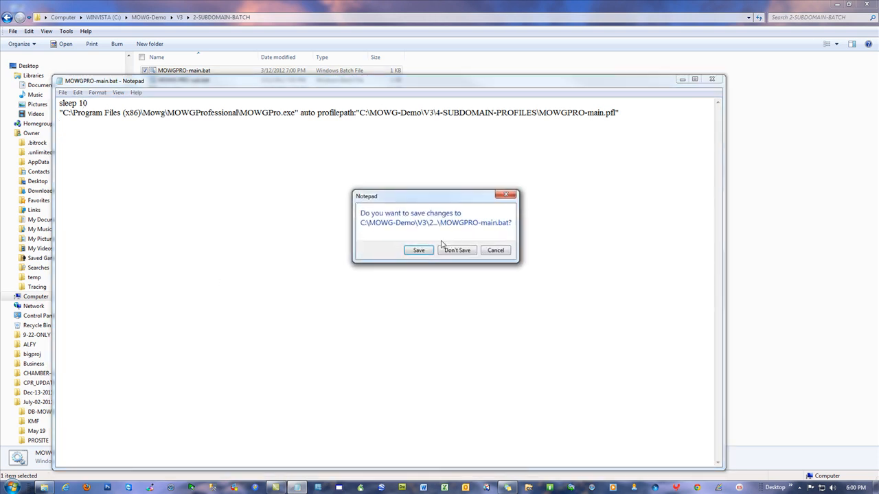
click(456, 250)
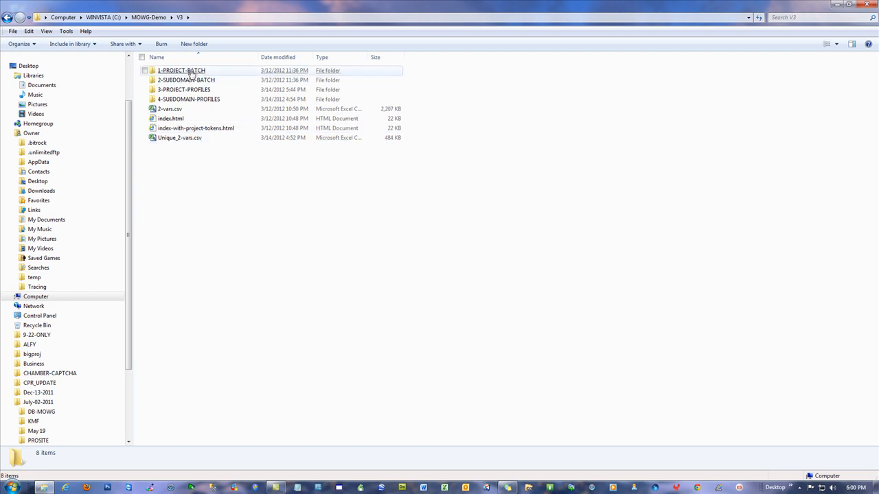
mouse_move(182, 70)
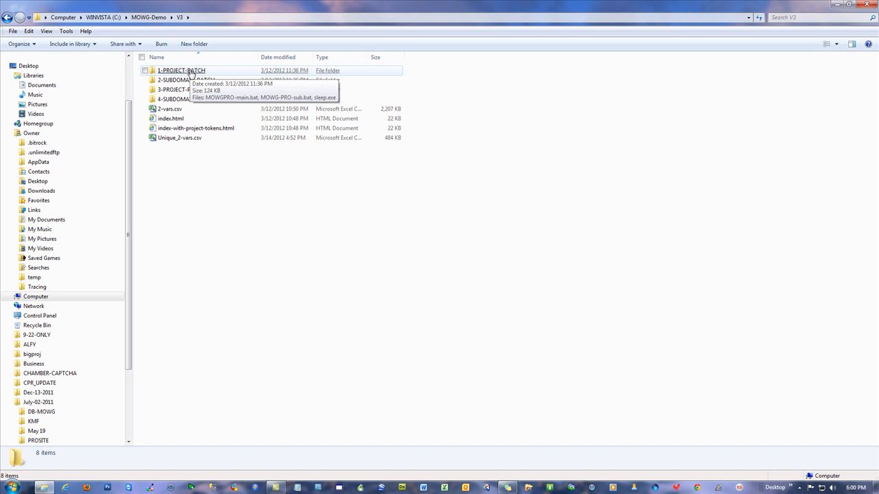
mouse_move(190, 74)
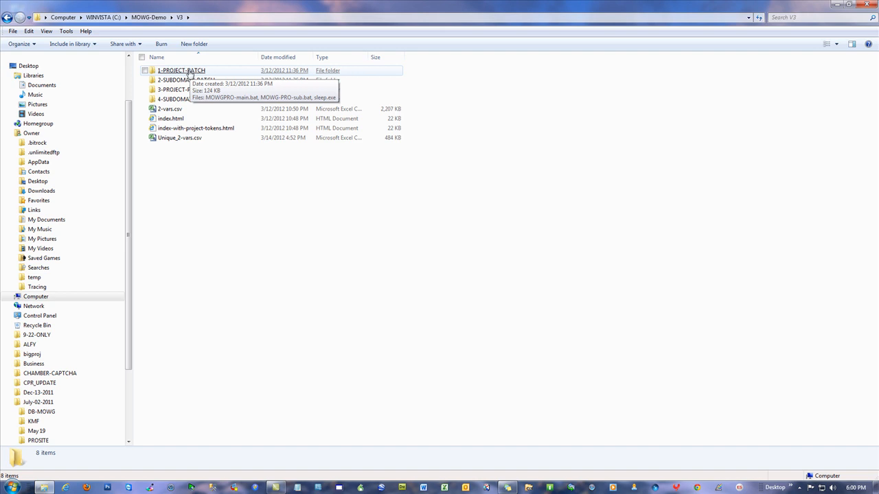
mouse_move(182, 80)
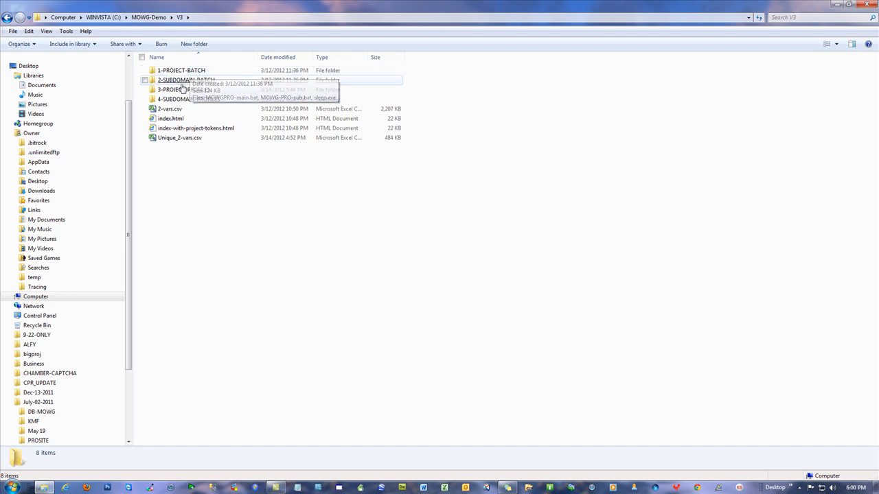
Reopen 2-SUBDOMAIN-BATCH, glance at both batch files in Notepad and close them
double_click(182, 80)
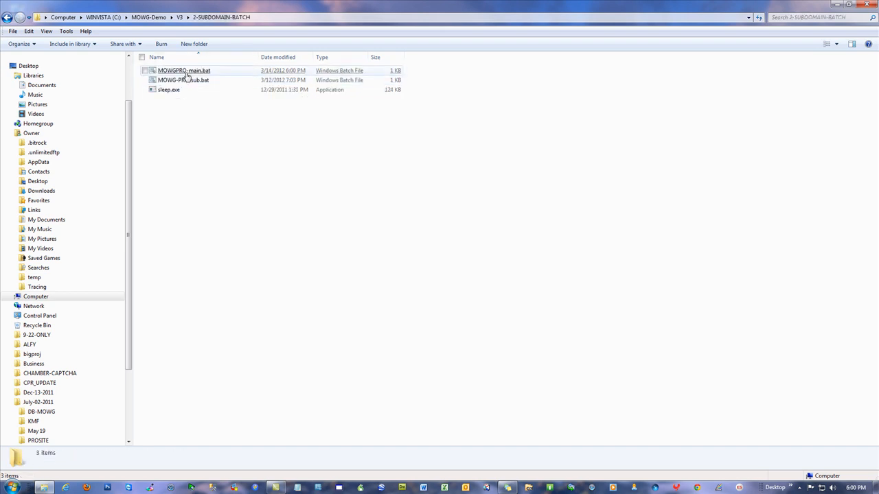
right_click(184, 70)
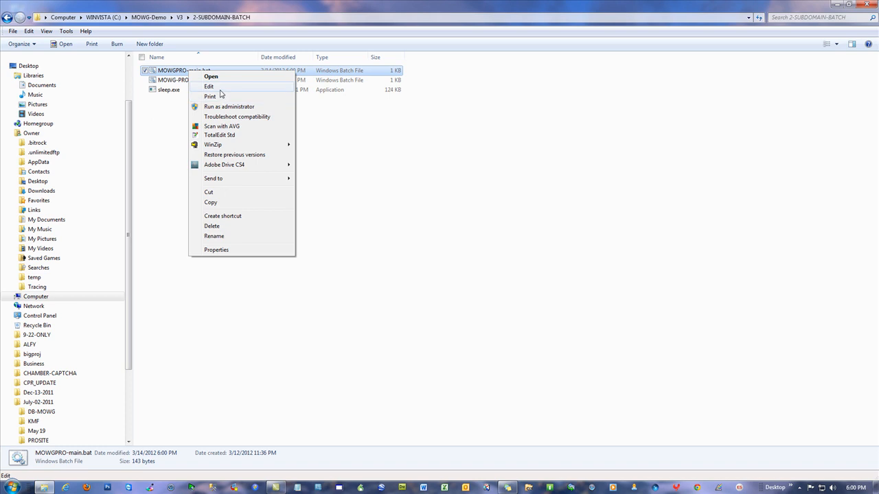
click(209, 85)
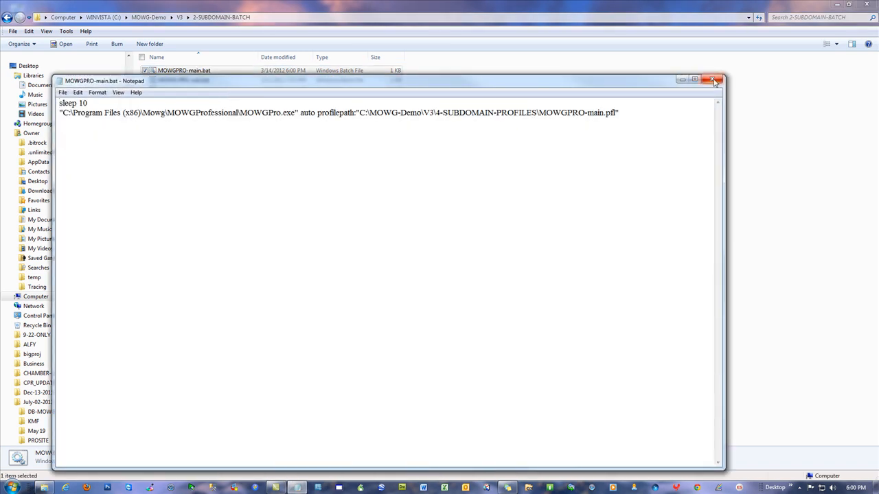
click(712, 78)
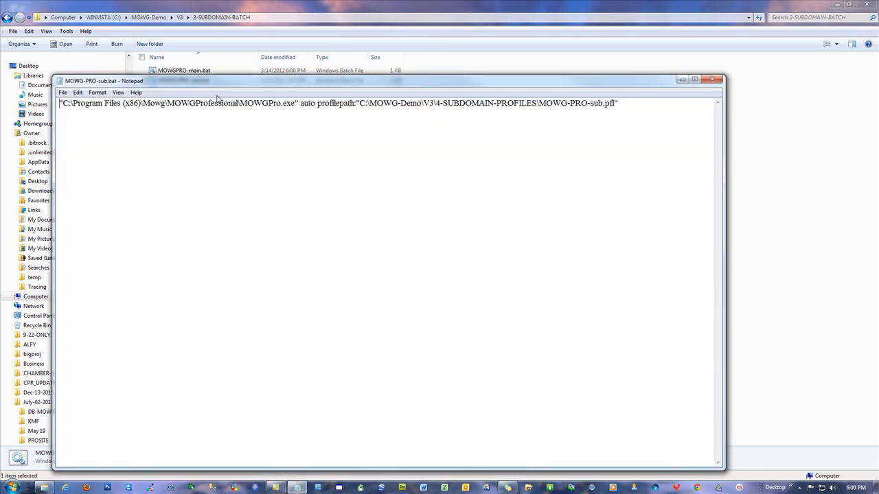
click(714, 78)
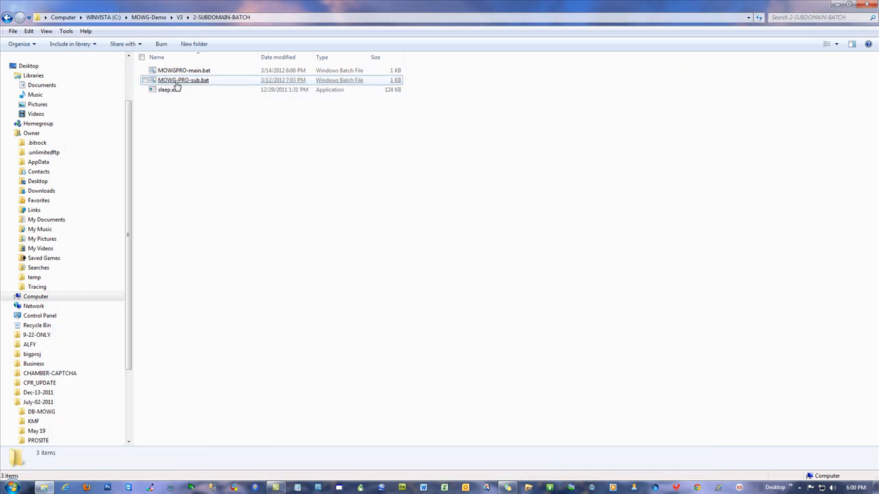
Run MOWG-PRO-sub.bat, then answer Y to terminate its batch job
double_click(182, 80)
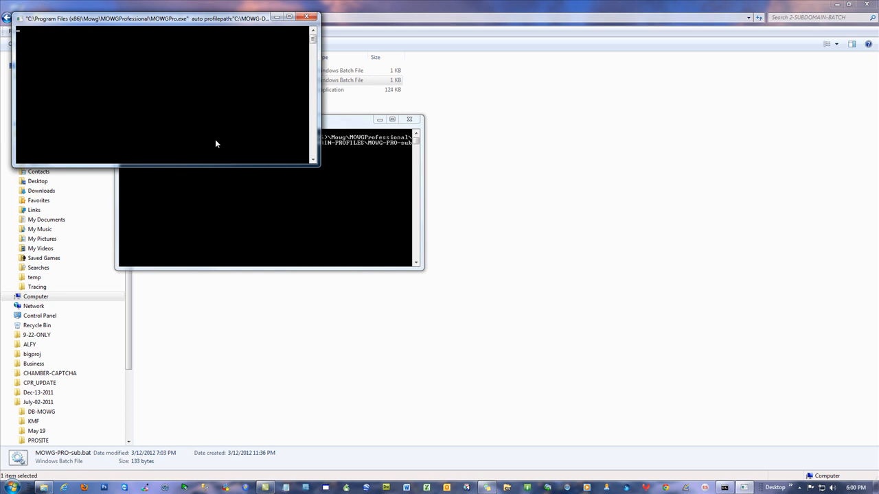
mouse_move(308, 17)
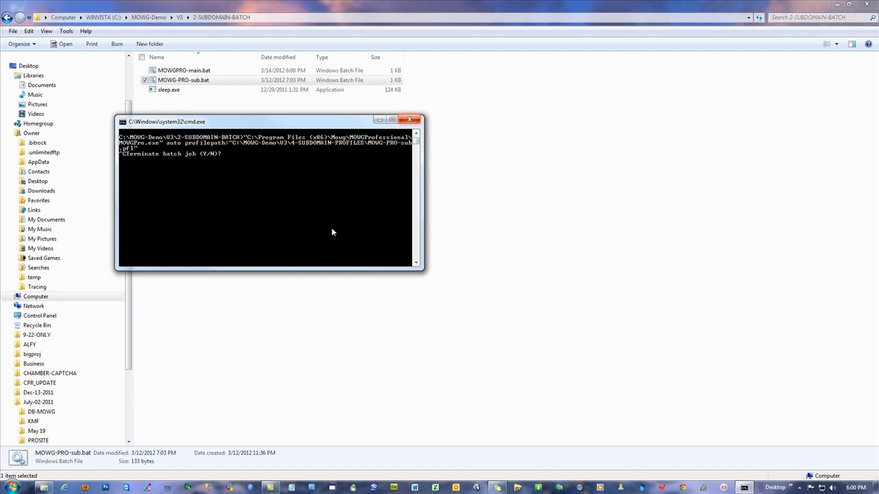
text(y)
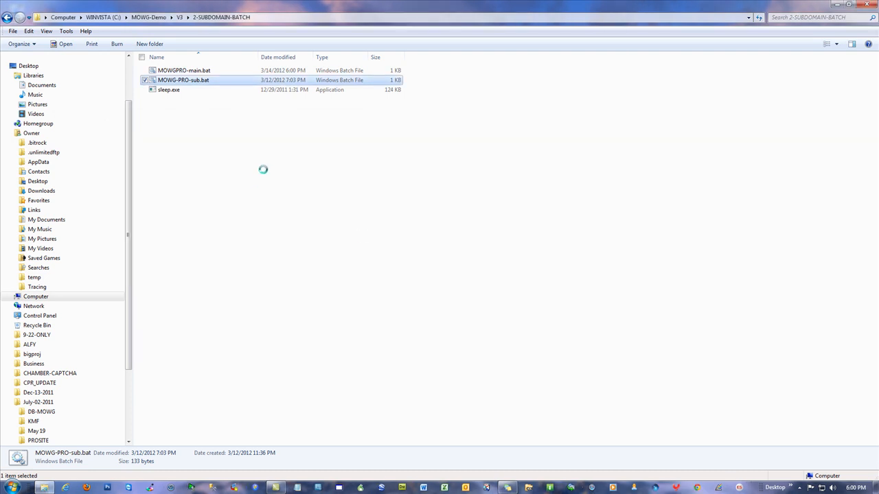
click(244, 149)
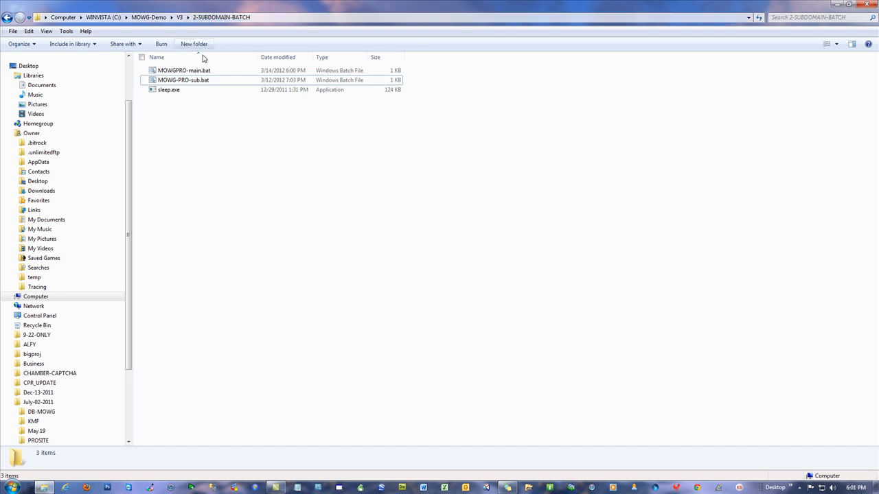
mouse_move(192, 80)
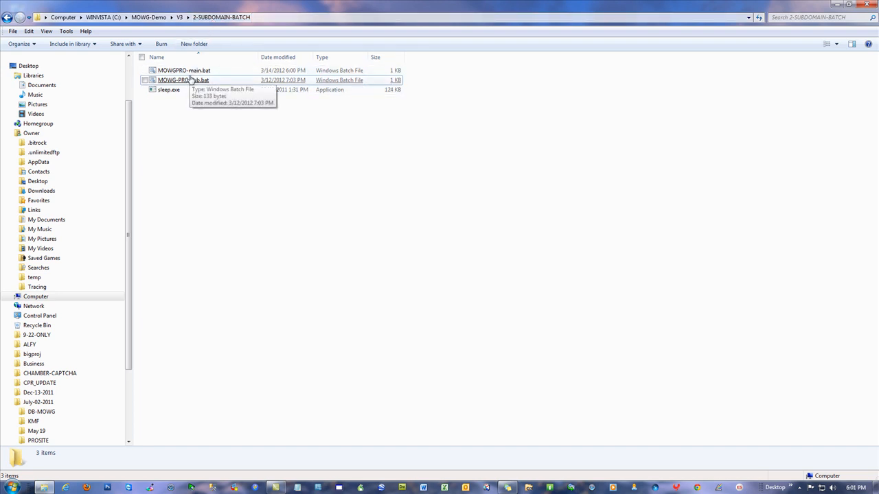
Read MOWGPRO-main.bat (sleep 10) and MOWG-PRO-sub.bat in Notepad, closing each
click(178, 17)
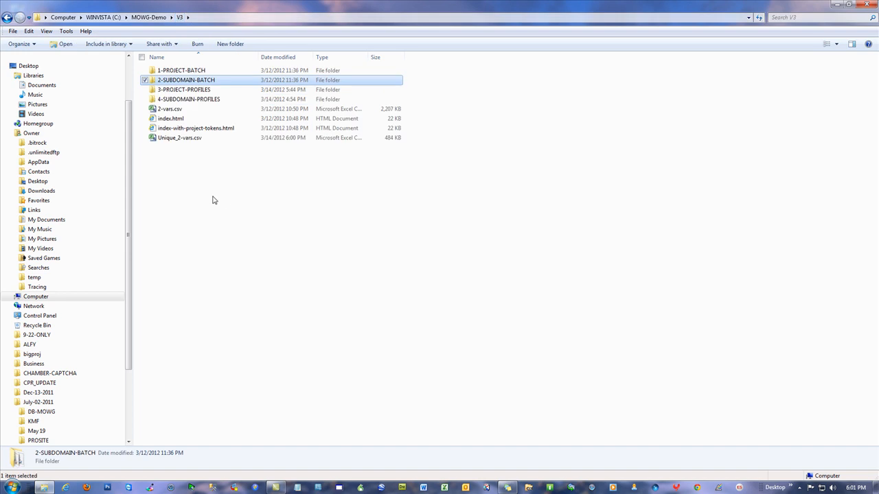
mouse_move(184, 90)
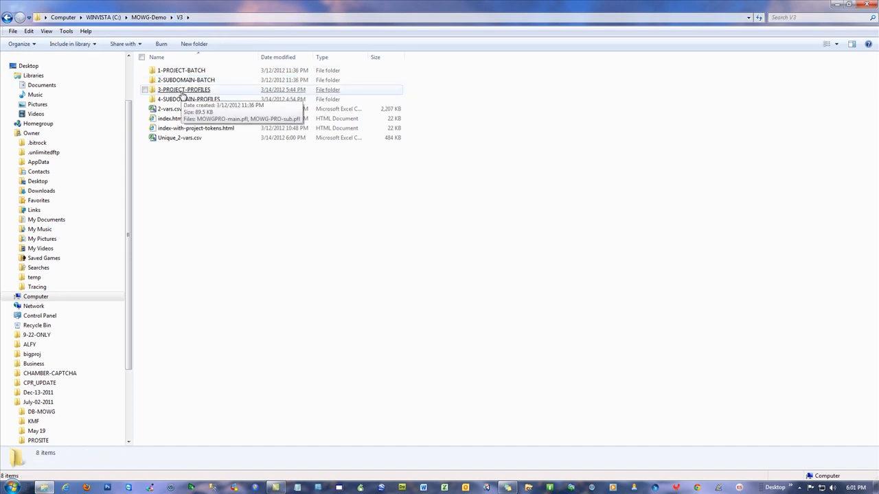
double_click(187, 79)
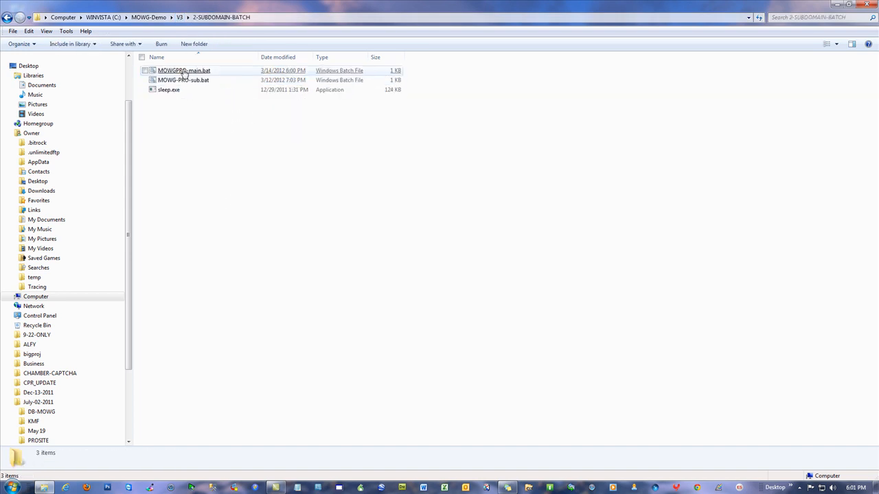
double_click(184, 70)
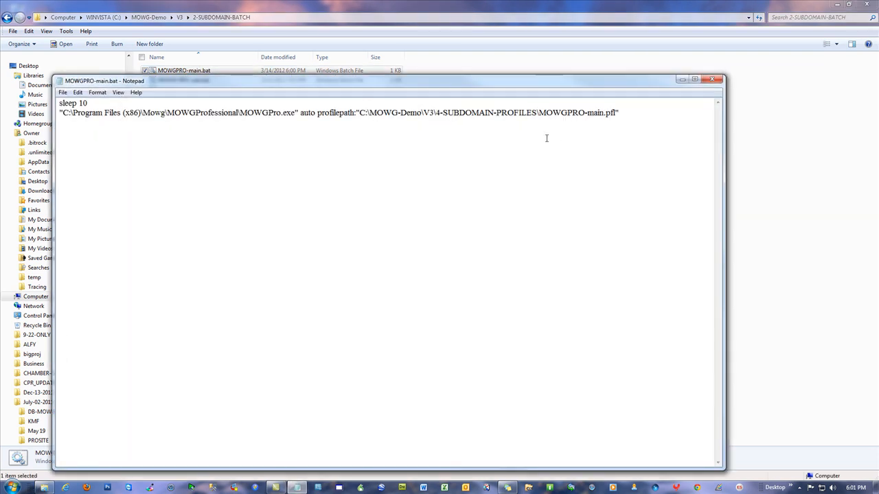
click(714, 80)
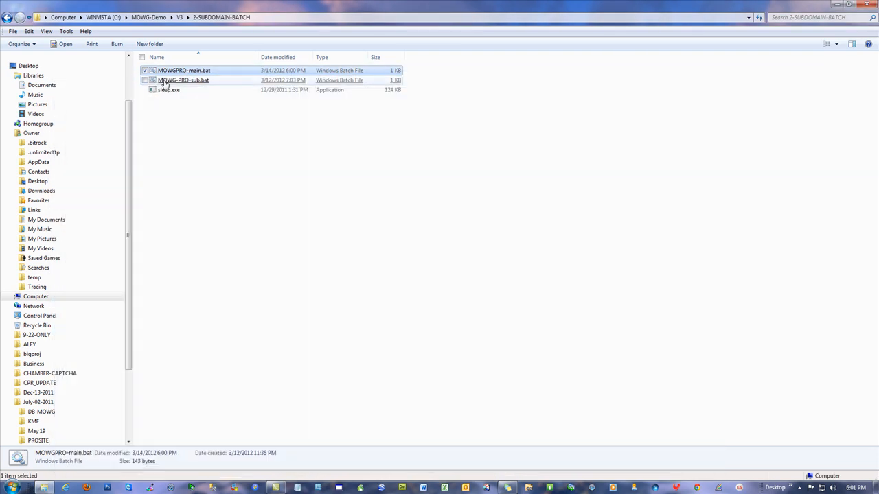
double_click(184, 79)
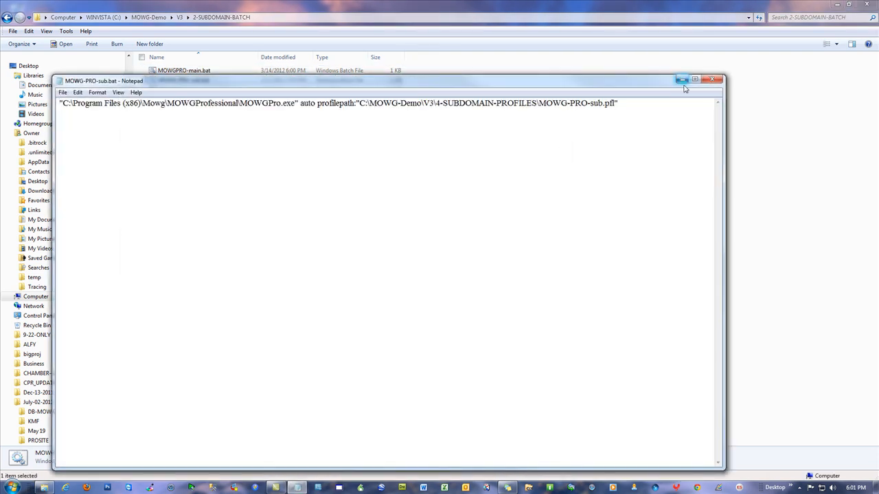
click(711, 78)
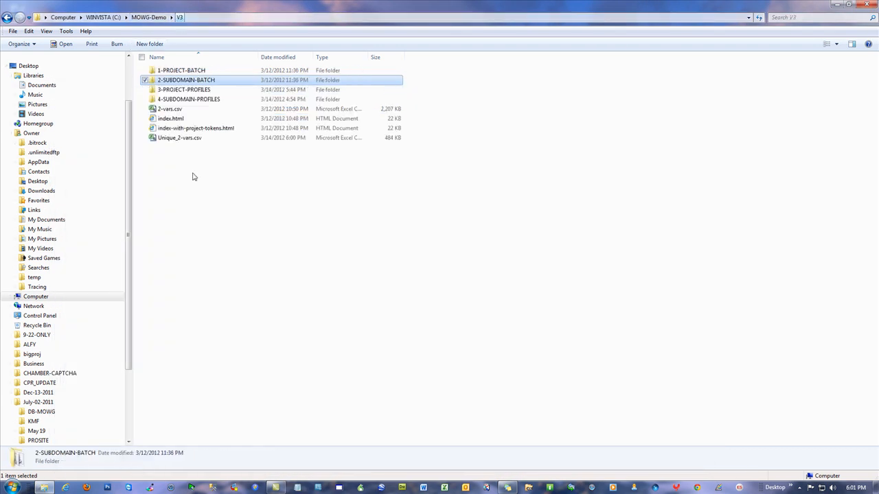
View MOWGPRO-main.pfl and MOWG-PRO-sub.pfl from 4-SUBDOMAIN-PROFILES as XML in Notepad, then close them
double_click(189, 99)
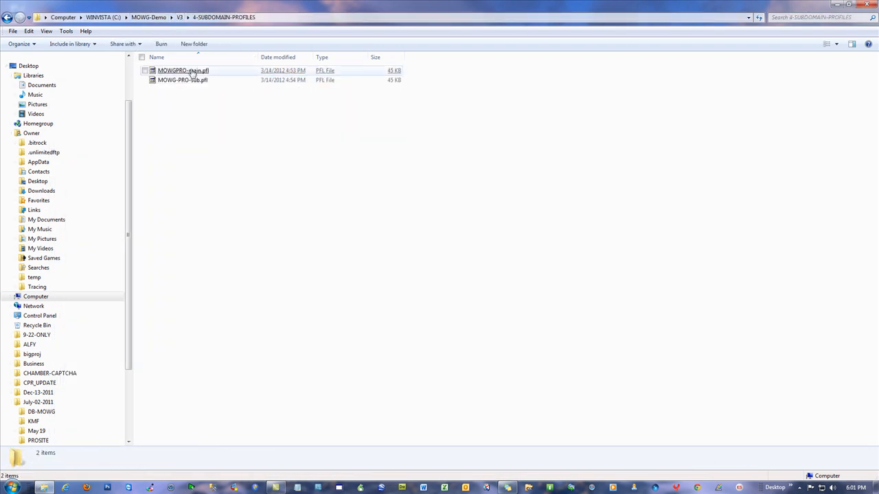
right_click(184, 70)
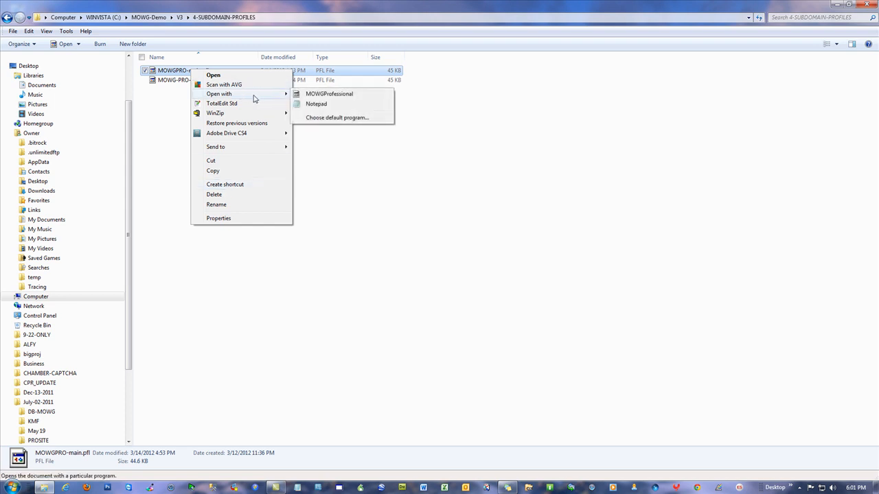
click(315, 104)
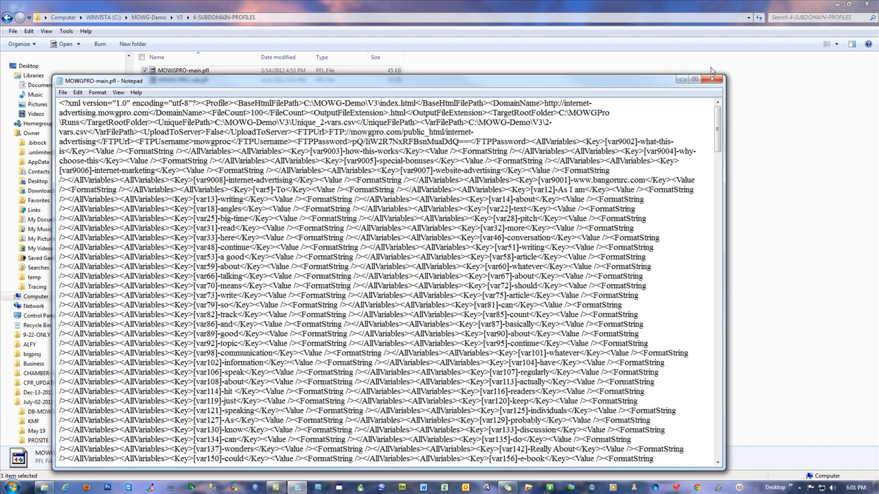
right_click(184, 79)
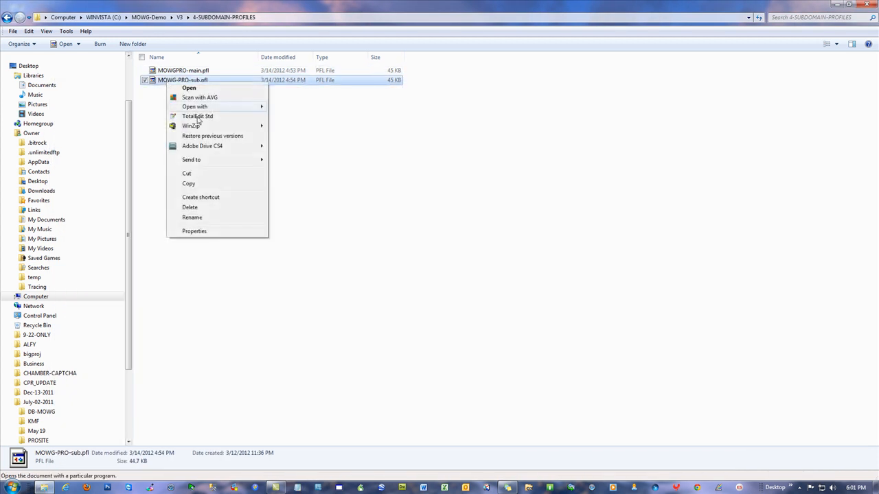
click(190, 88)
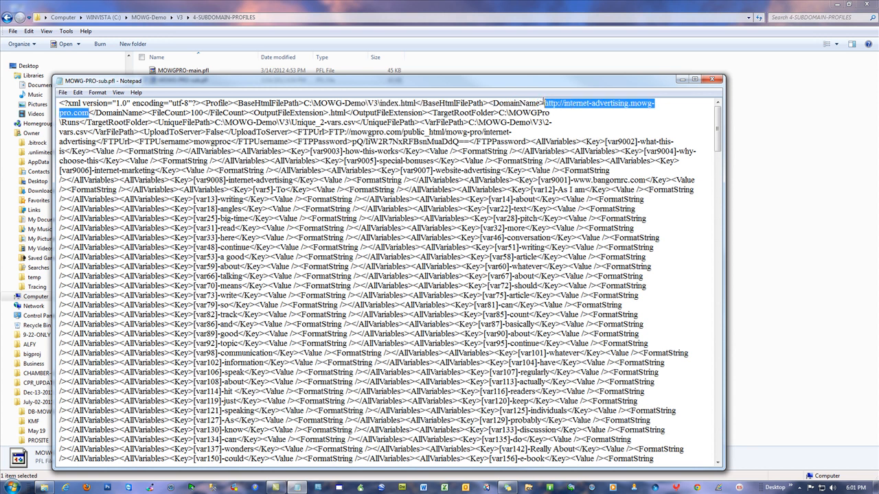
mouse_move(627, 122)
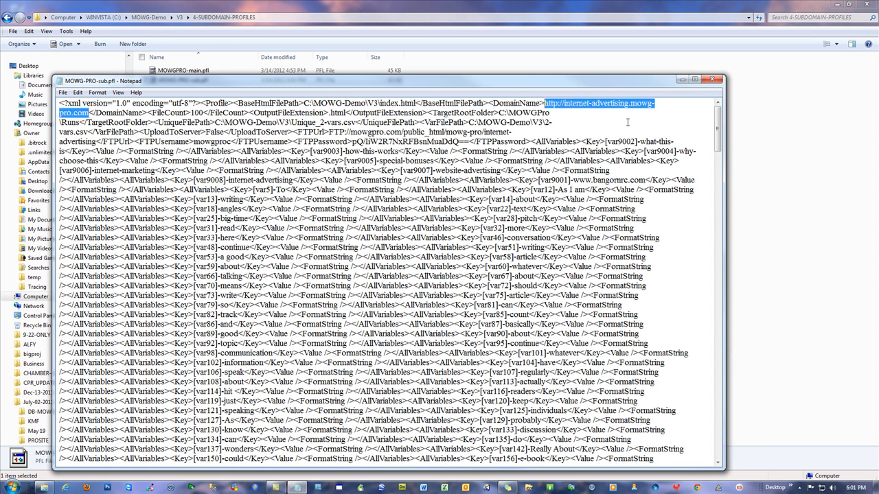
click(711, 78)
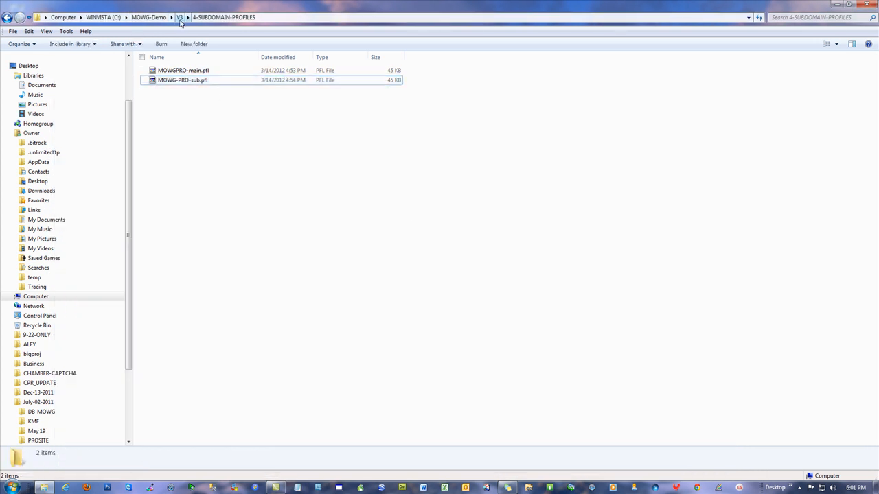
Open the Documents library in a second Explorer window and go into the MOWGProLogs folder
click(178, 17)
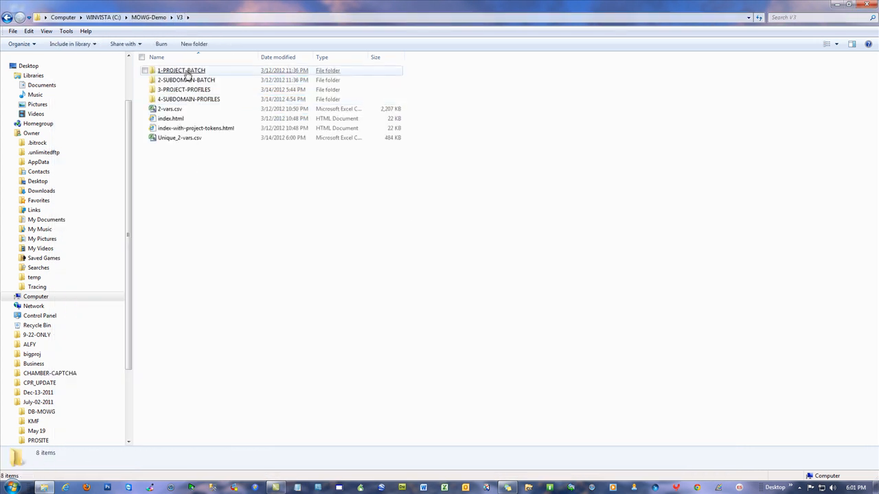
double_click(181, 70)
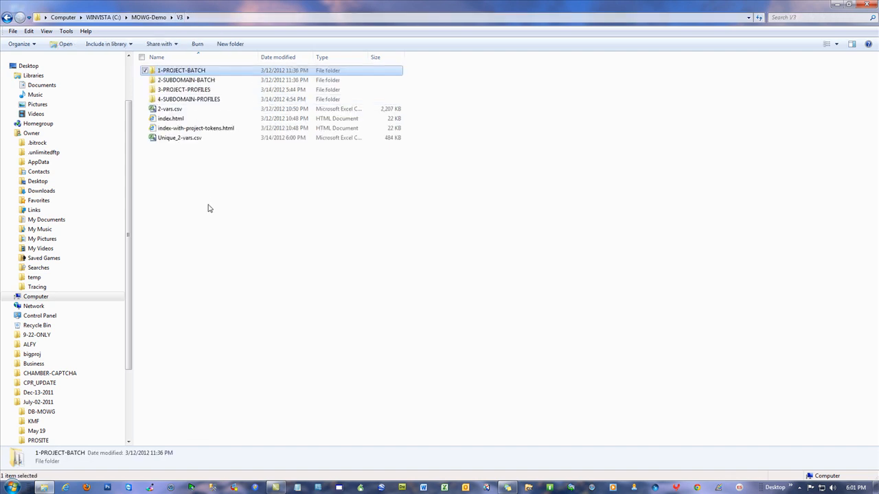
mouse_move(211, 189)
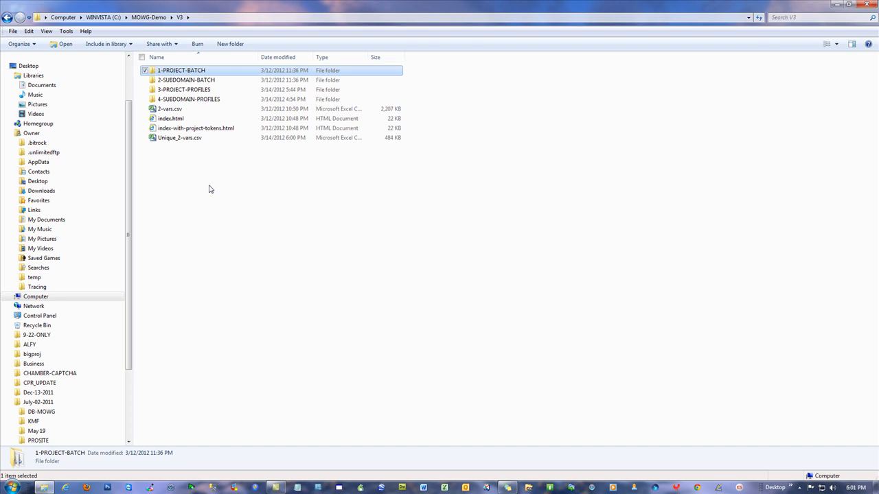
click(9, 487)
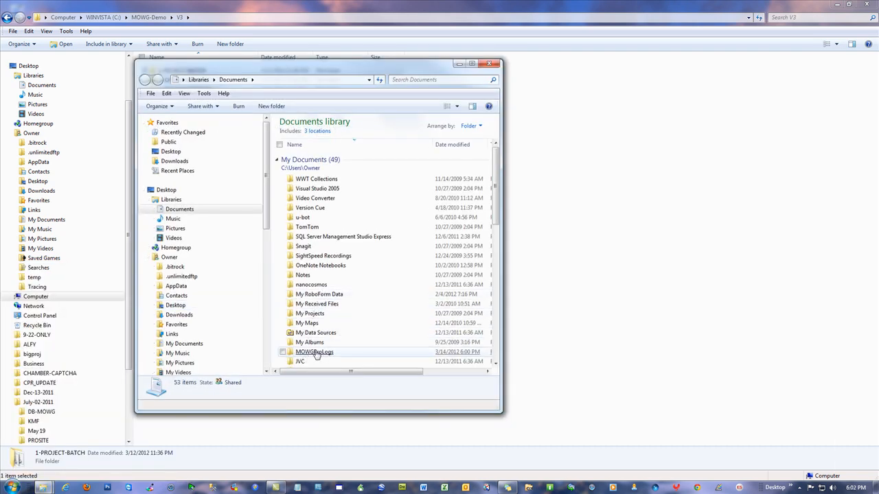
mouse_move(314, 351)
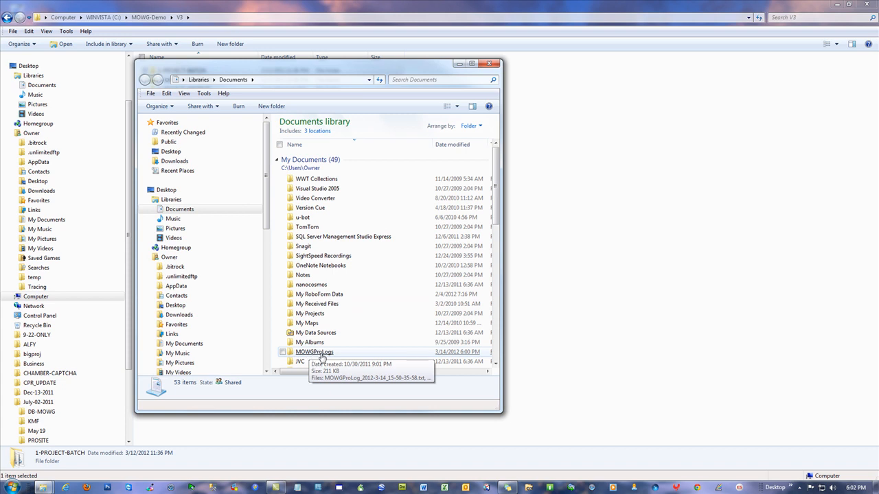
double_click(314, 352)
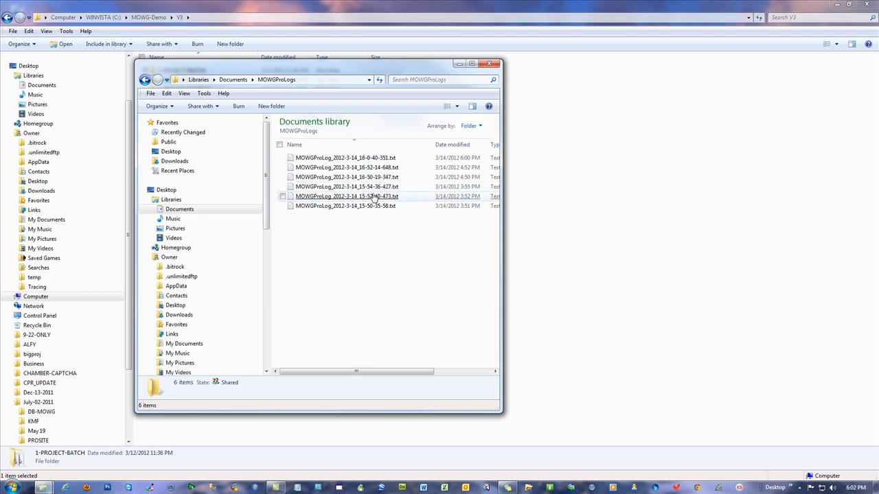
Open one MOWGPro run log in Notepad and scroll through it
click(346, 157)
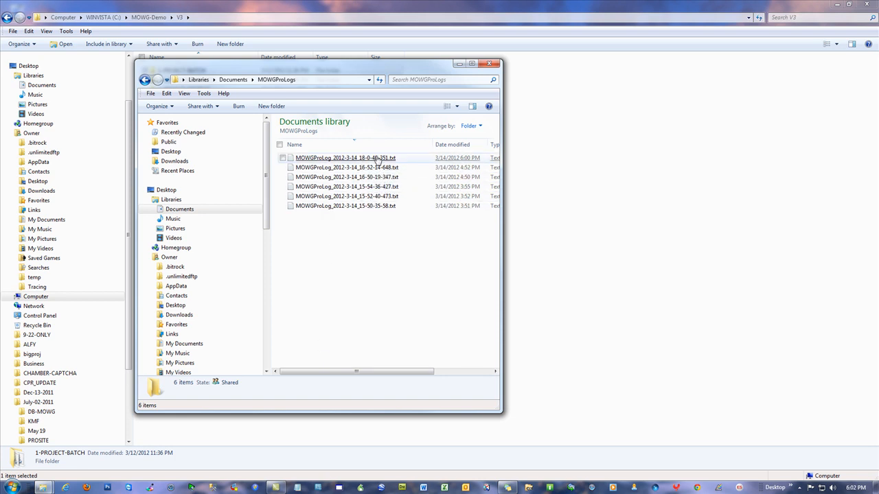
mouse_move(378, 206)
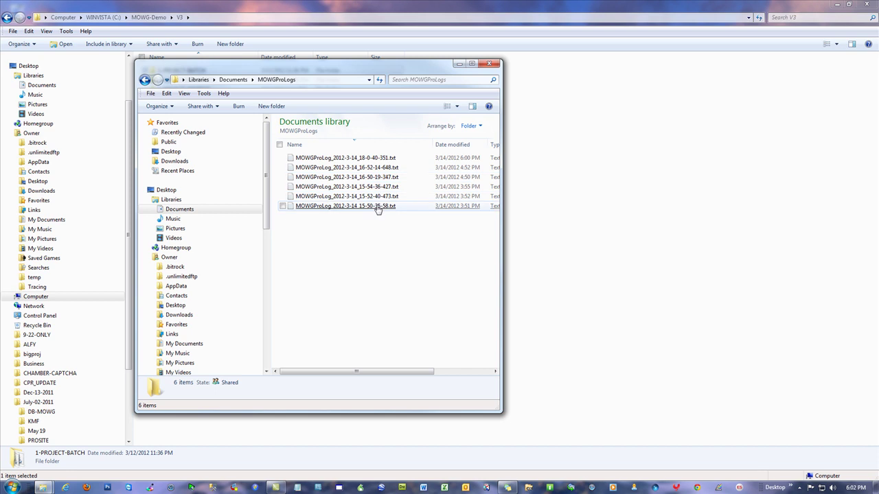
double_click(346, 206)
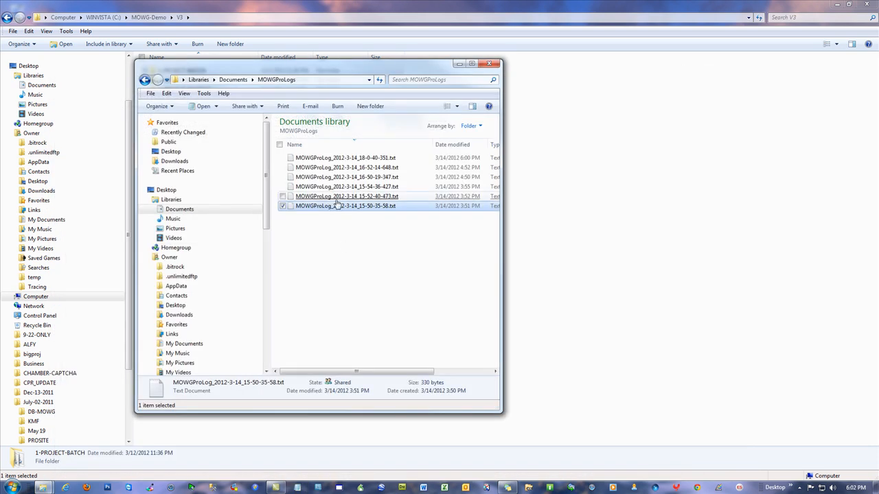
double_click(346, 196)
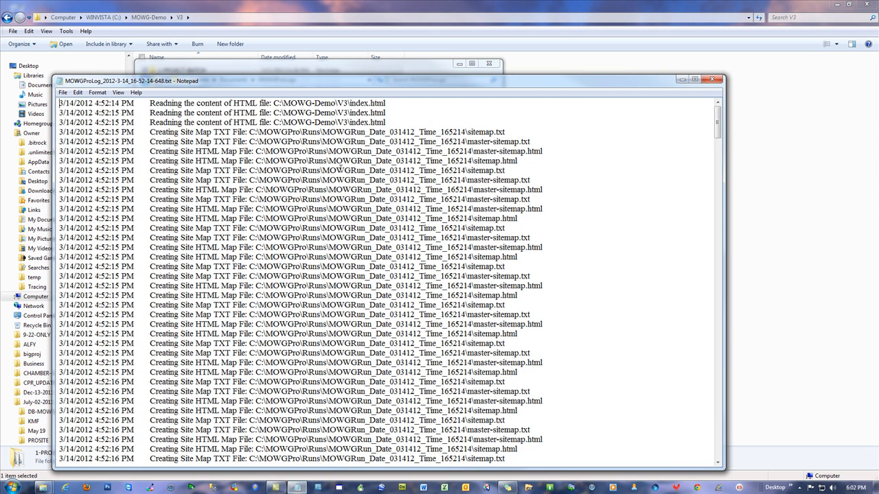
scroll(down, 3)
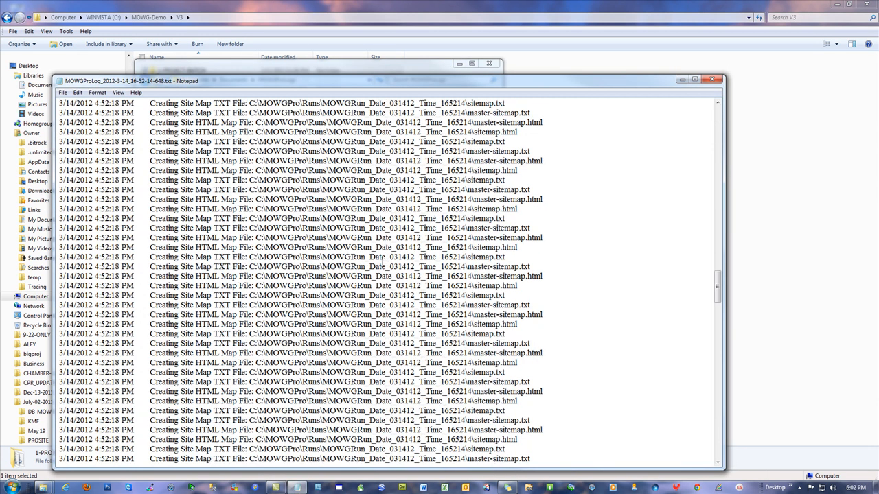
scroll(down, 3)
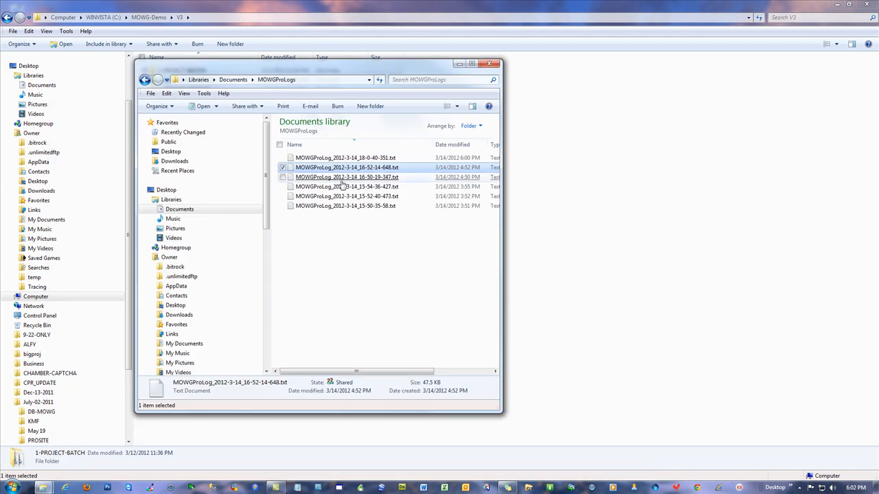
click(473, 64)
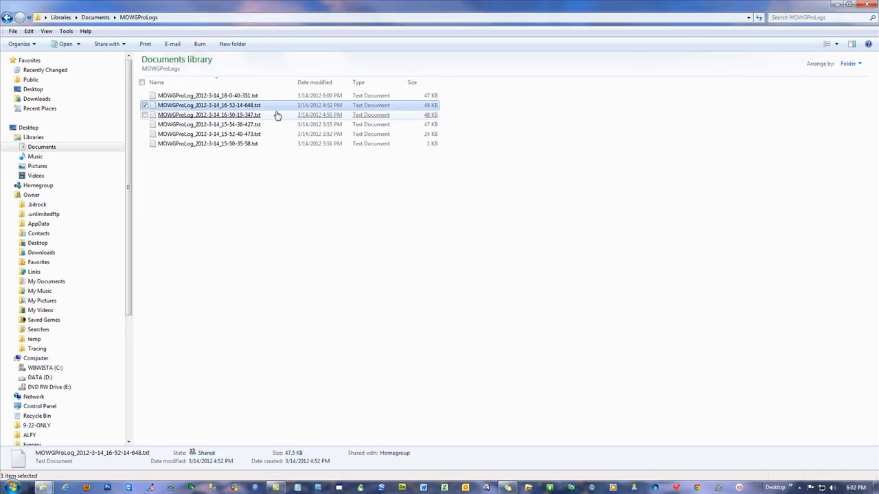
double_click(209, 115)
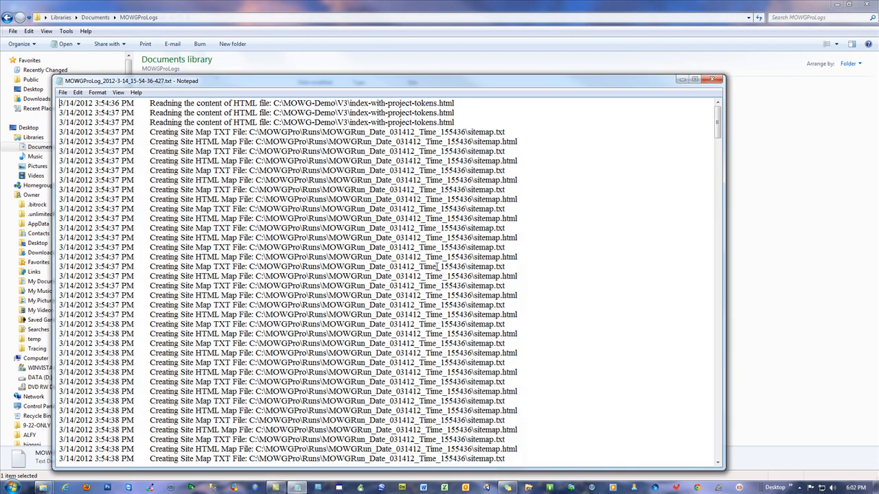
click(711, 79)
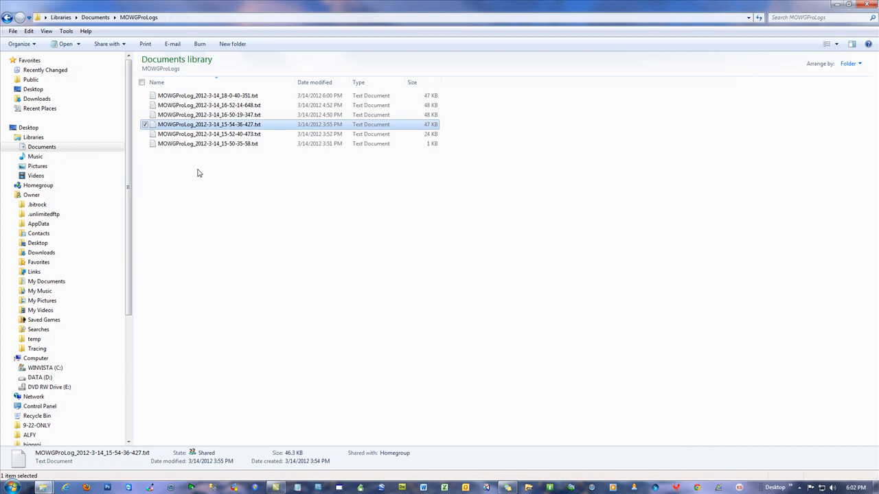
double_click(209, 135)
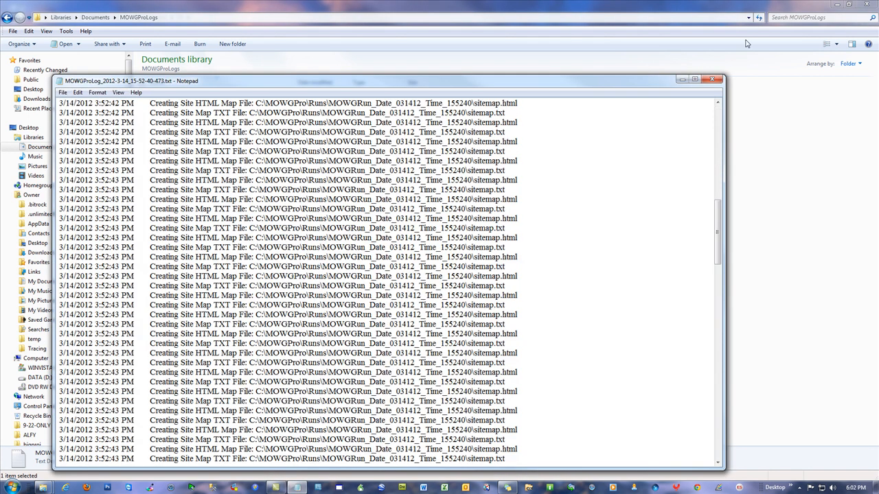
click(711, 79)
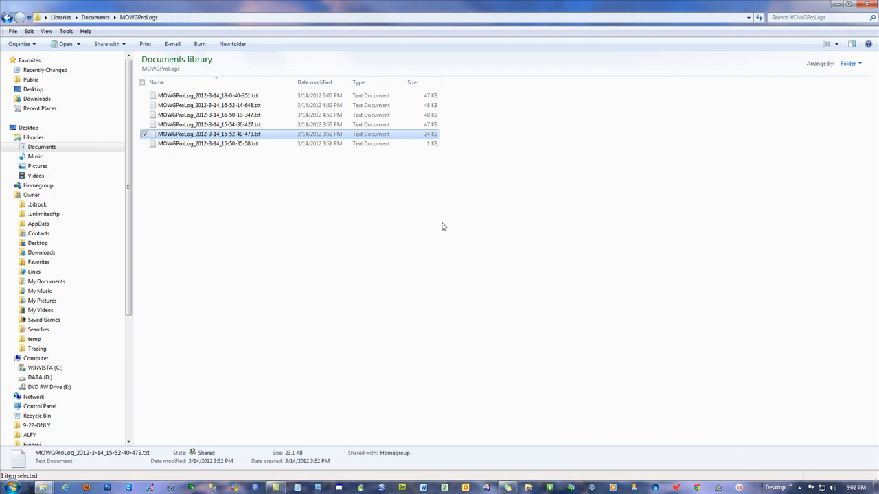
double_click(208, 135)
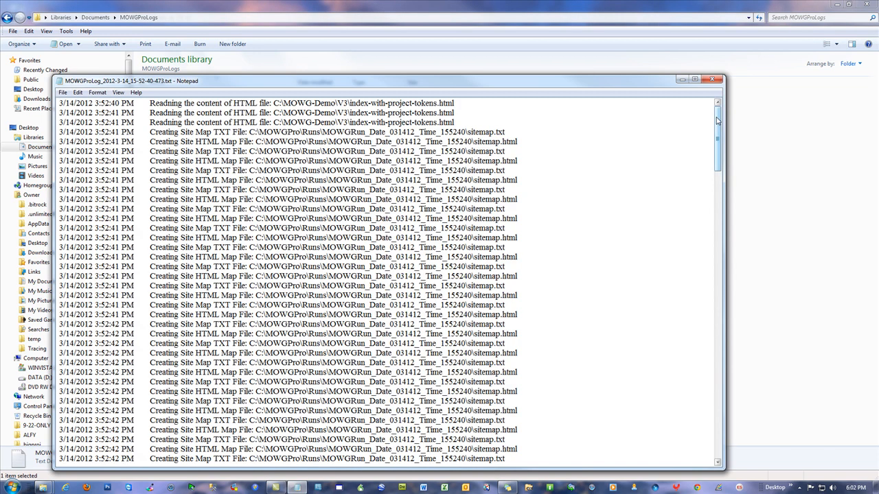
scroll(down, 3)
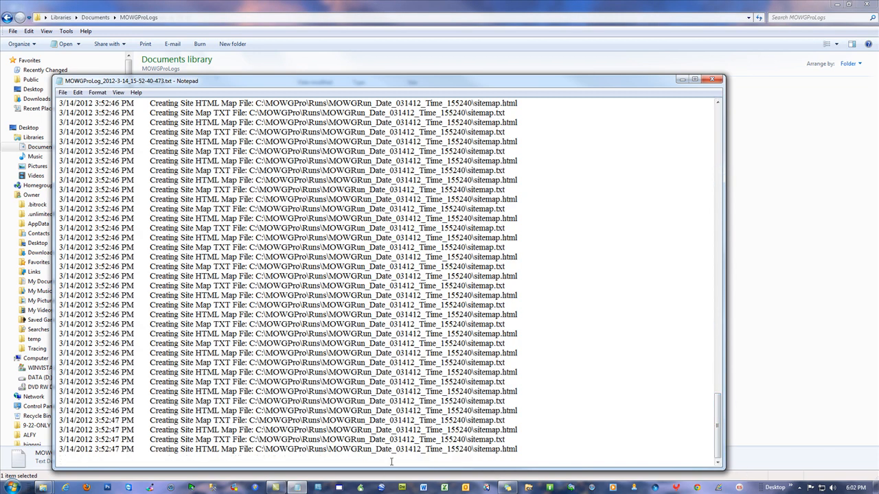
mouse_move(712, 79)
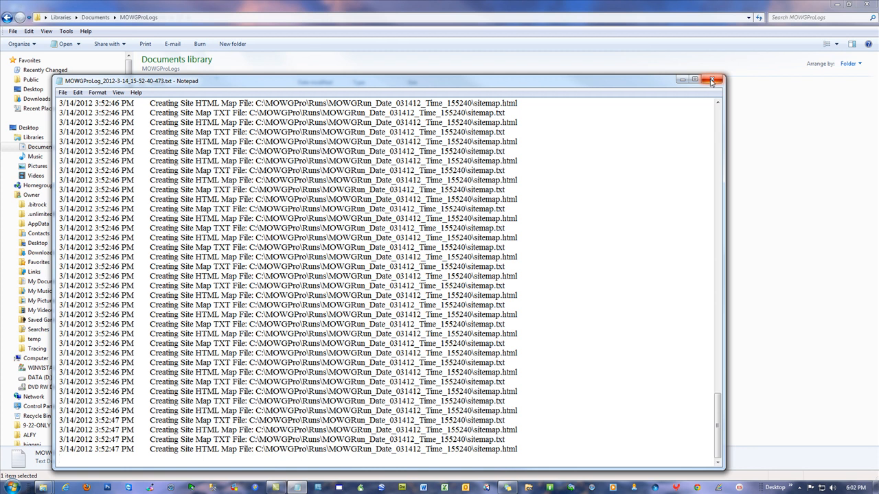
mouse_move(711, 80)
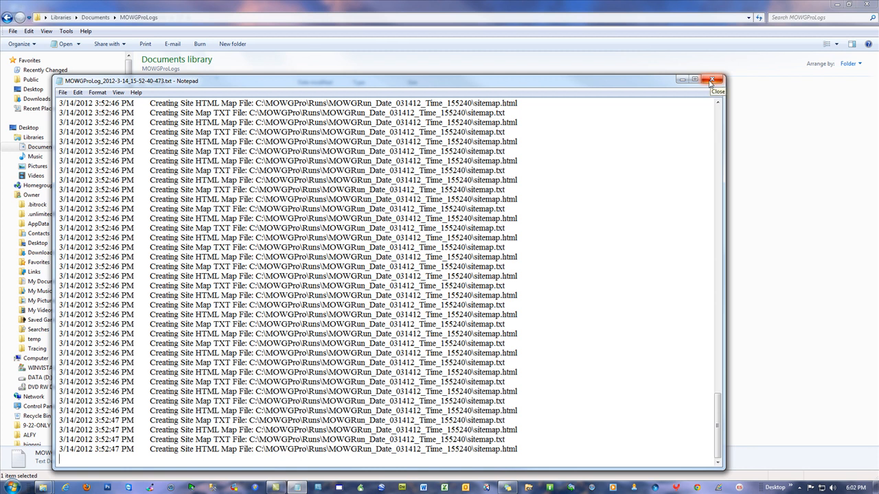
click(711, 79)
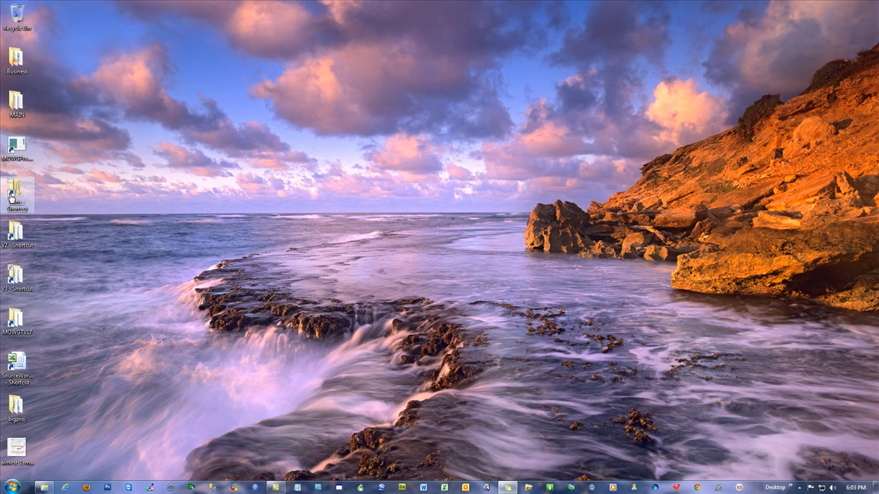
Open the latest run folder under Runs and launch its generated index.html in the browser
double_click(13, 190)
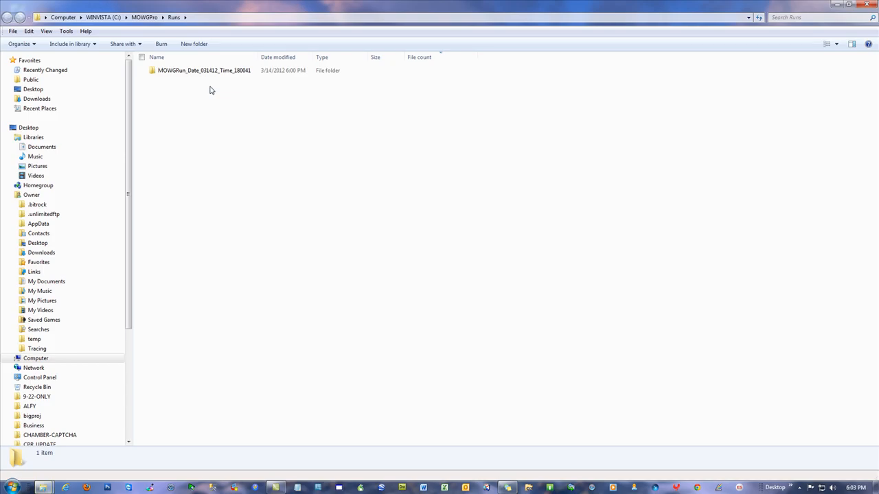
double_click(203, 70)
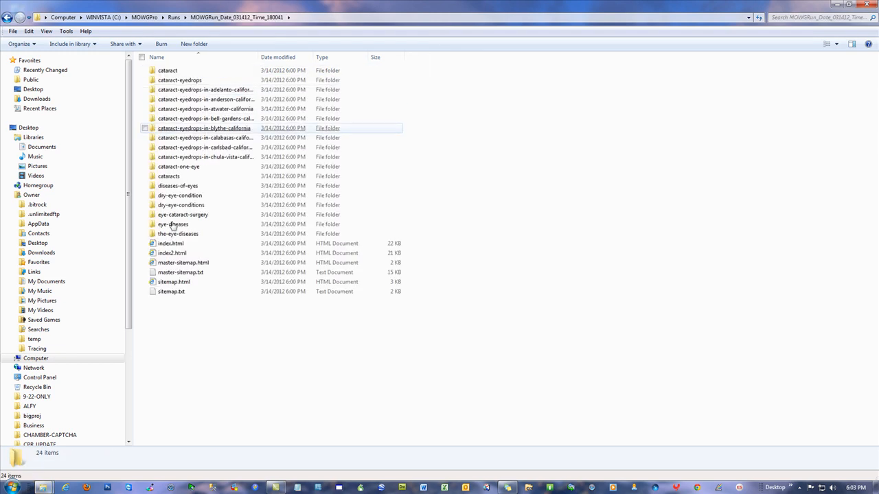
click(170, 243)
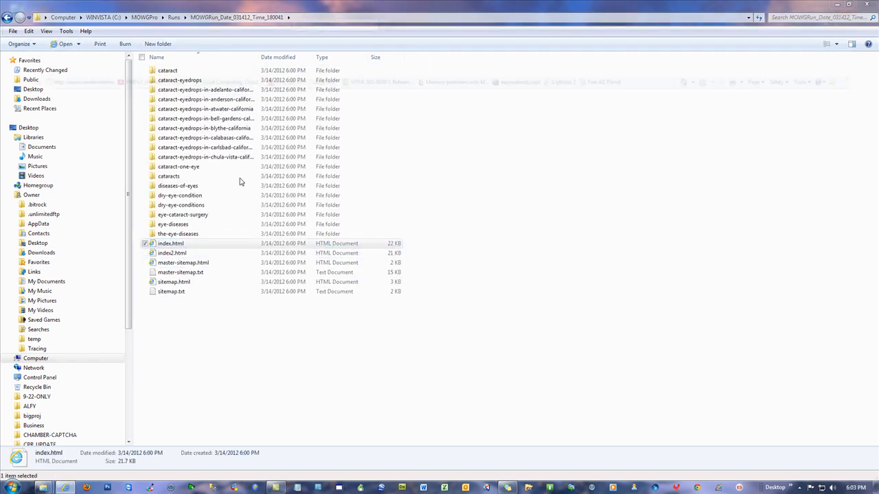
double_click(170, 243)
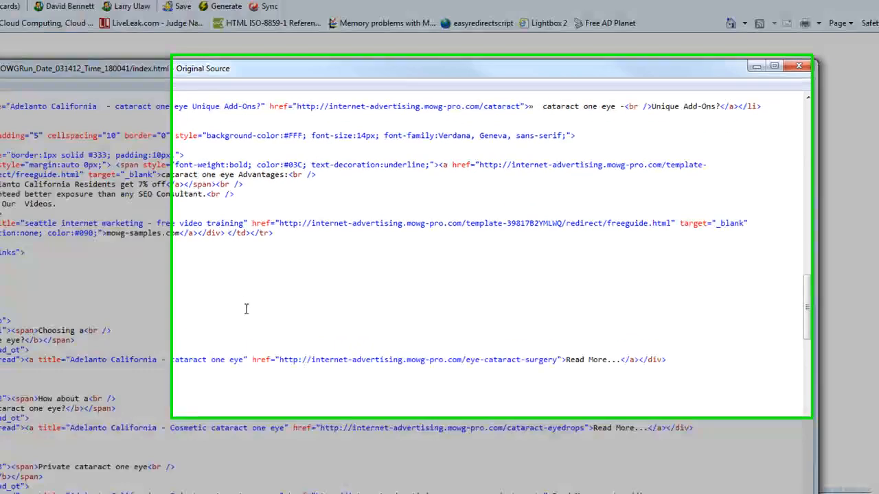
Maximize the source window and examine the eye-cataract-surgery link address
click(774, 66)
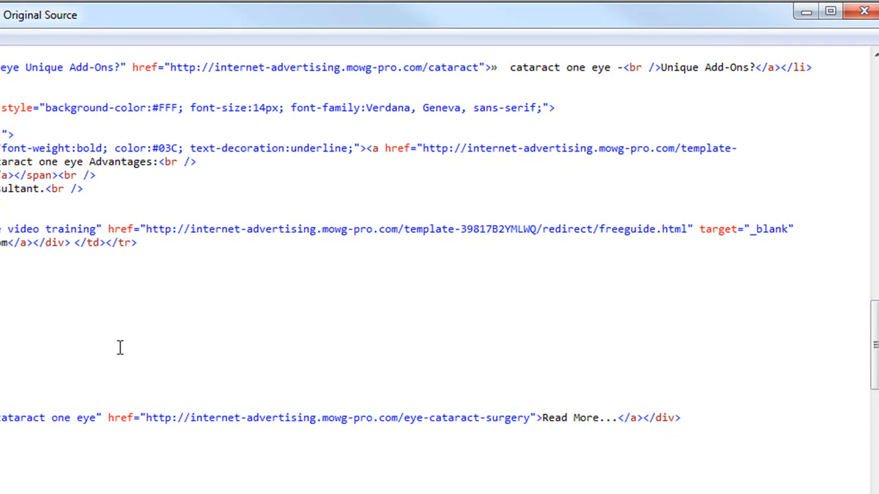
mouse_move(254, 426)
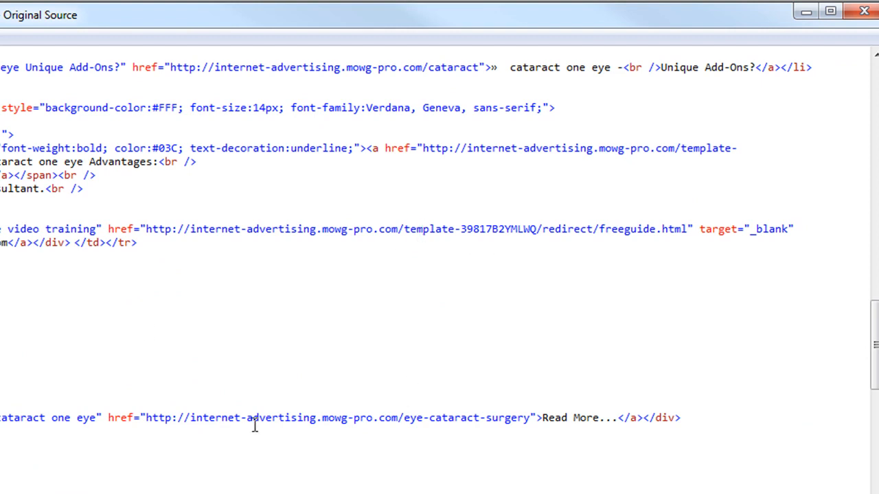
mouse_move(523, 406)
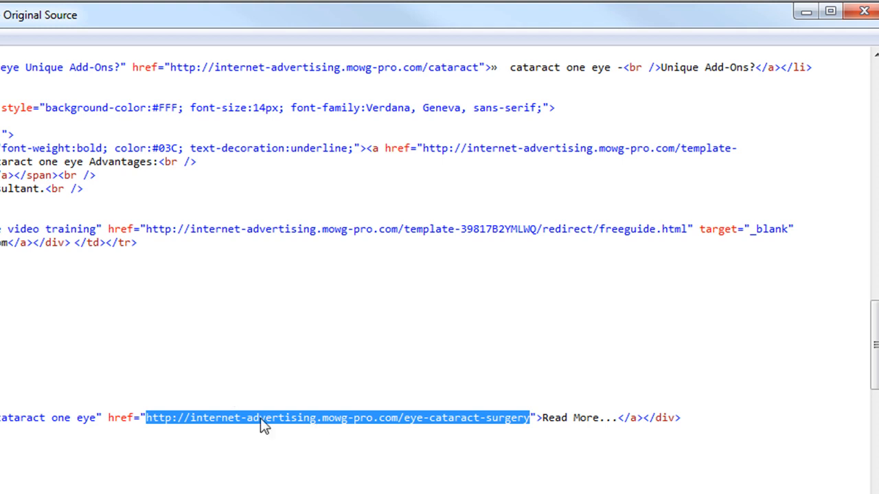
click(323, 418)
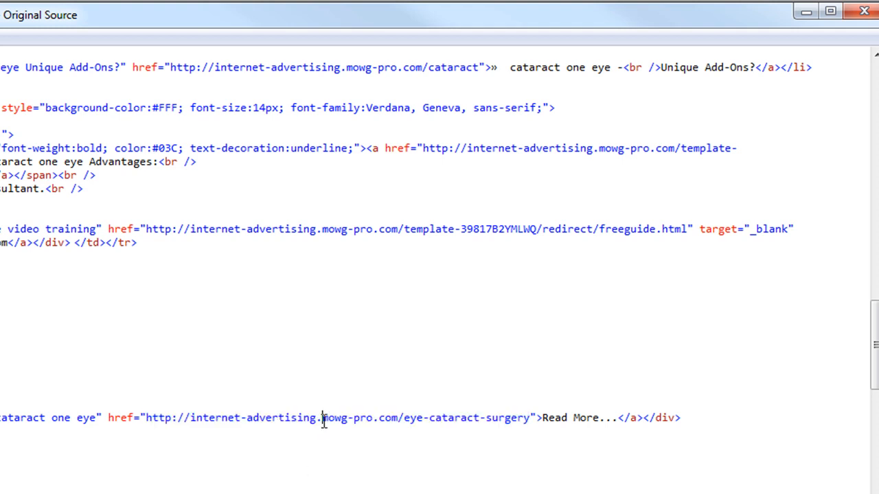
double_click(258, 418)
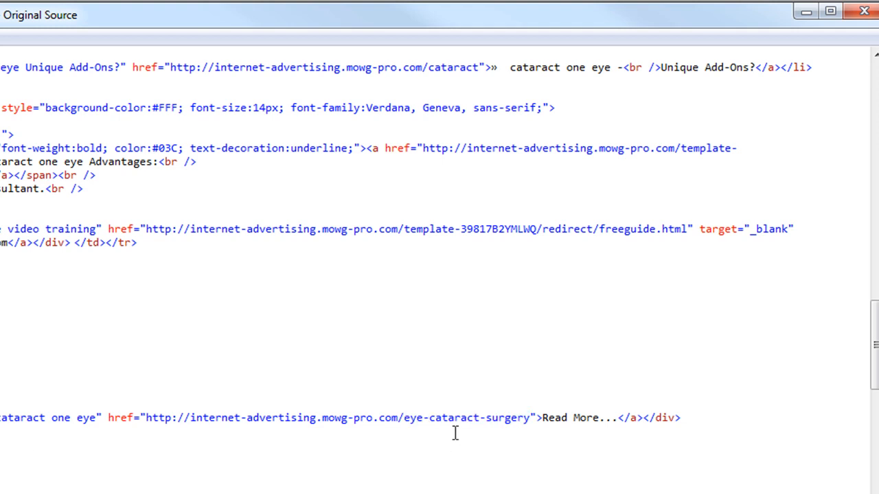
scroll(down, 3)
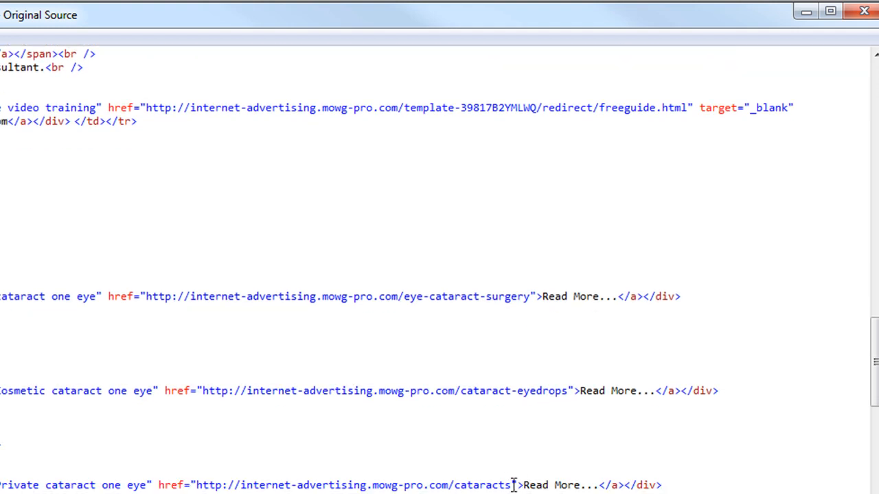
Highlight the cataracts link's internet-advertising.mowg-pro.com domain and part of the sitemap link
double_click(478, 485)
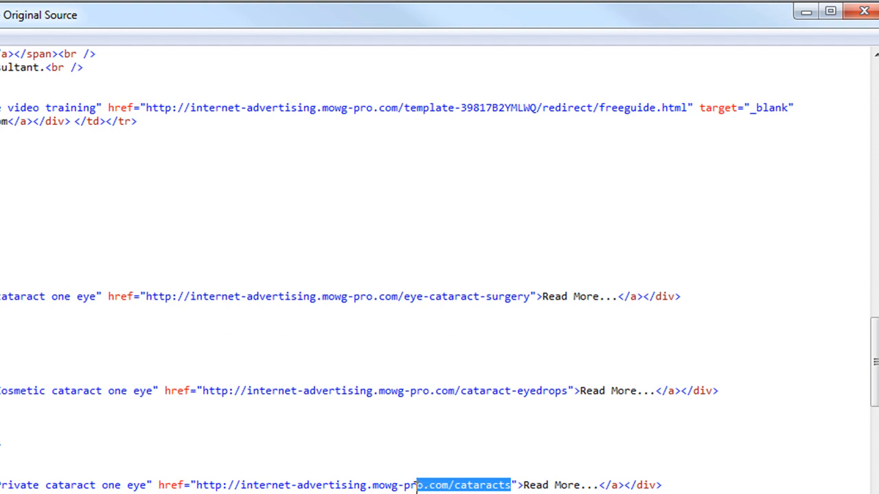
drag(423, 485, 242, 485)
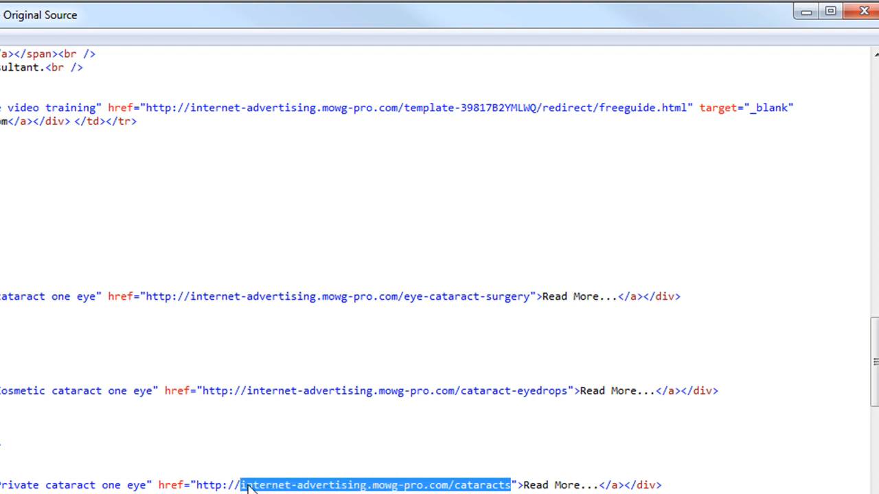
click(376, 485)
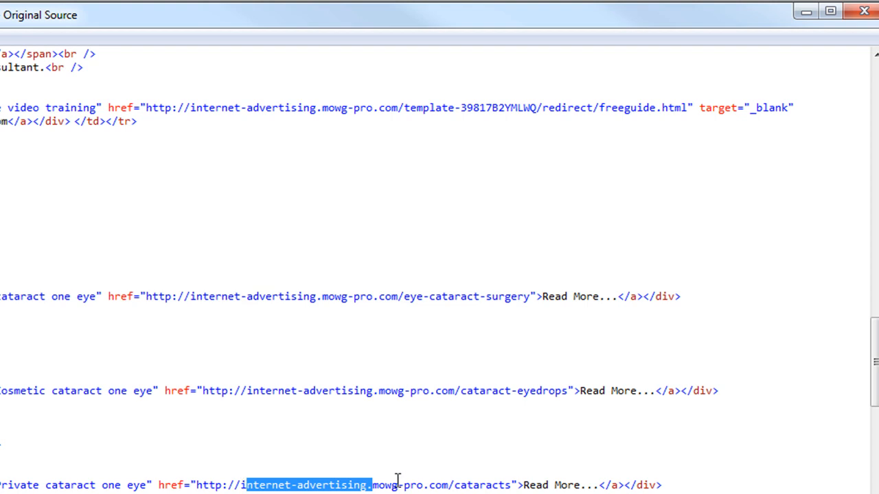
mouse_move(418, 485)
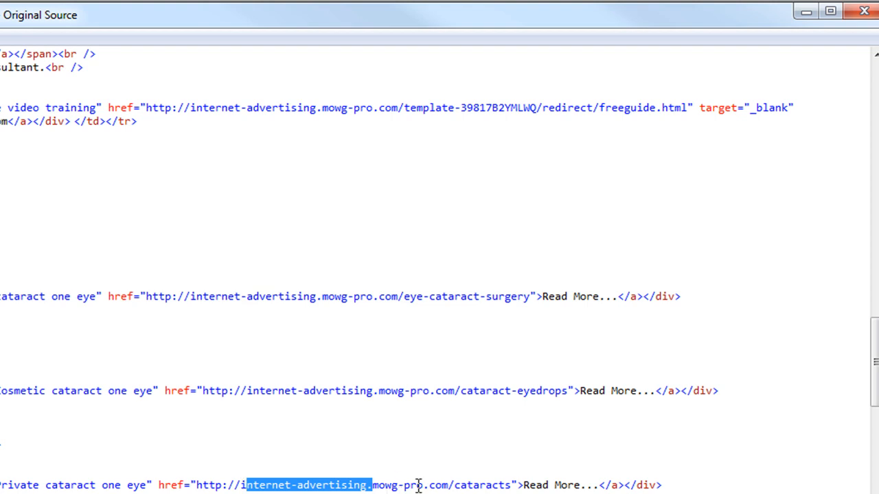
mouse_move(431, 481)
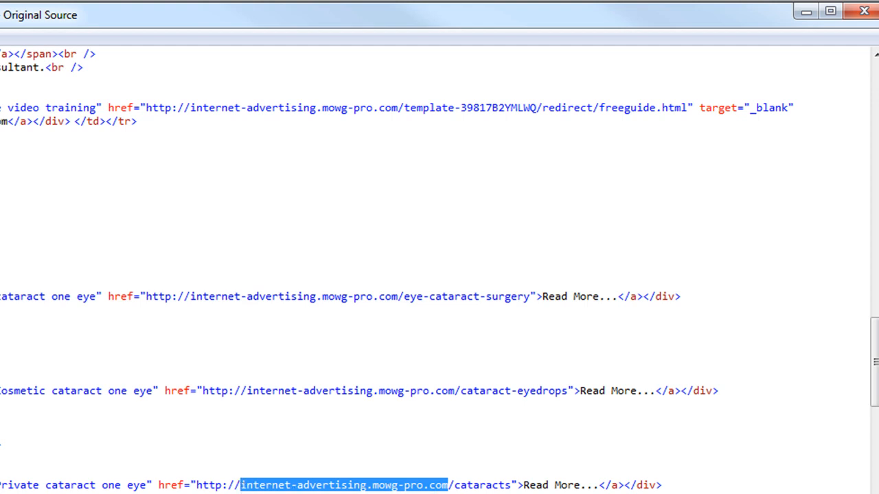
scroll(down, 3)
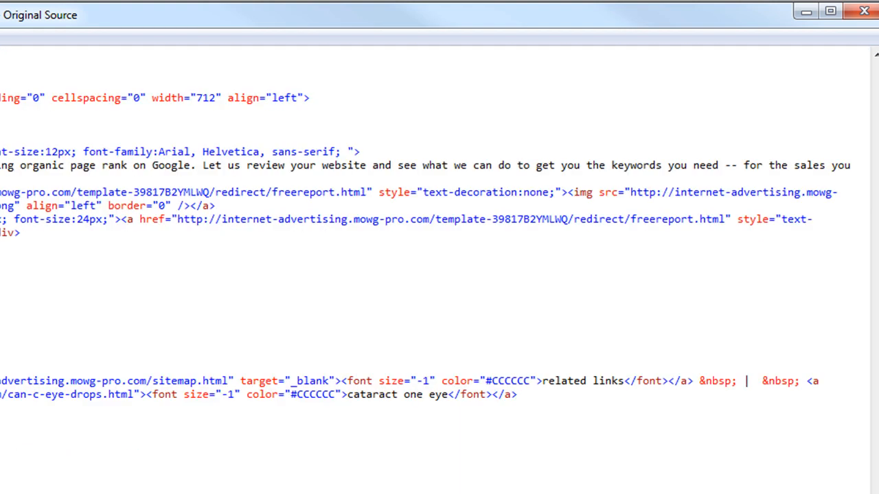
mouse_move(74, 380)
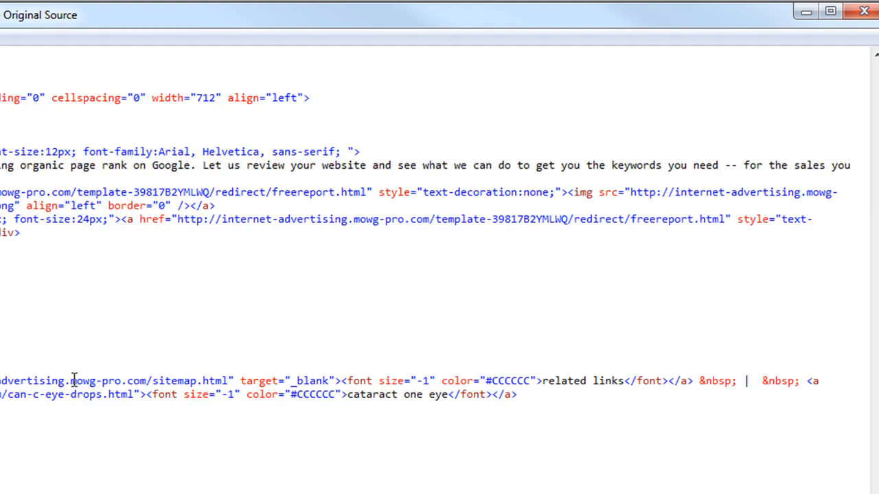
double_click(30, 380)
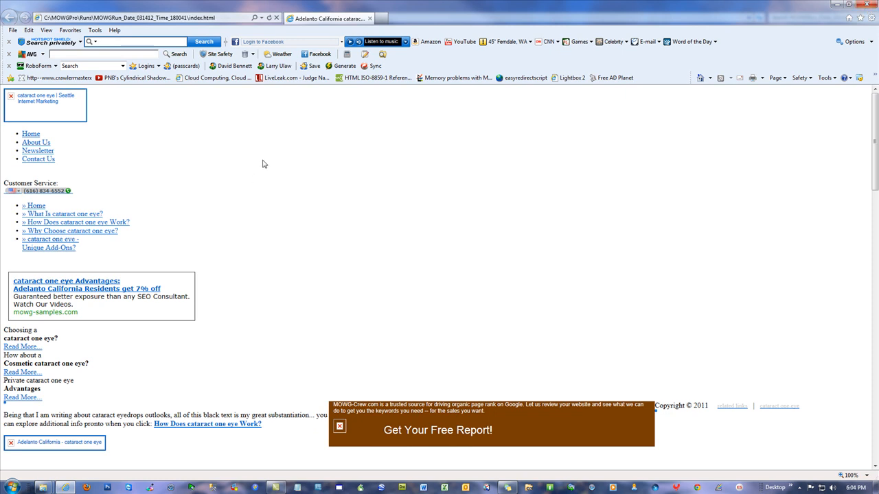
mouse_move(291, 173)
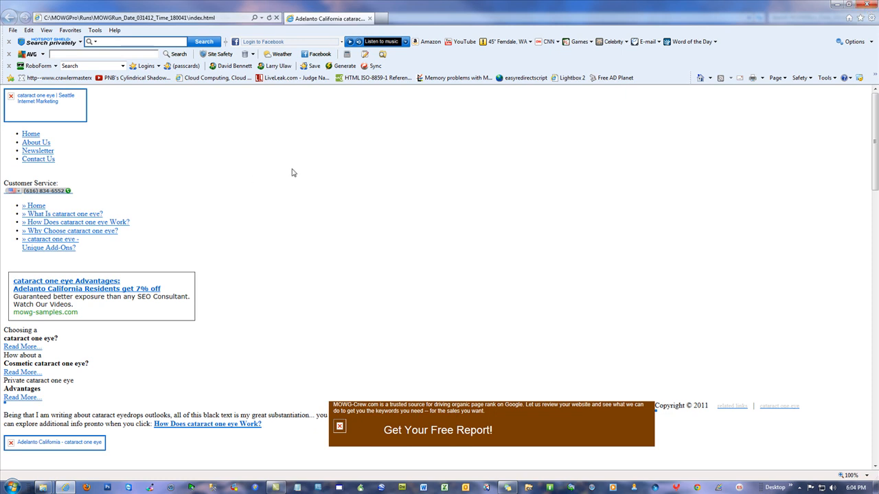
mouse_move(233, 113)
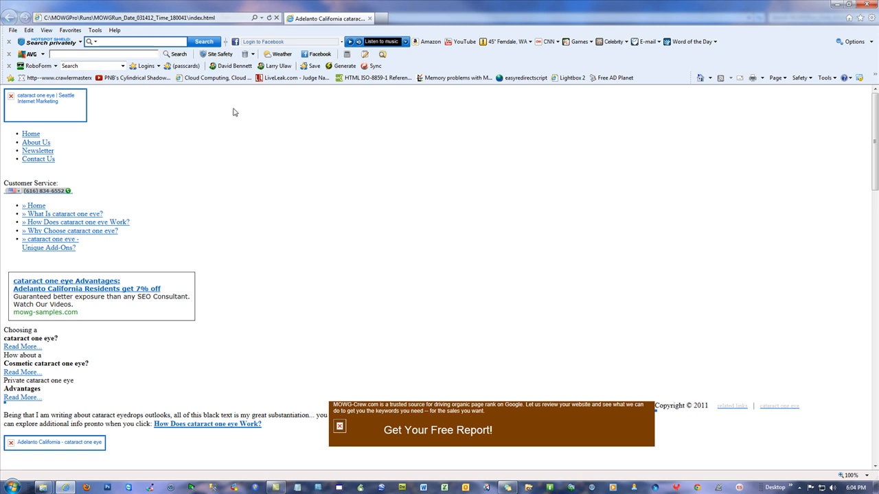
mouse_move(255, 146)
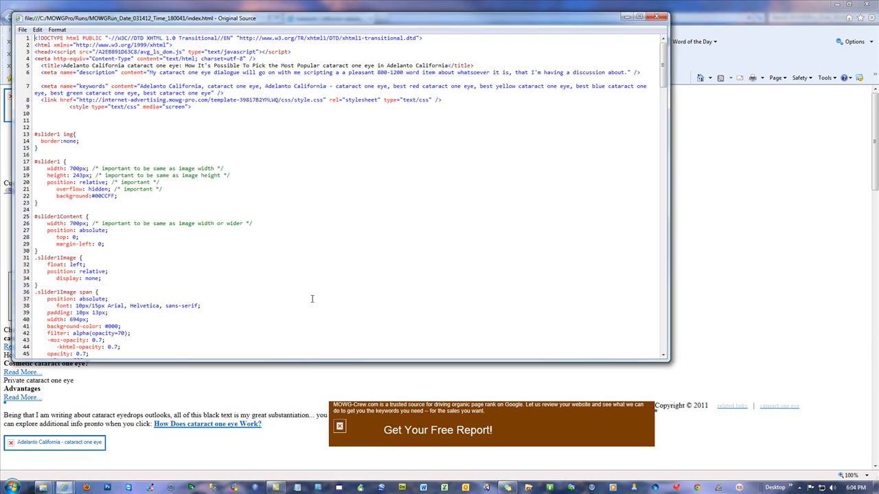
Scroll through the menu links and article markup, select a template link path, and start a Find search
scroll(down, 3)
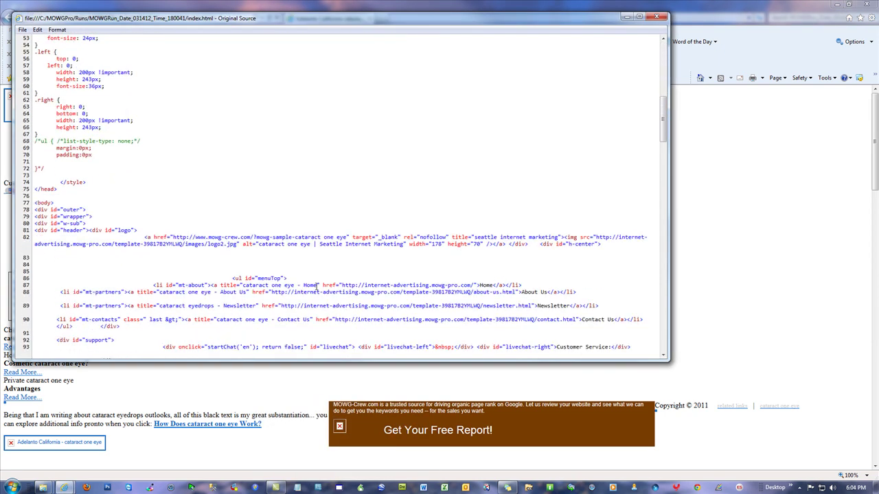
scroll(down, 3)
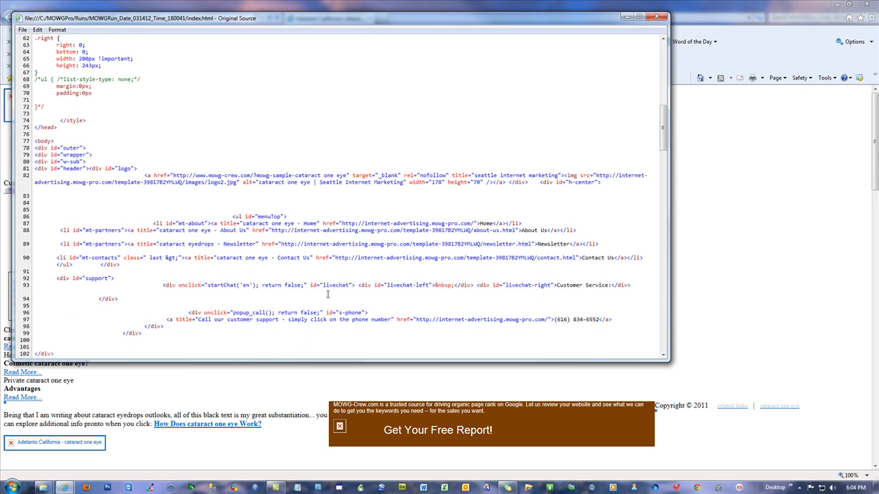
mouse_move(335, 245)
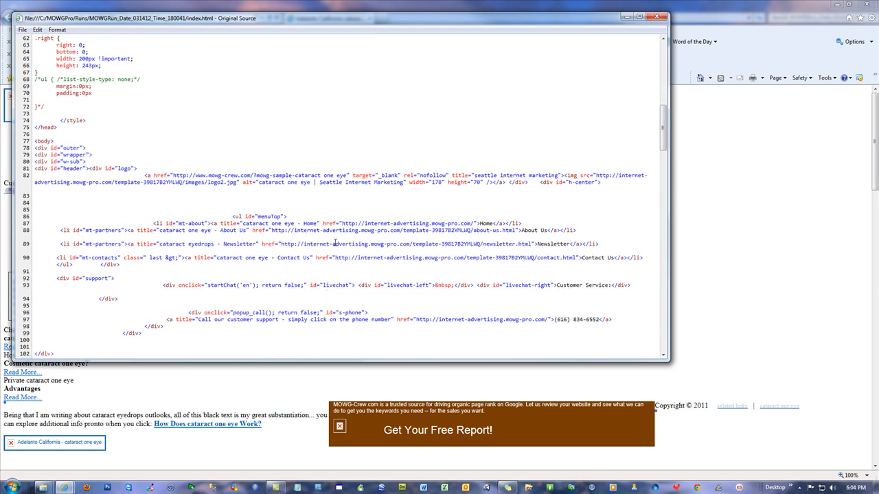
scroll(down, 3)
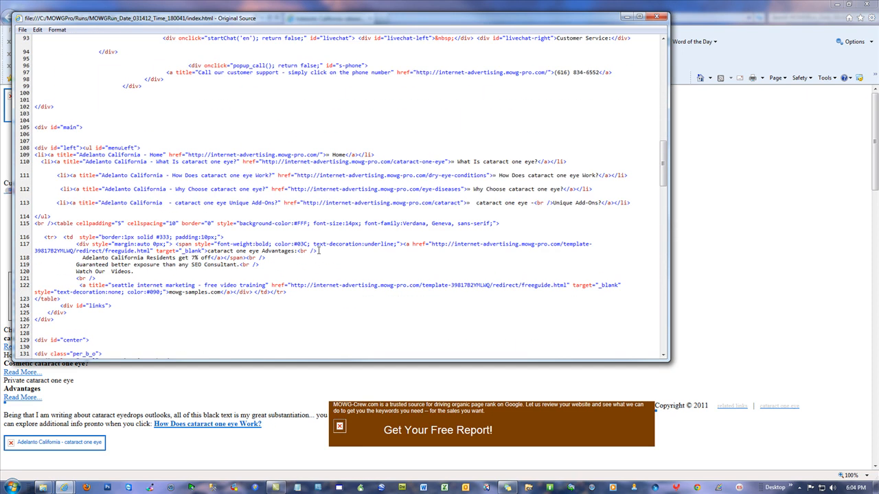
scroll(down, 3)
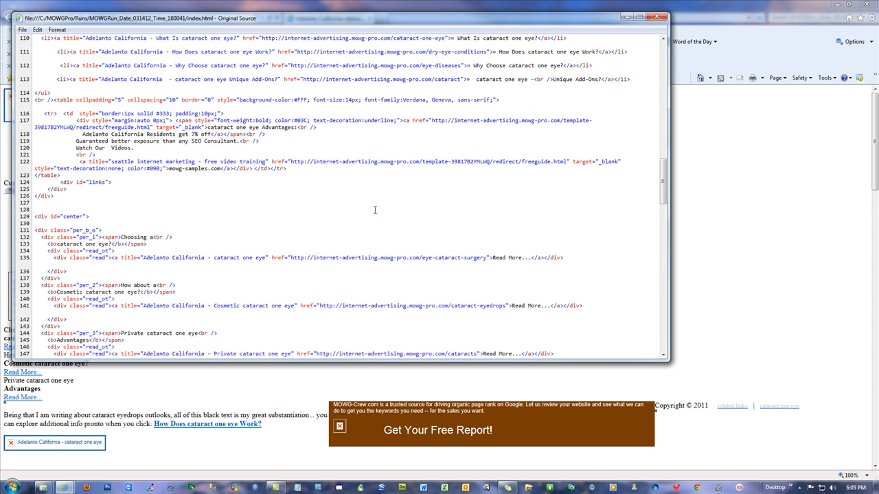
double_click(460, 162)
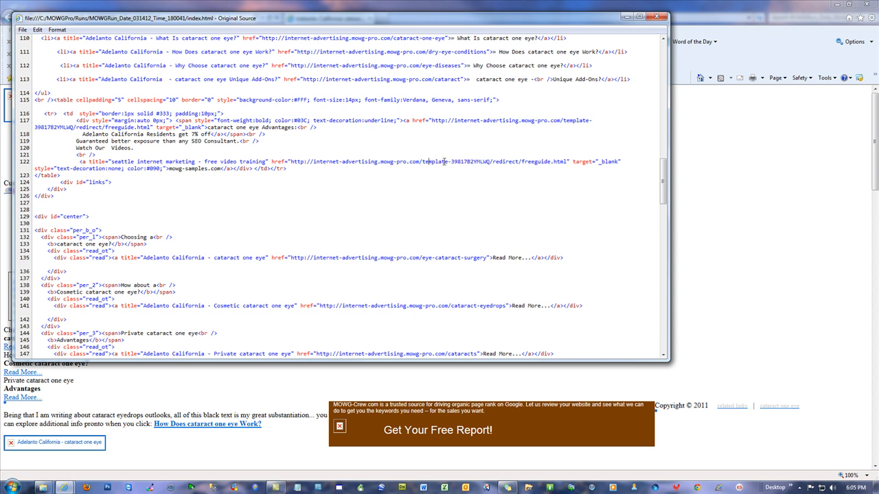
scroll(down, 3)
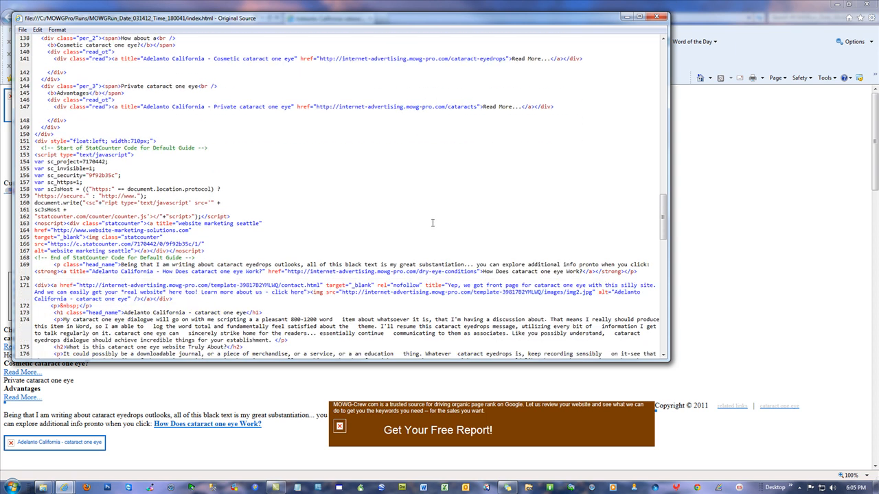
scroll(up, 3)
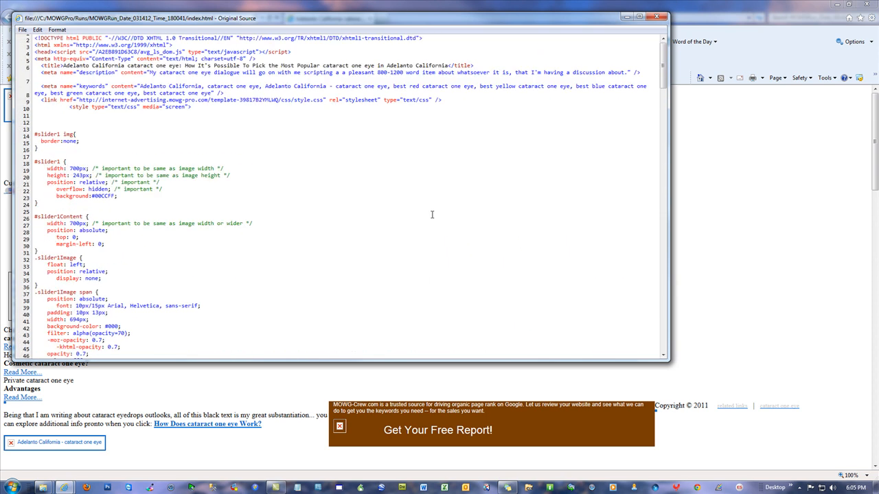
click(37, 31)
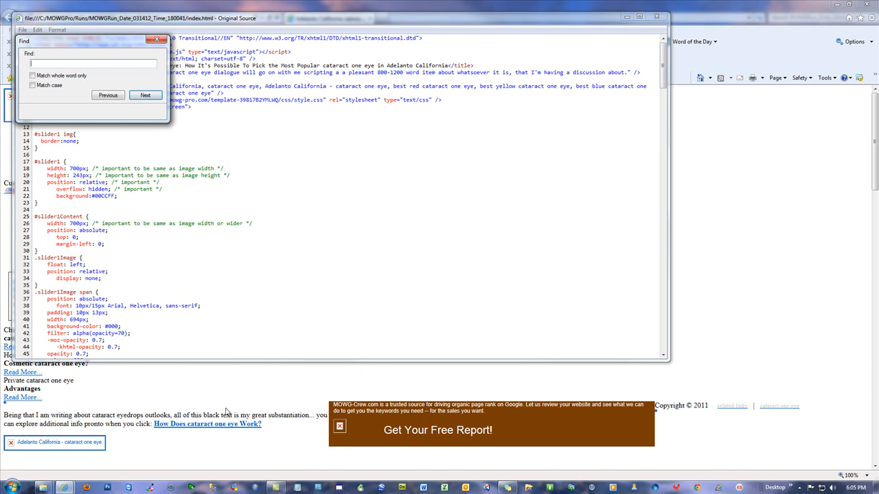
Locate the stylesheet link in the source and examine its internet-advertising.mowg-pro.com domain path
click(145, 95)
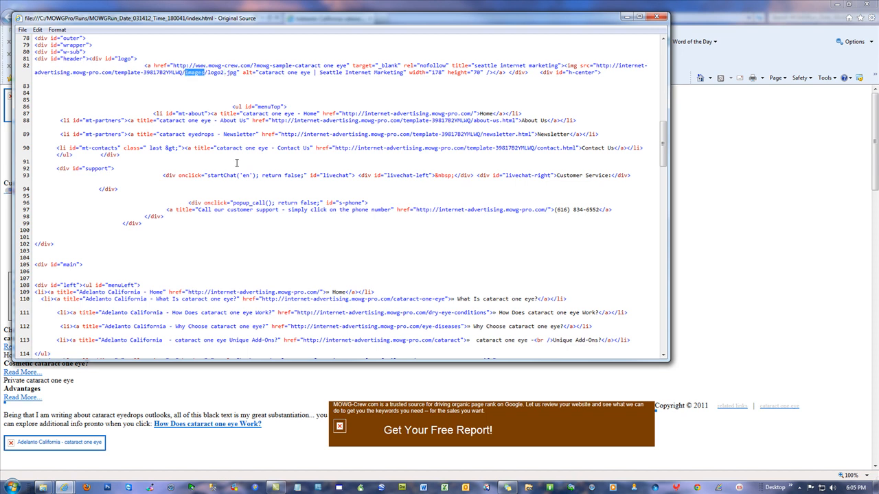
scroll(up, 3)
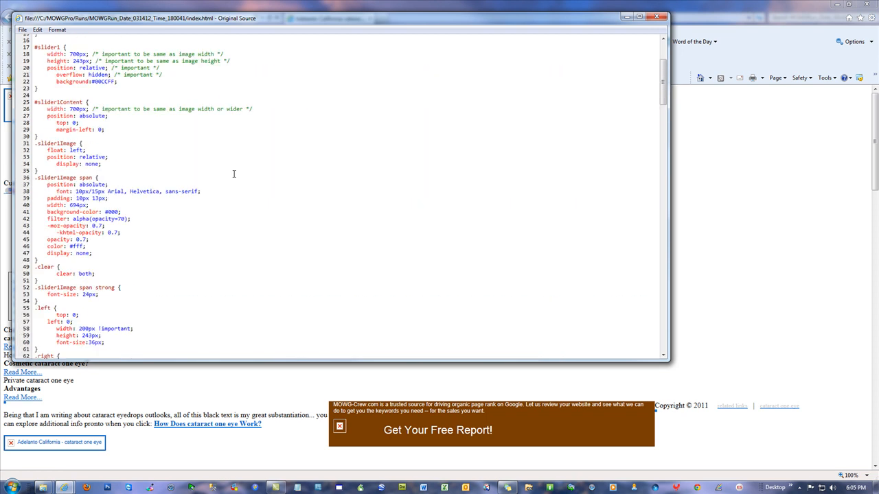
scroll(up, 3)
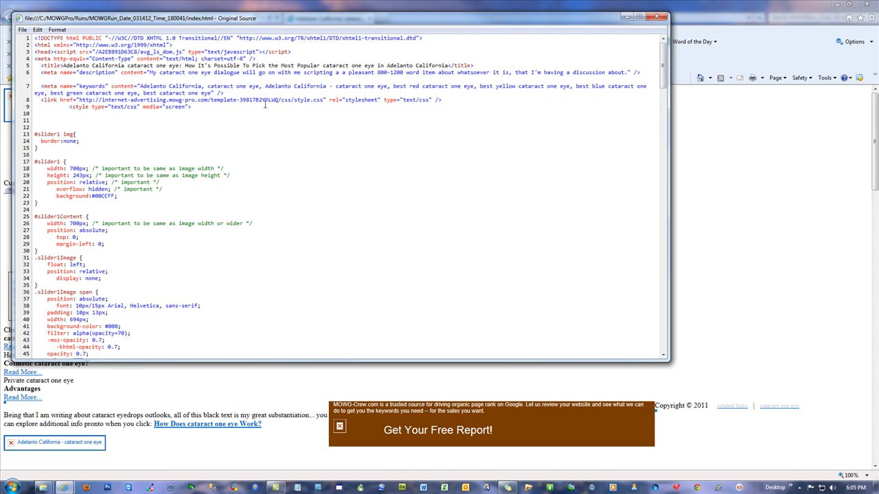
double_click(300, 98)
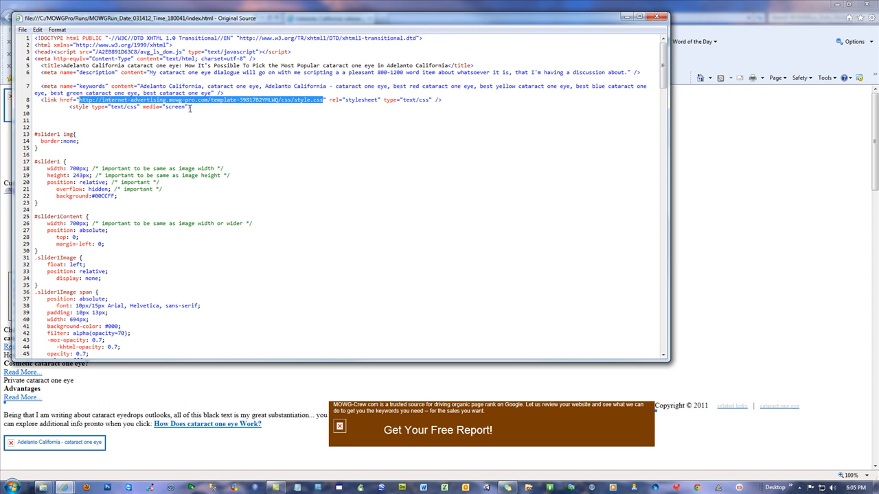
click(295, 99)
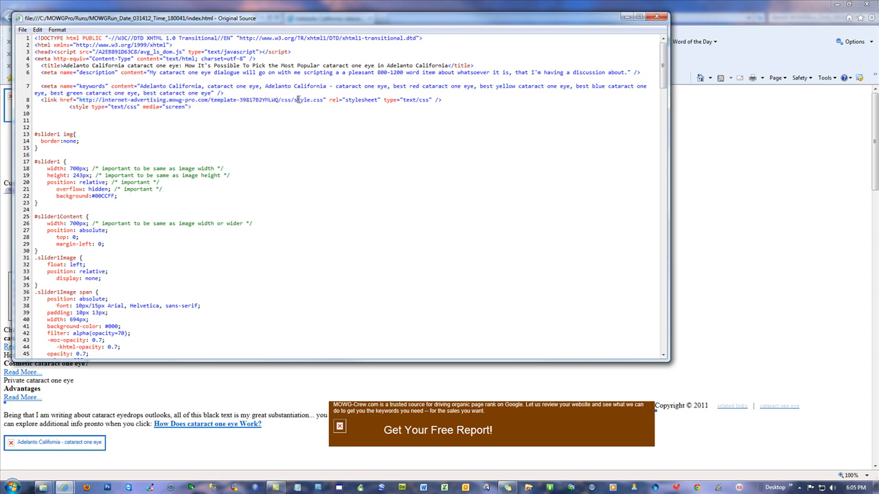
double_click(307, 98)
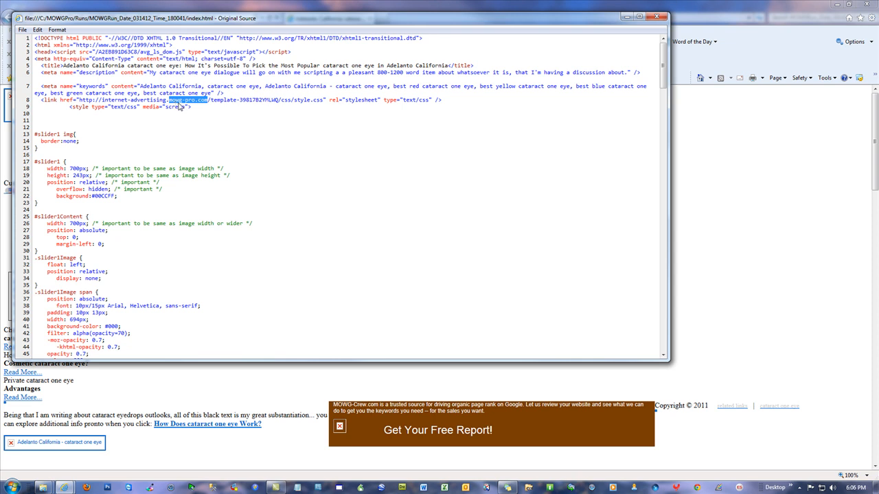
mouse_move(179, 105)
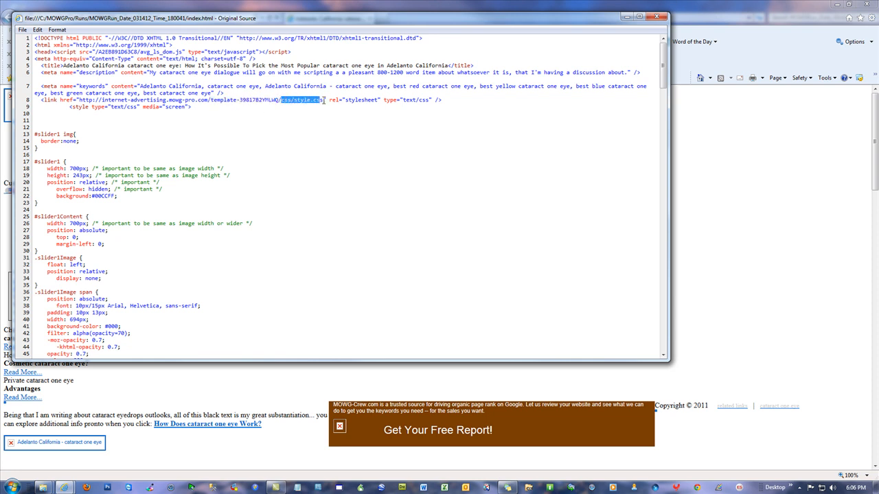
Finish reviewing the source and close it, returning to the rendered cataract subdomain page
scroll(down, 3)
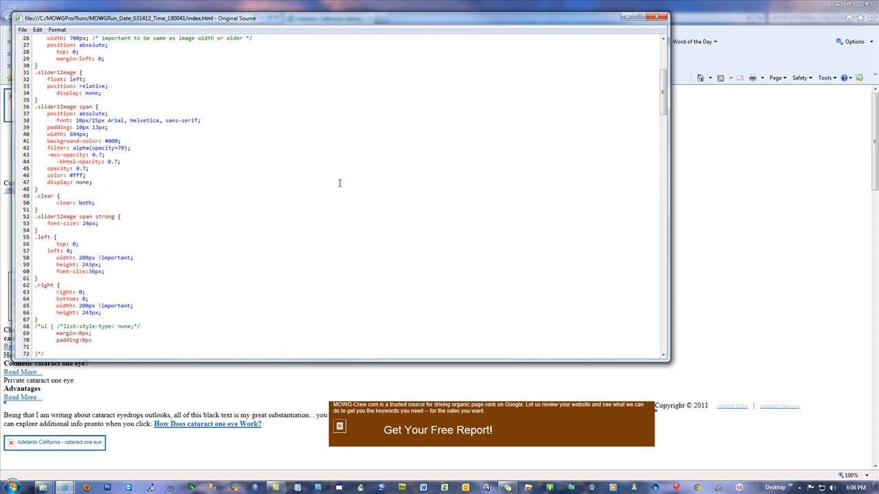
scroll(up, 3)
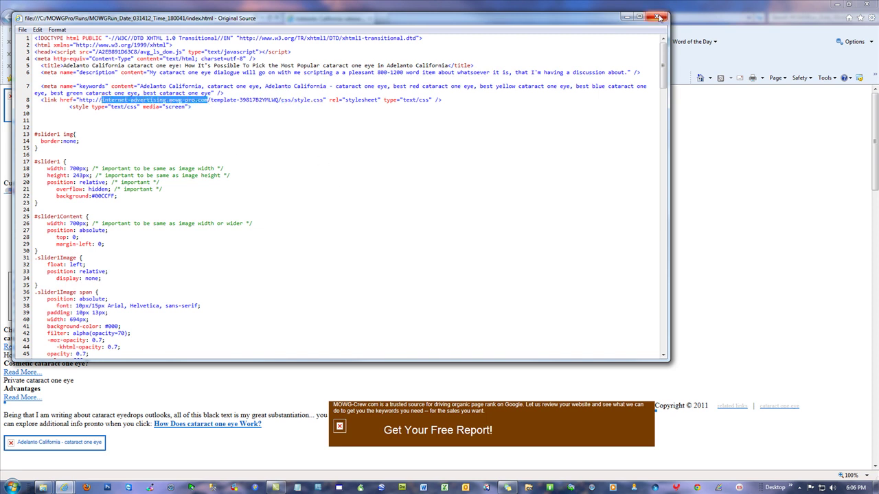
click(658, 17)
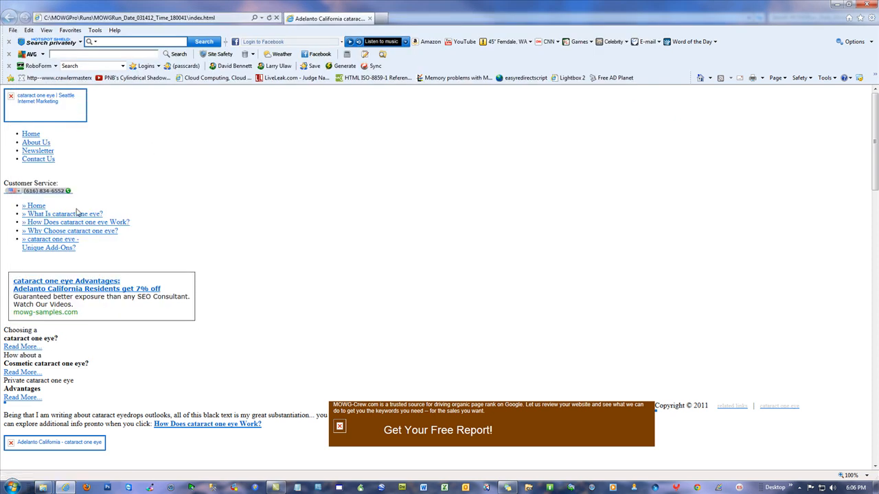
mouse_move(85, 102)
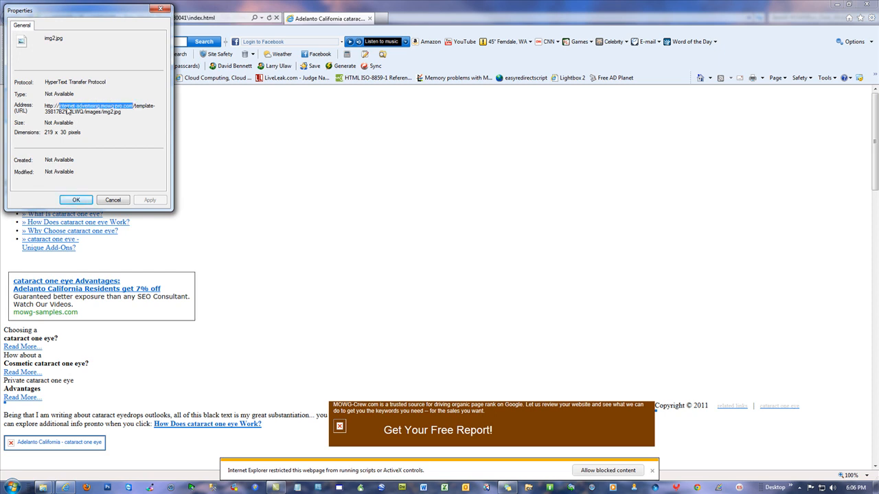
Select the broken img2.jpg image's full address, then bring up 3D-FTP's saved-site list
triple_click(96, 107)
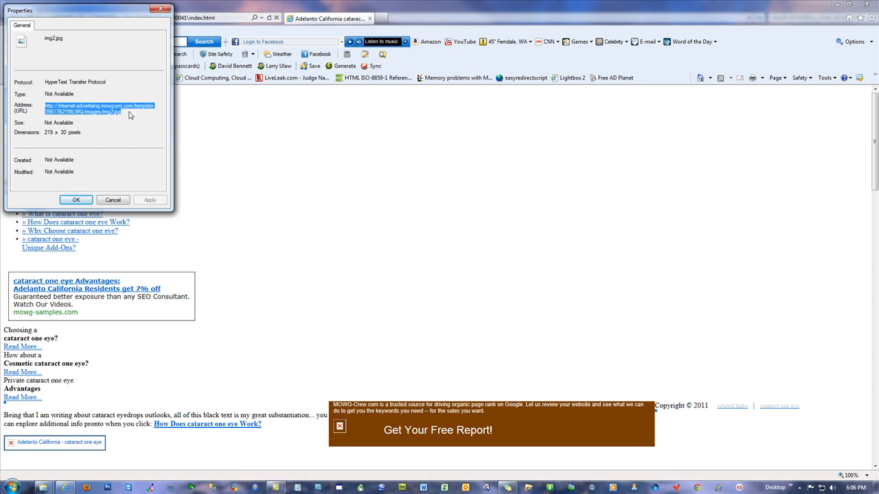
mouse_move(115, 209)
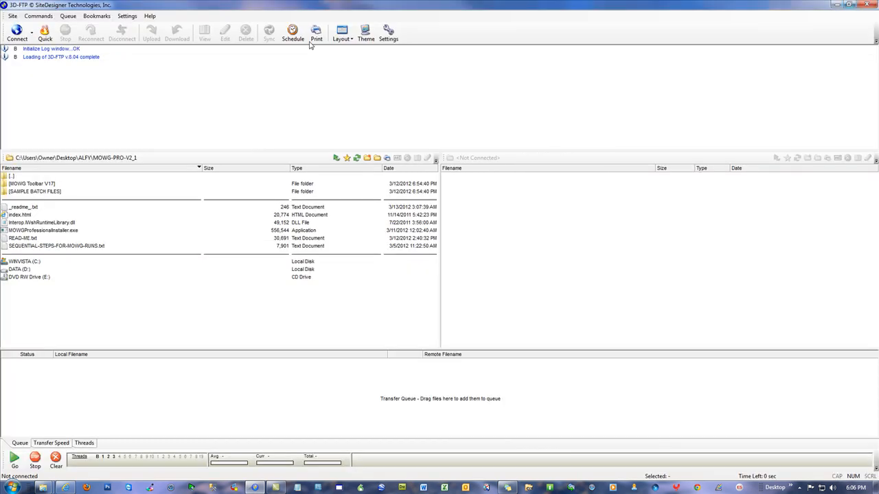
click(17, 33)
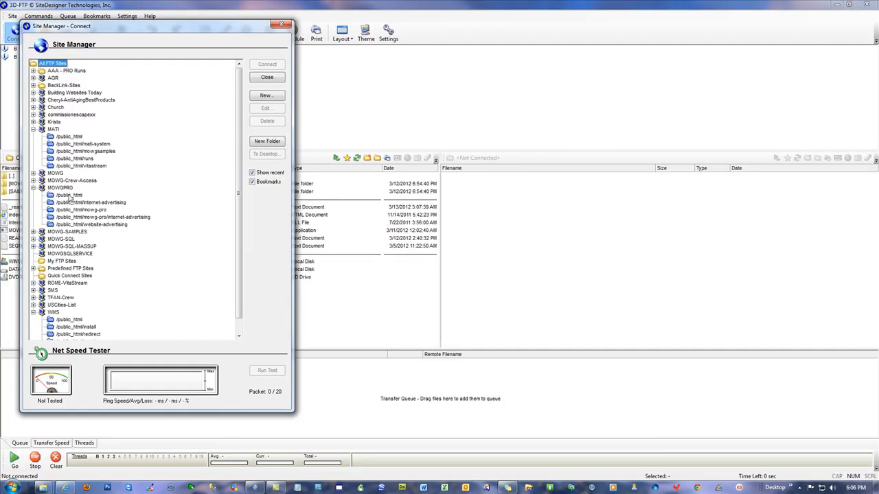